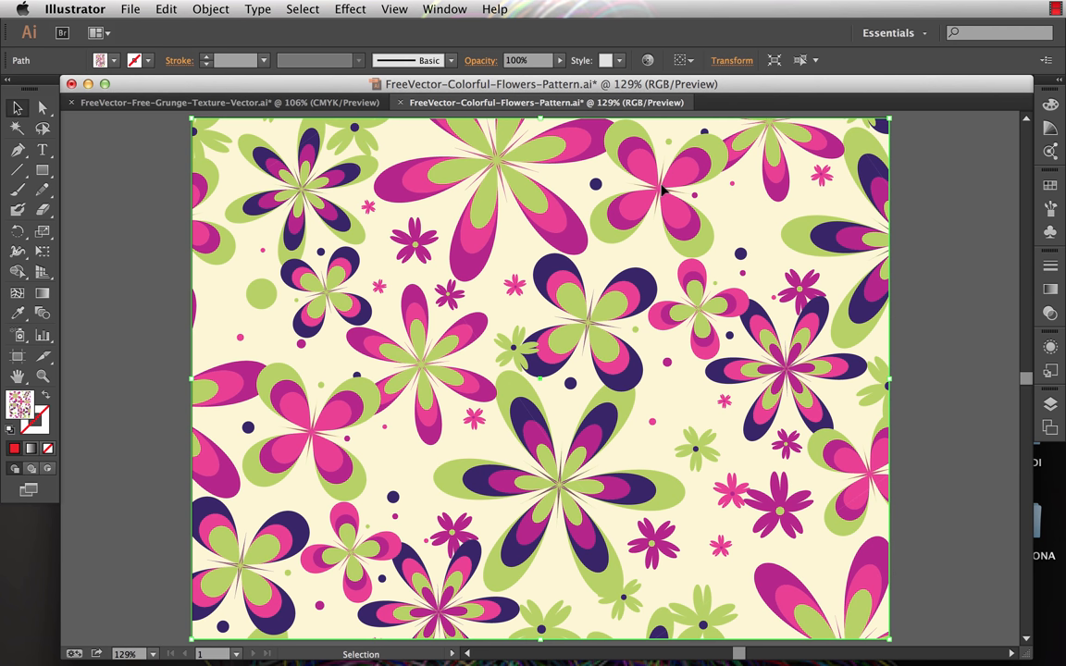
pyautogui.moveTo(668, 210)
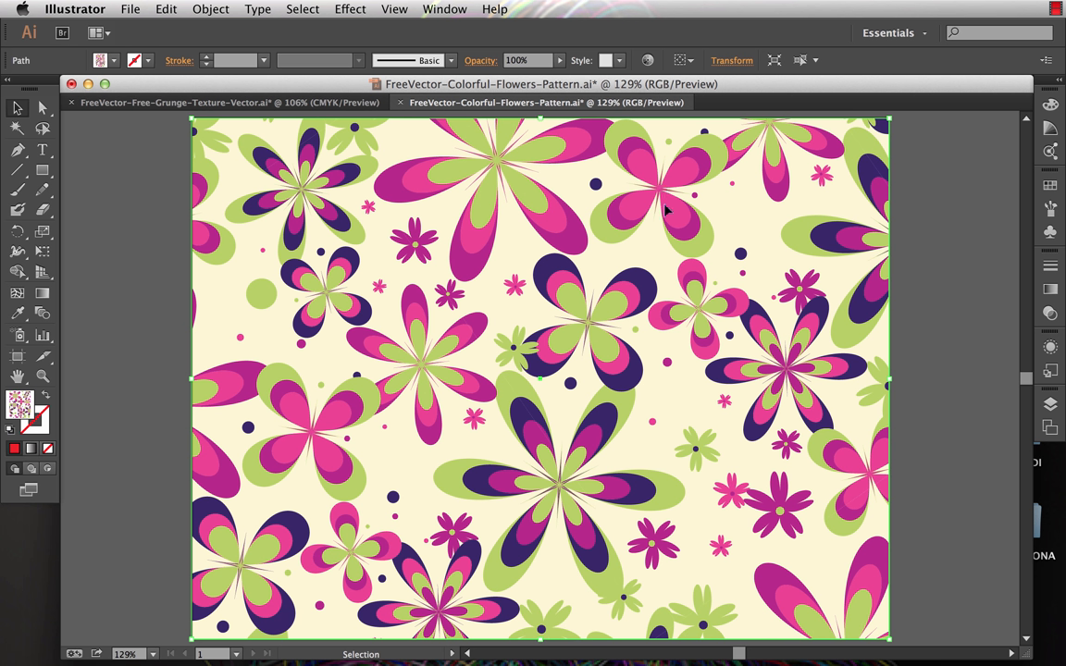
pyautogui.moveTo(537, 263)
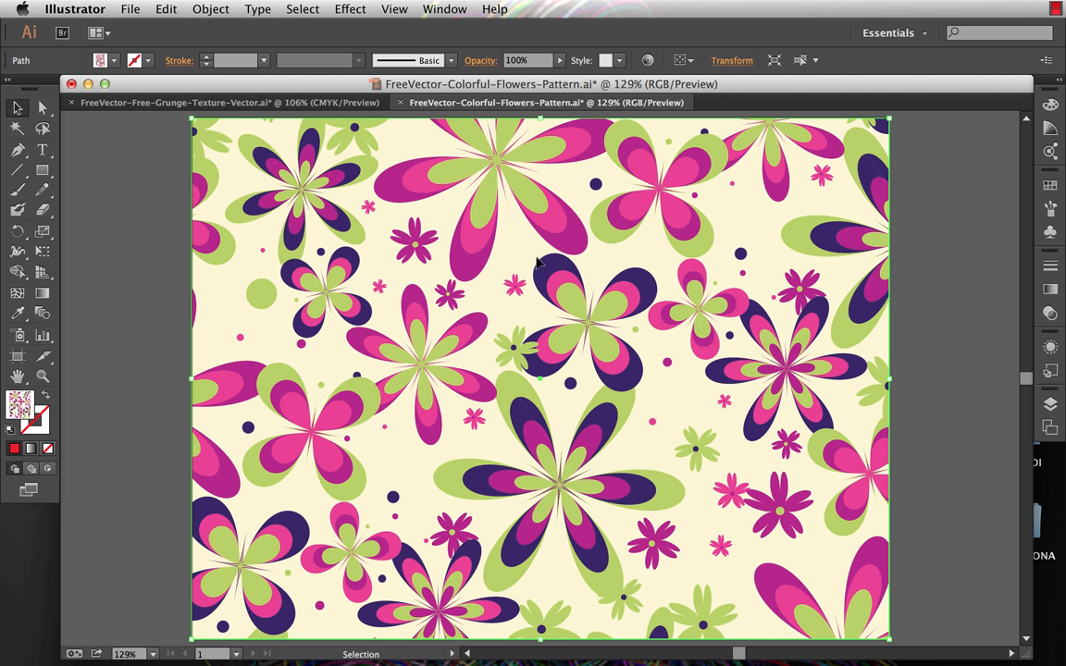
pyautogui.moveTo(581, 312)
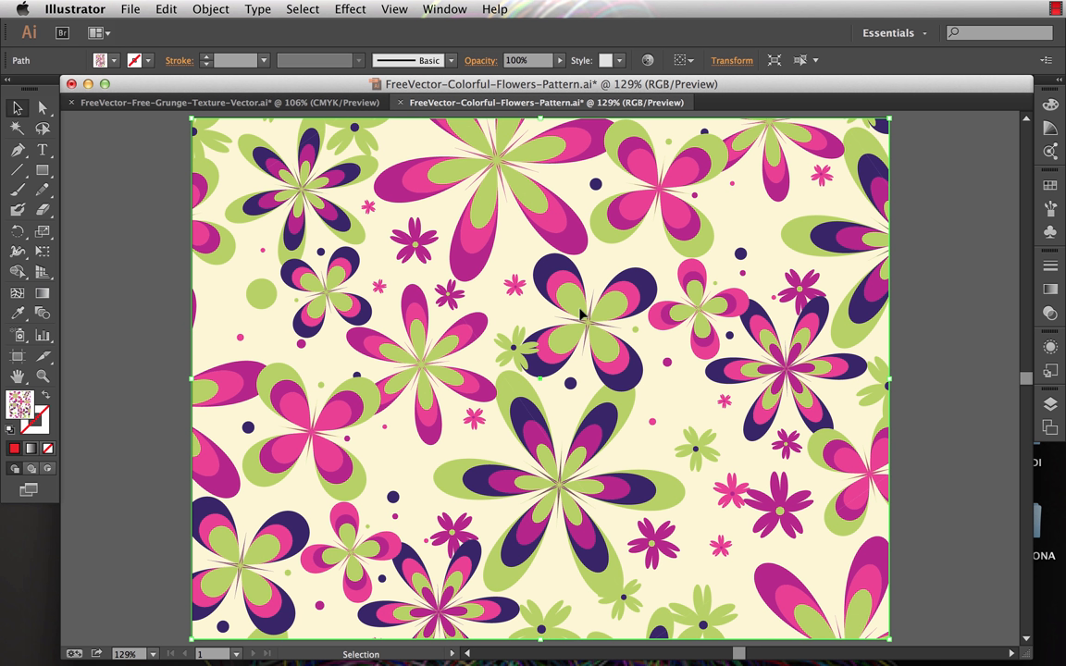
pyautogui.moveTo(757, 304)
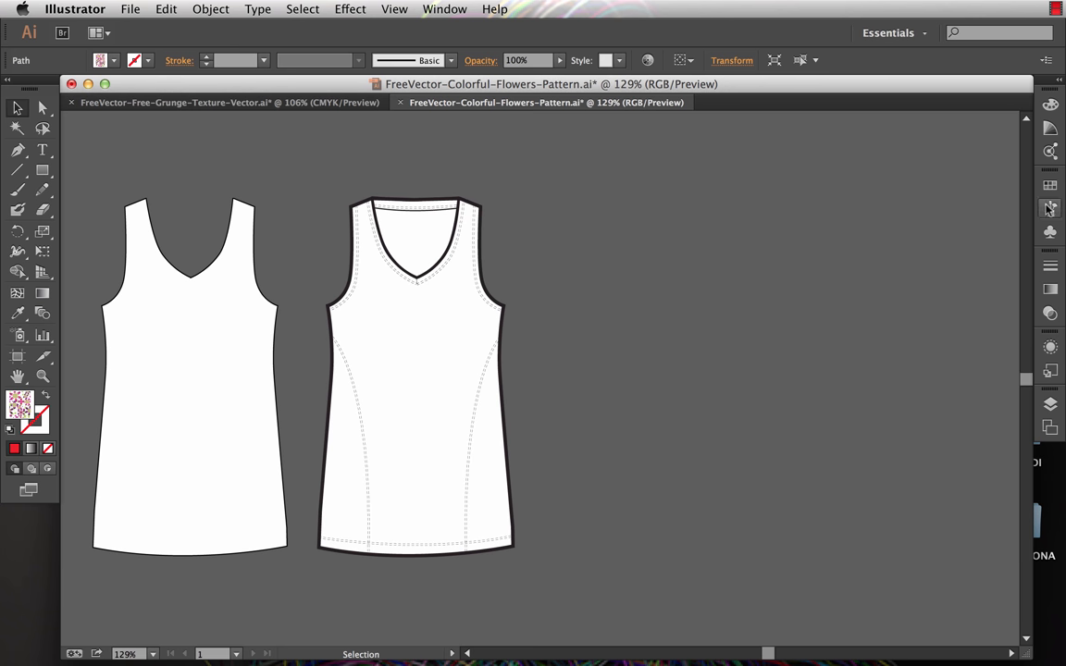
# - Drag the flower pattern swatch from the Swatches panel onto the canvas beside the tank tops
pyautogui.click(1049, 185)
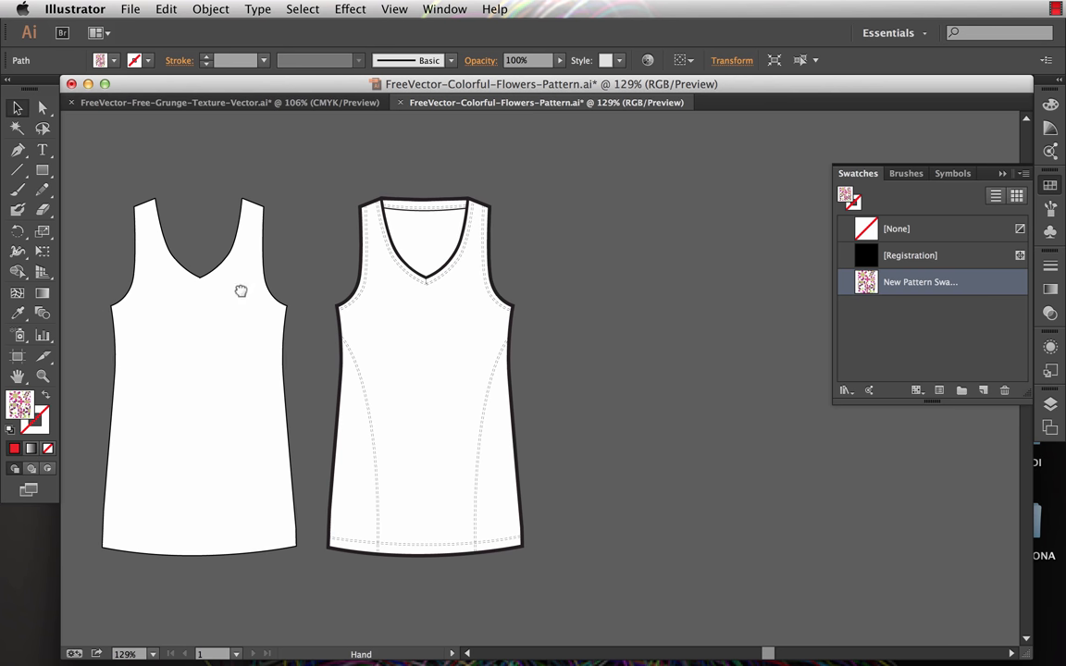
pyautogui.moveTo(242, 291); pyautogui.dragTo(612, 343)
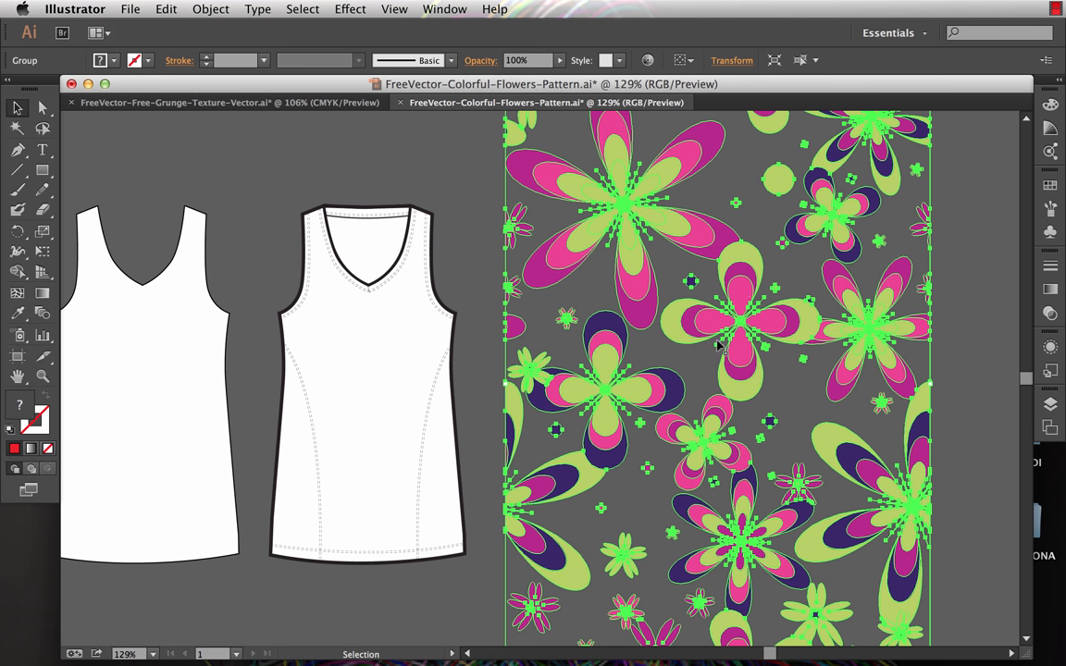
pyautogui.moveTo(823, 394)
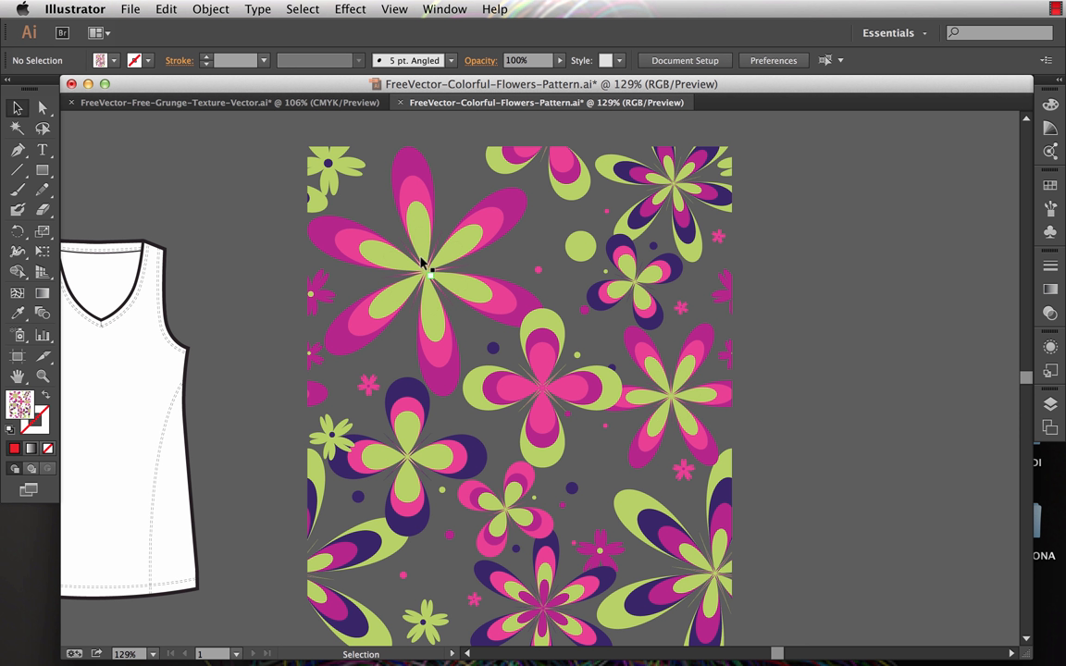
pyautogui.moveTo(740, 349)
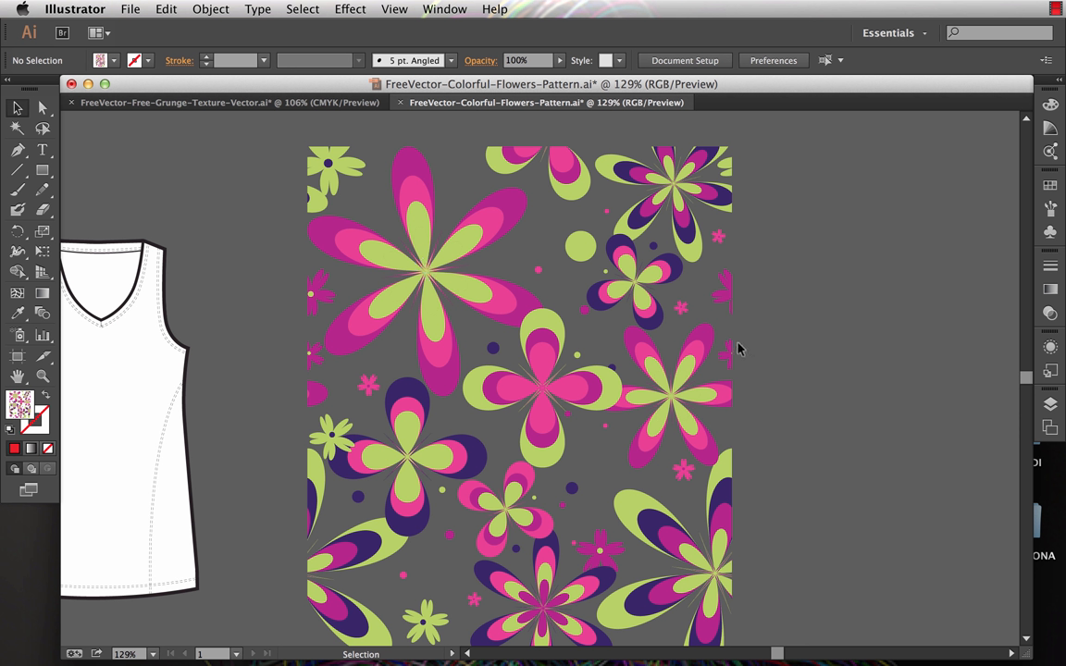
pyautogui.moveTo(739, 294)
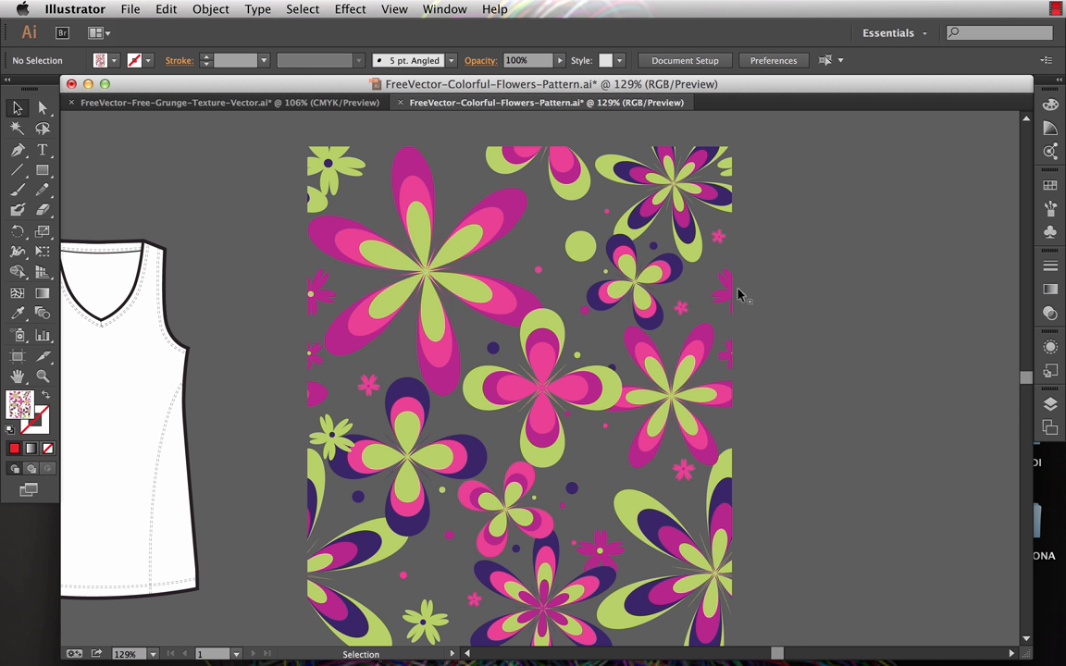
pyautogui.moveTo(413, 275)
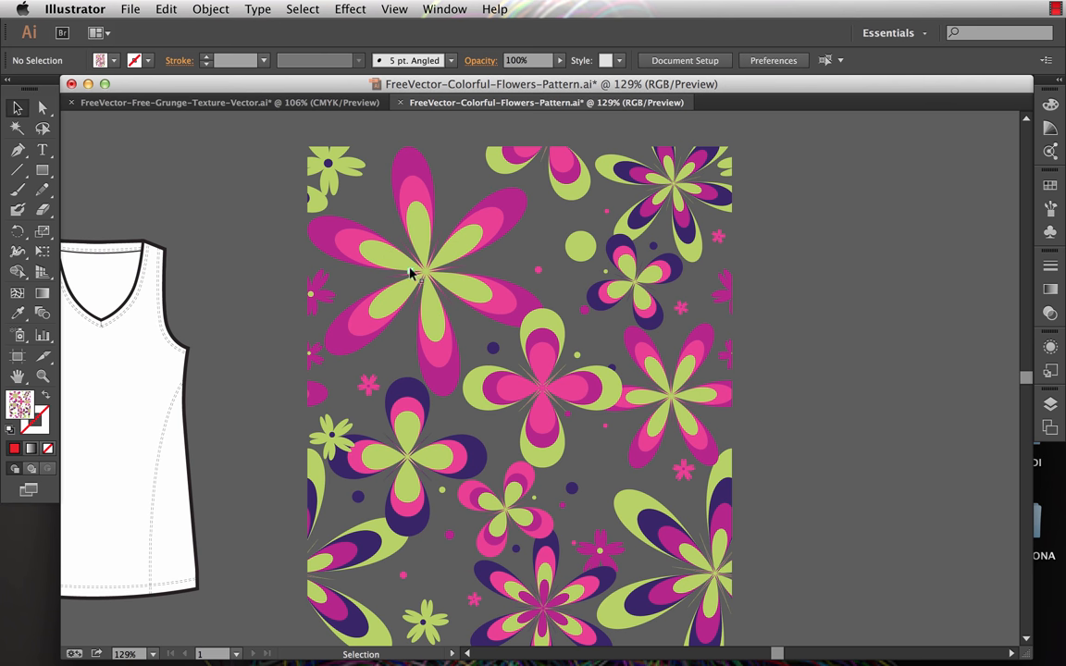
# - Select the flower tile artwork and release its clipping mask from the Object menu
pyautogui.click(210, 9)
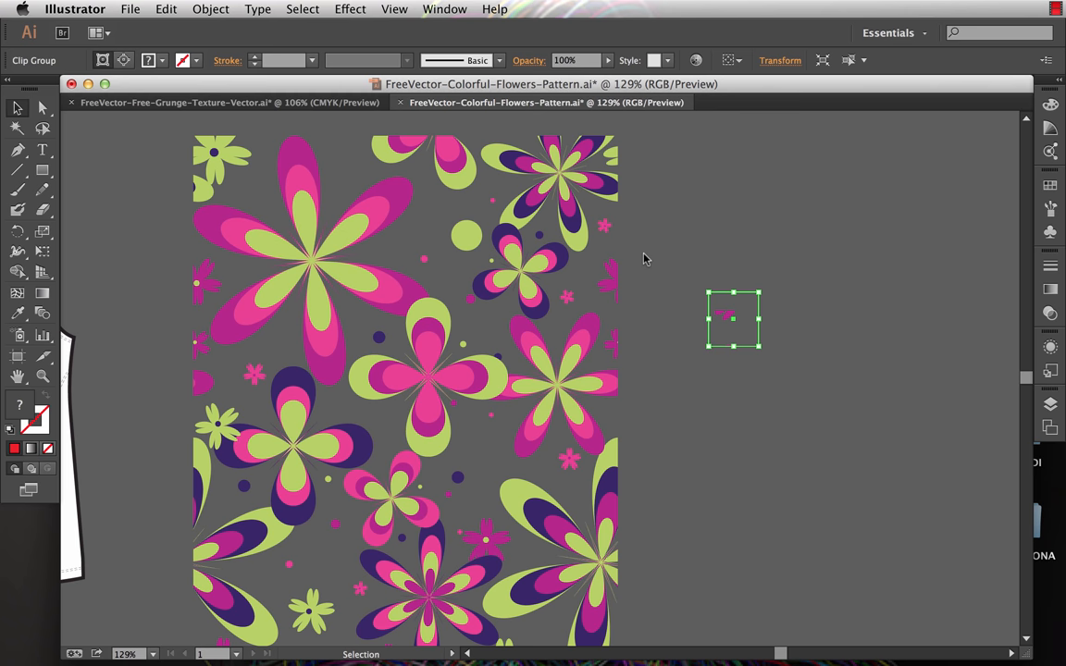
pyautogui.click(214, 9)
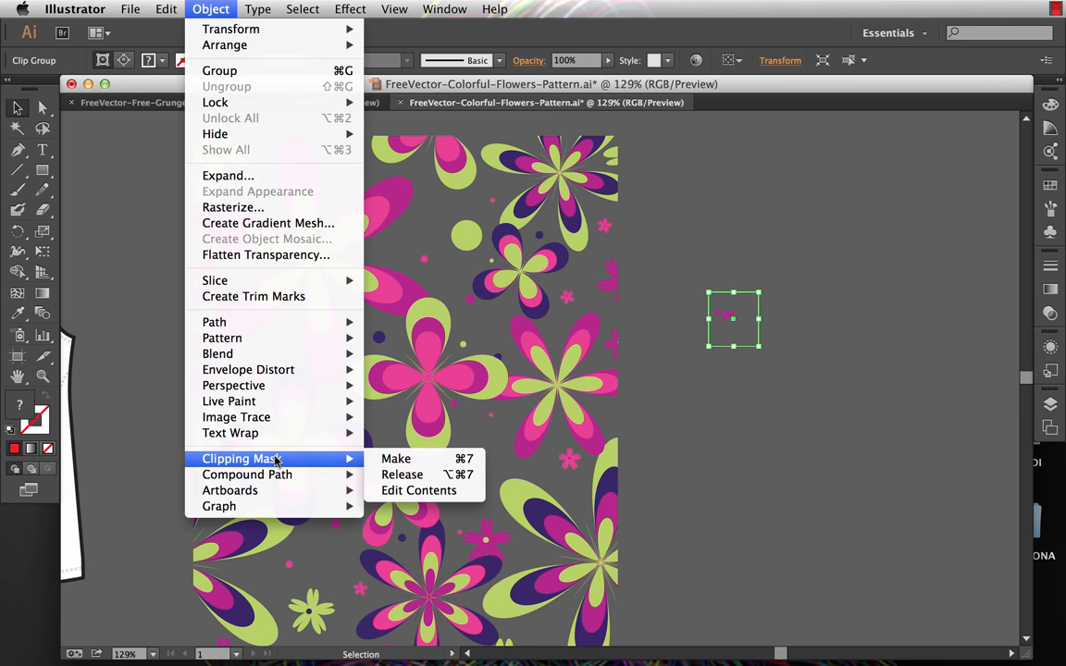
pyautogui.moveTo(402, 475)
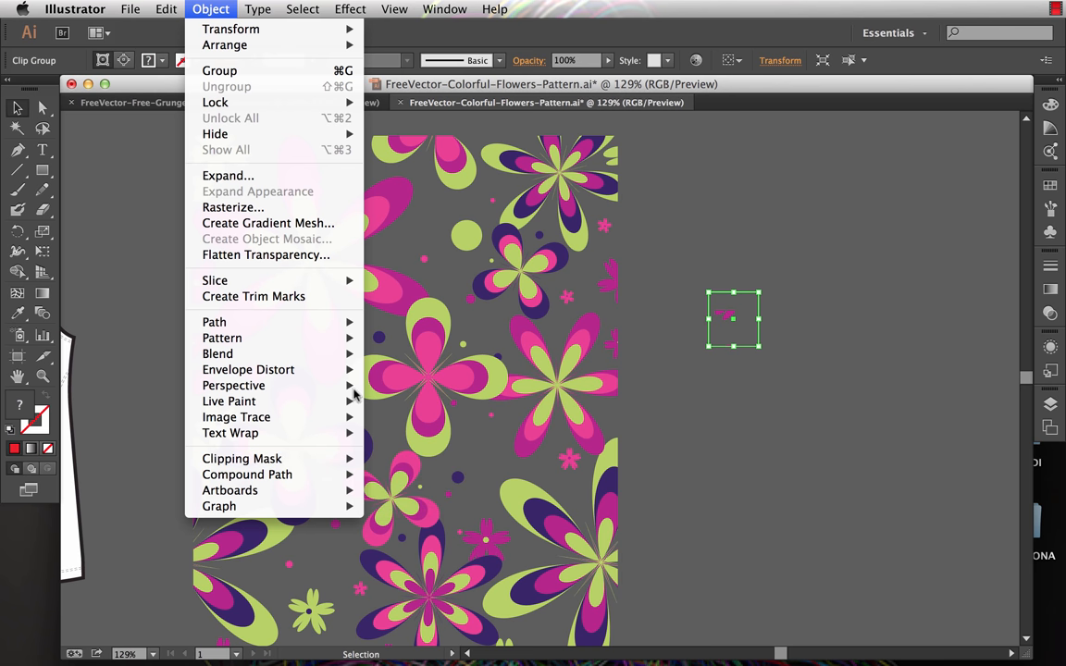
pyautogui.moveTo(241, 458)
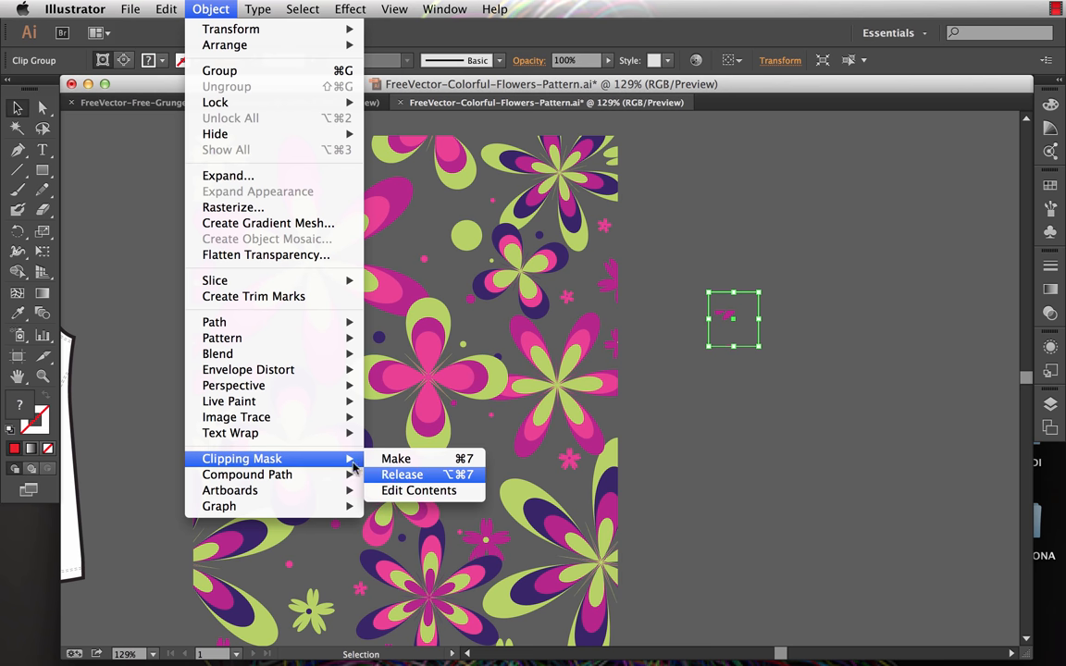
pyautogui.click(401, 474)
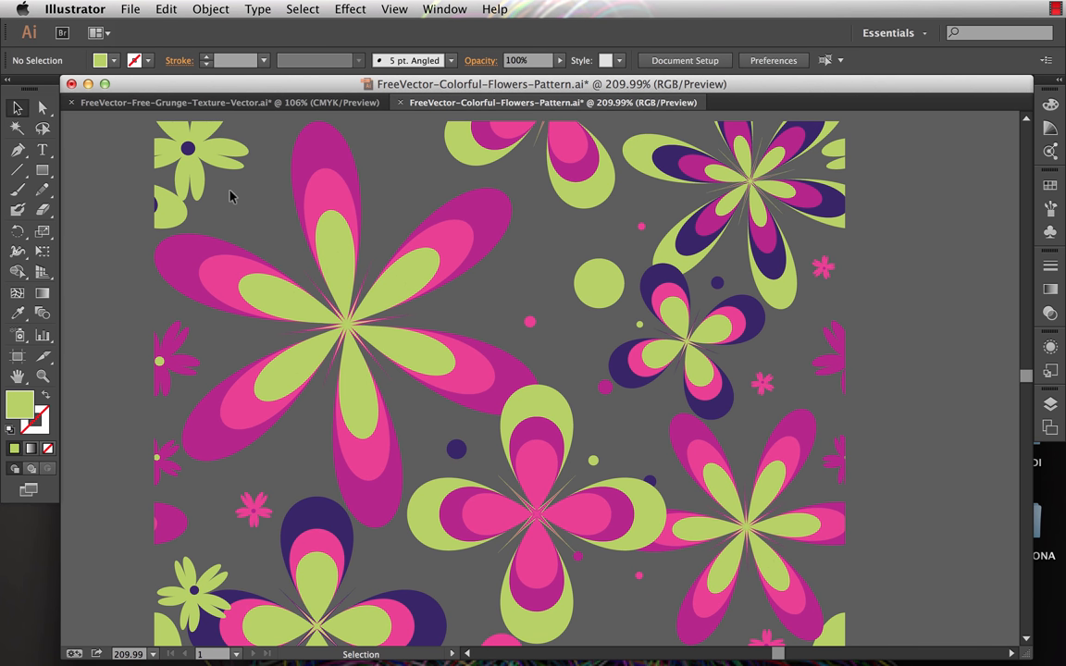
# - Select the large flower's shapes and drag the four-petal flower into empty canvas space
pyautogui.moveTo(231, 191); pyautogui.dragTo(481, 459)
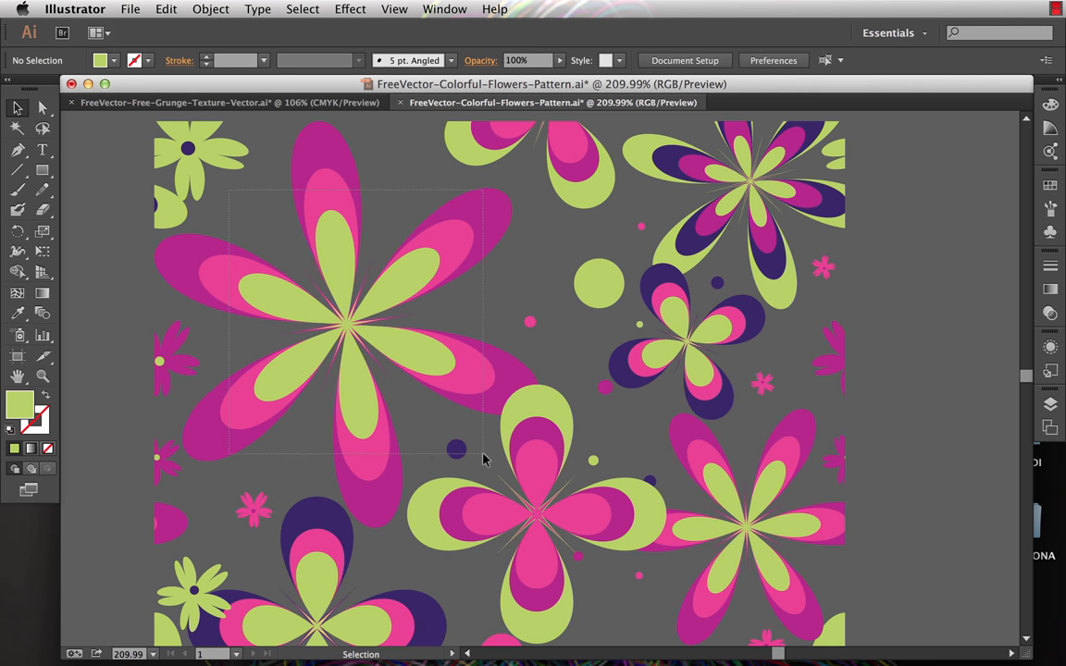
pyautogui.click(345, 315)
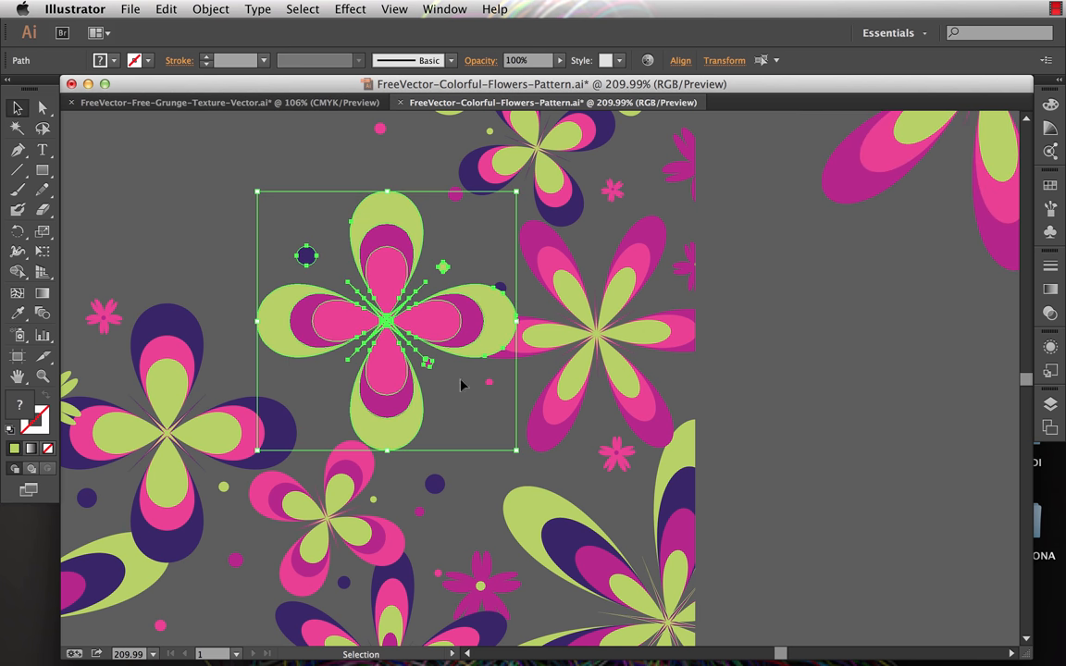
pyautogui.moveTo(463, 385); pyautogui.dragTo(354, 356)
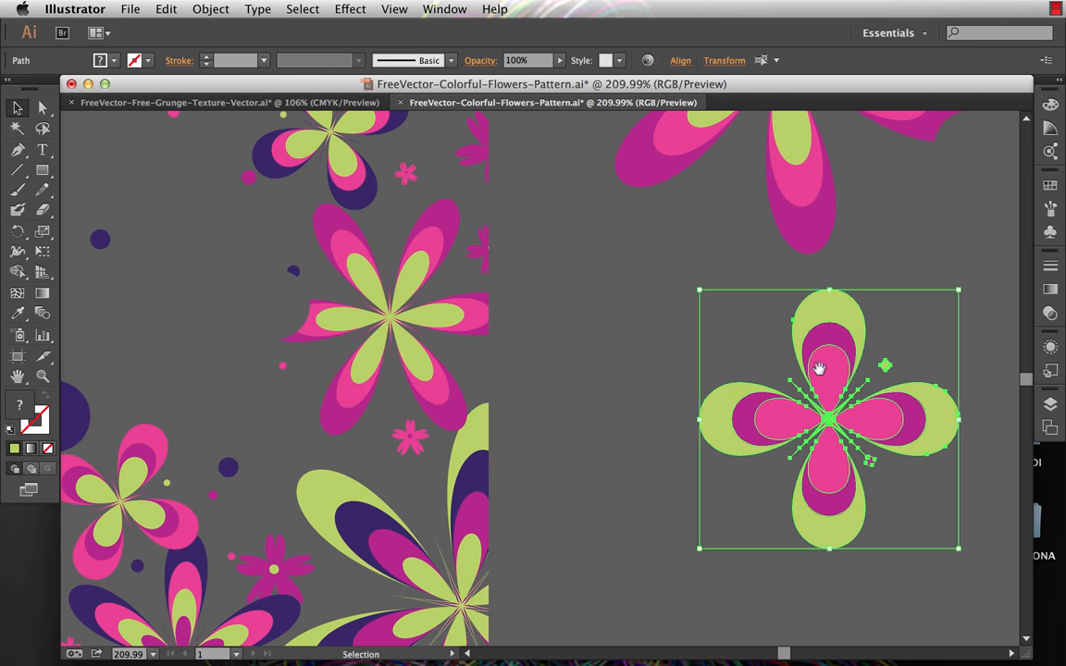
pyautogui.moveTo(818, 368); pyautogui.dragTo(500, 290)
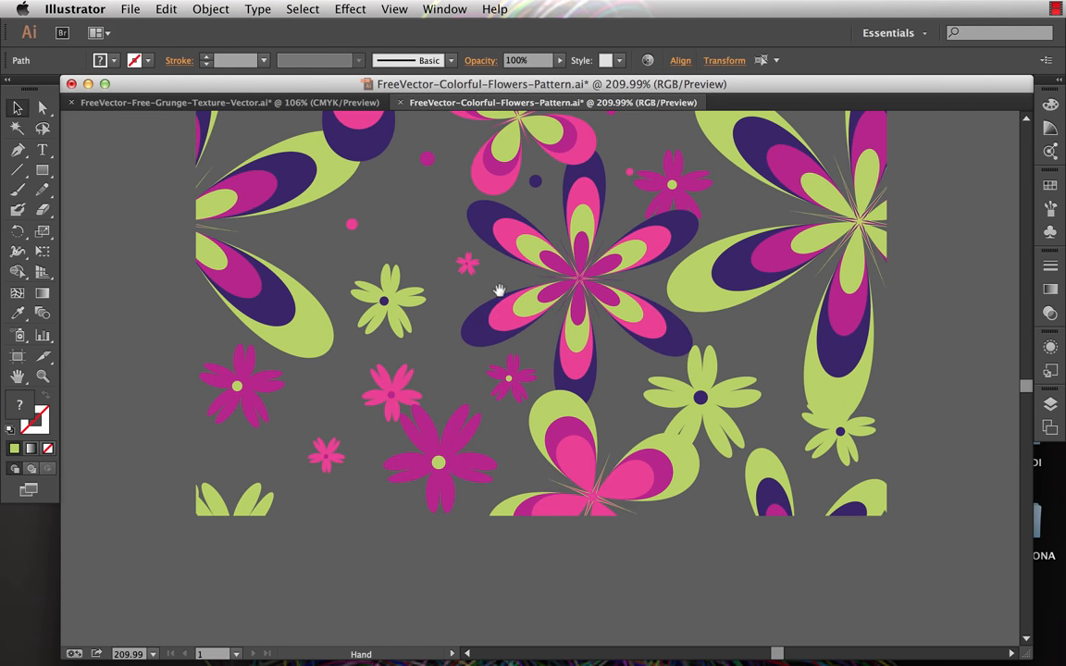
pyautogui.click(392, 302)
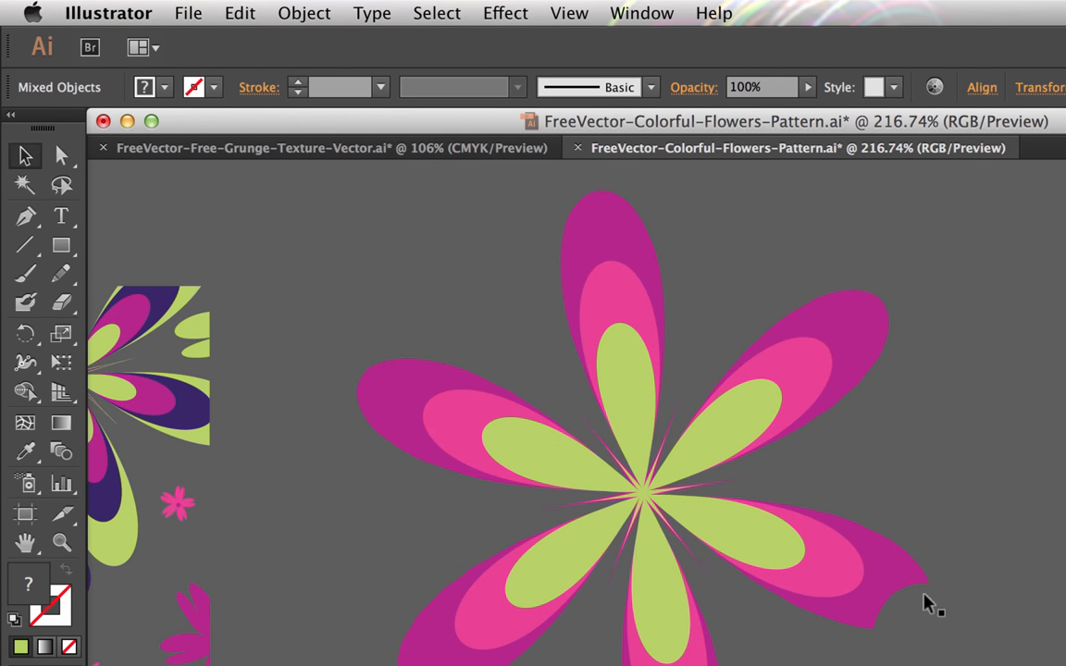
pyautogui.moveTo(730, 310)
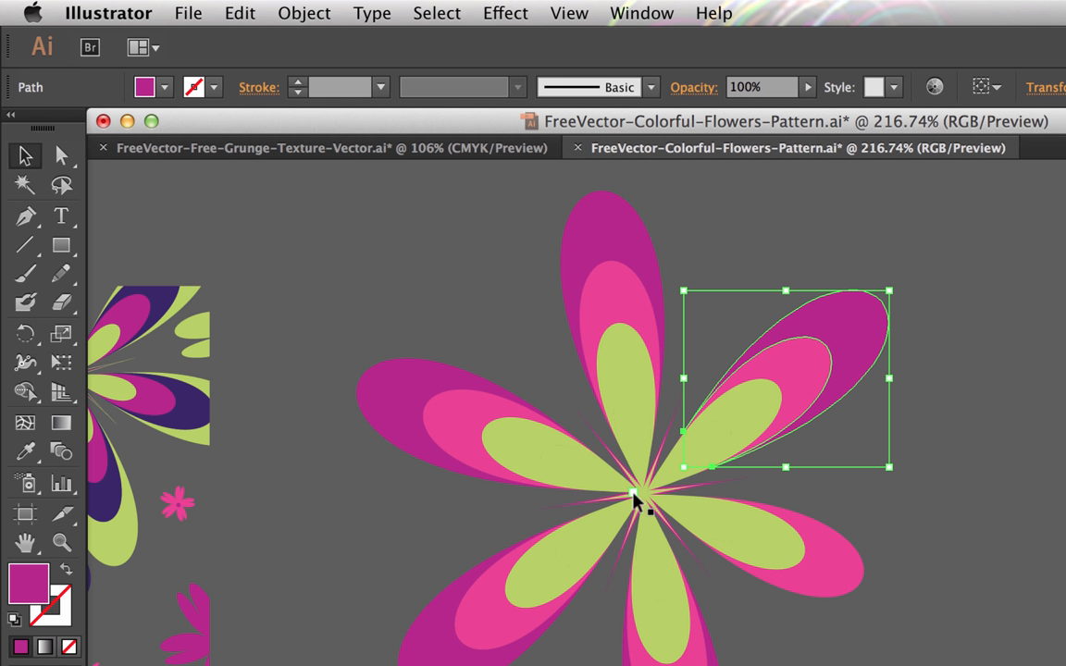
pyautogui.moveTo(864, 596)
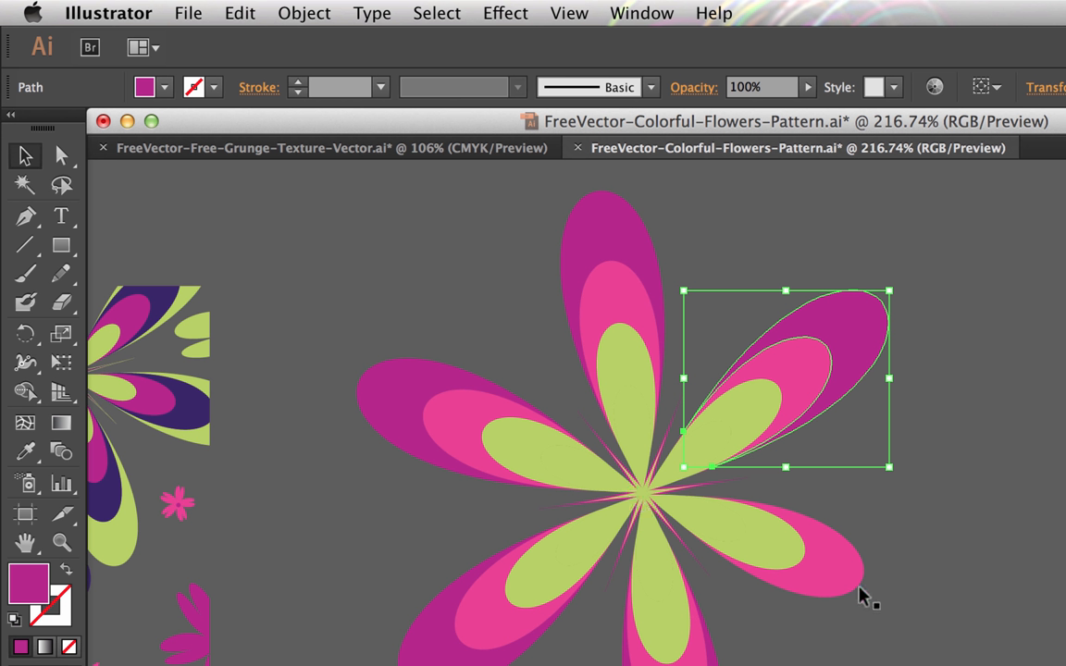
pyautogui.moveTo(23, 334)
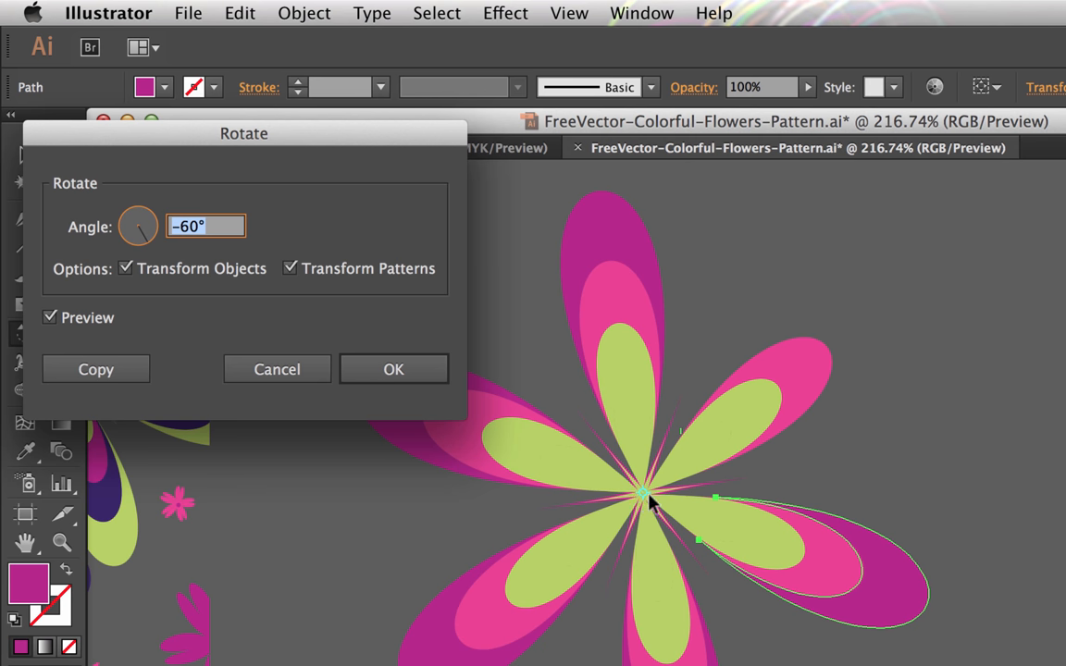
pyautogui.moveTo(349, 279)
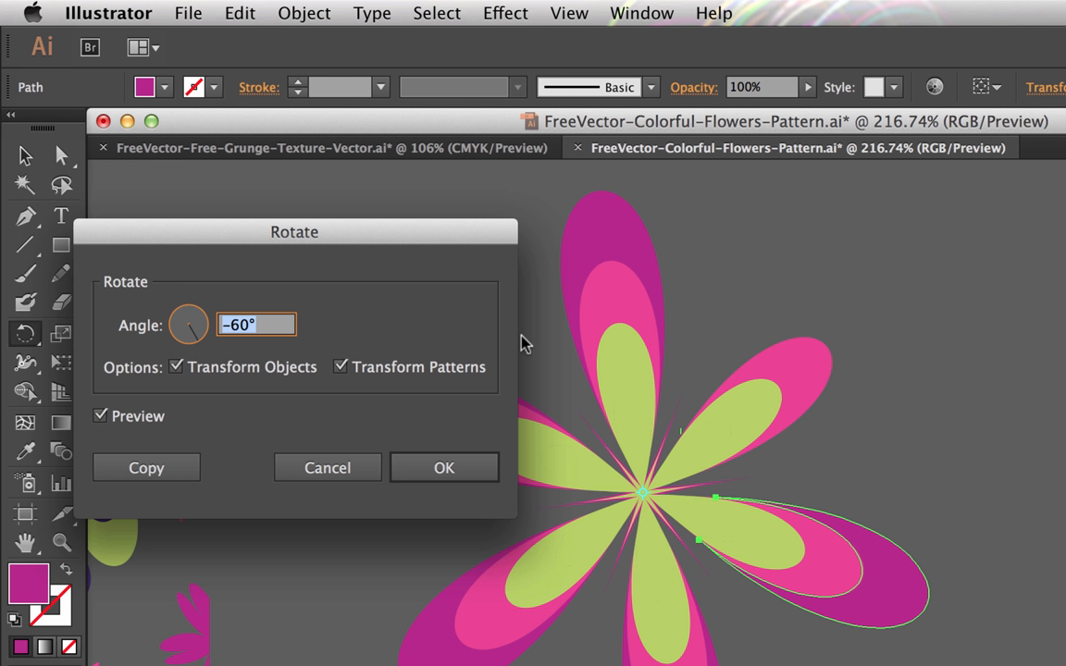
pyautogui.moveTo(153, 444)
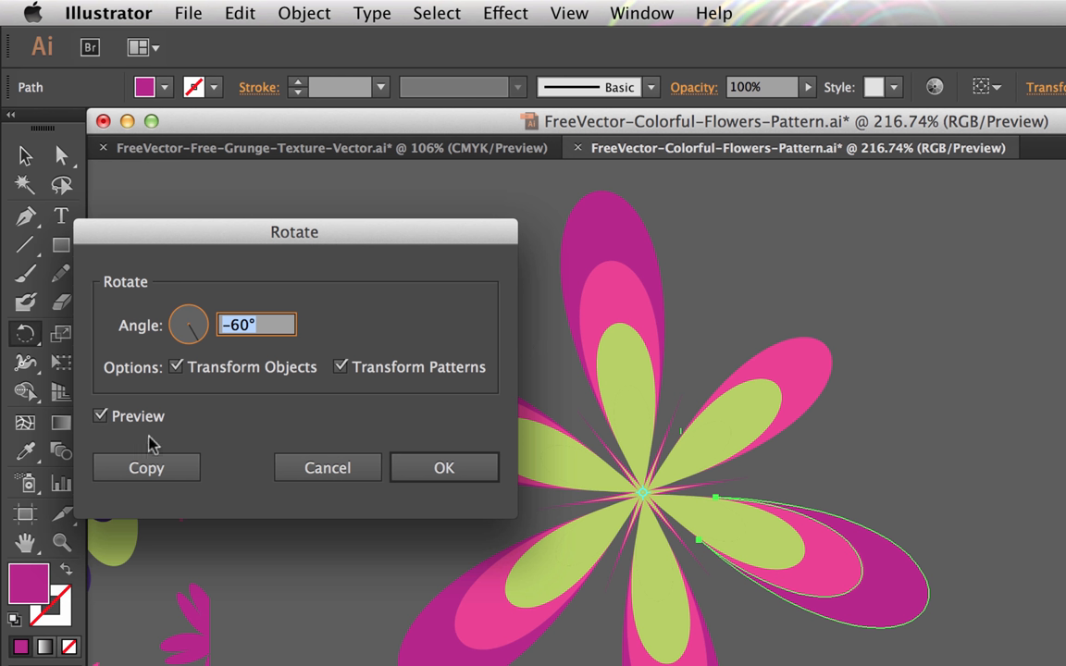
# - Rotate the lower and top petals by 60° and the outer petal by -60°
pyautogui.click(257, 323)
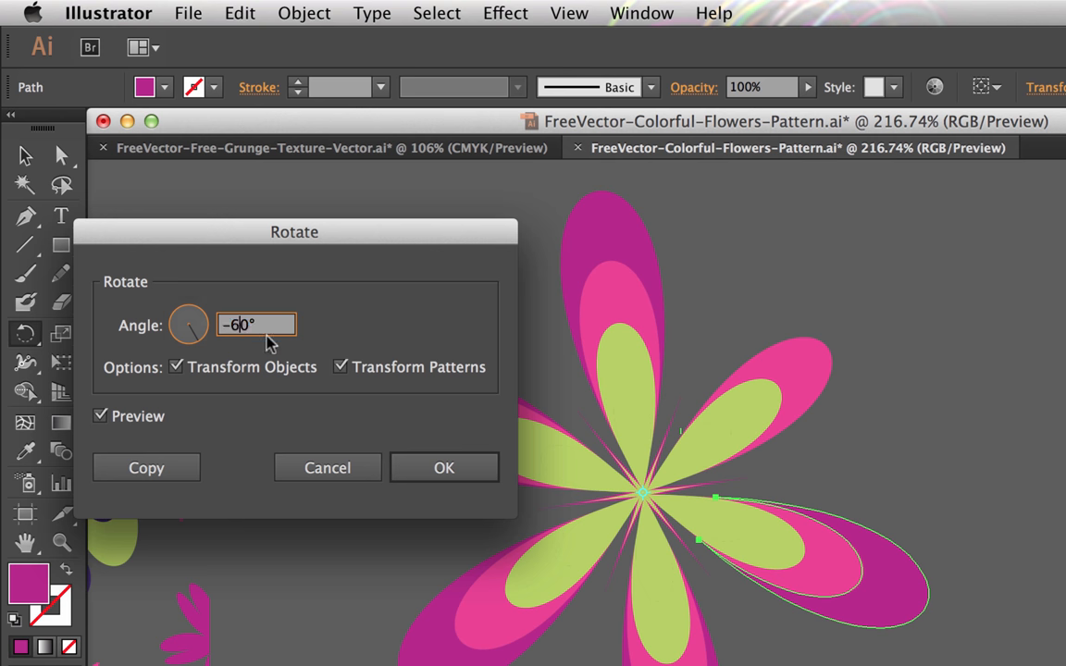
pyautogui.moveTo(294, 232); pyautogui.dragTo(262, 245)
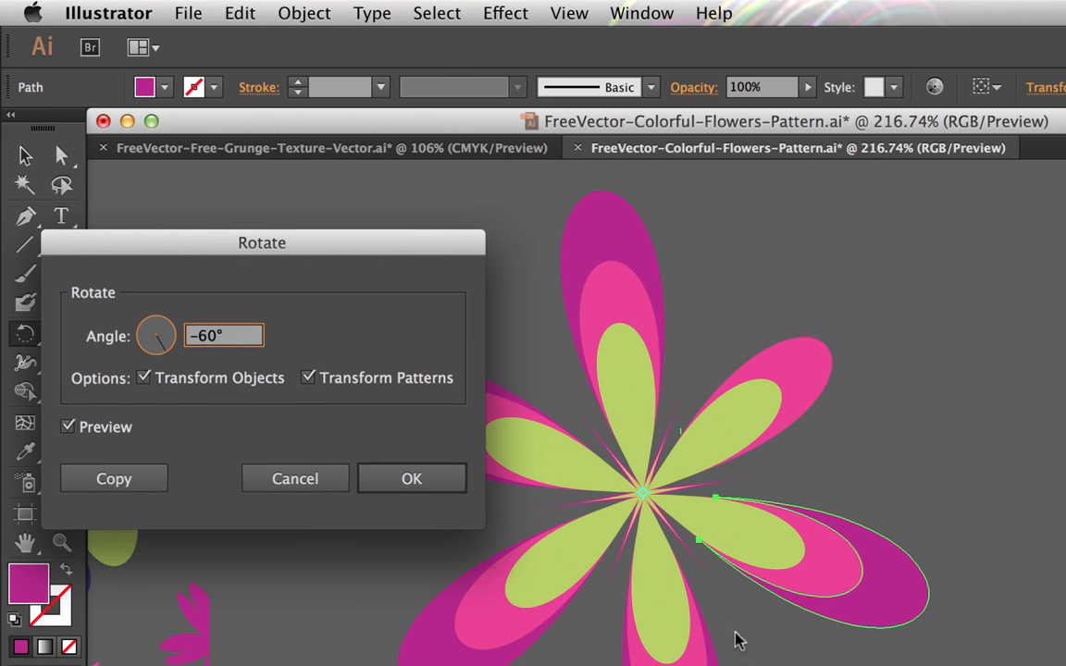
pyautogui.moveTo(597, 335)
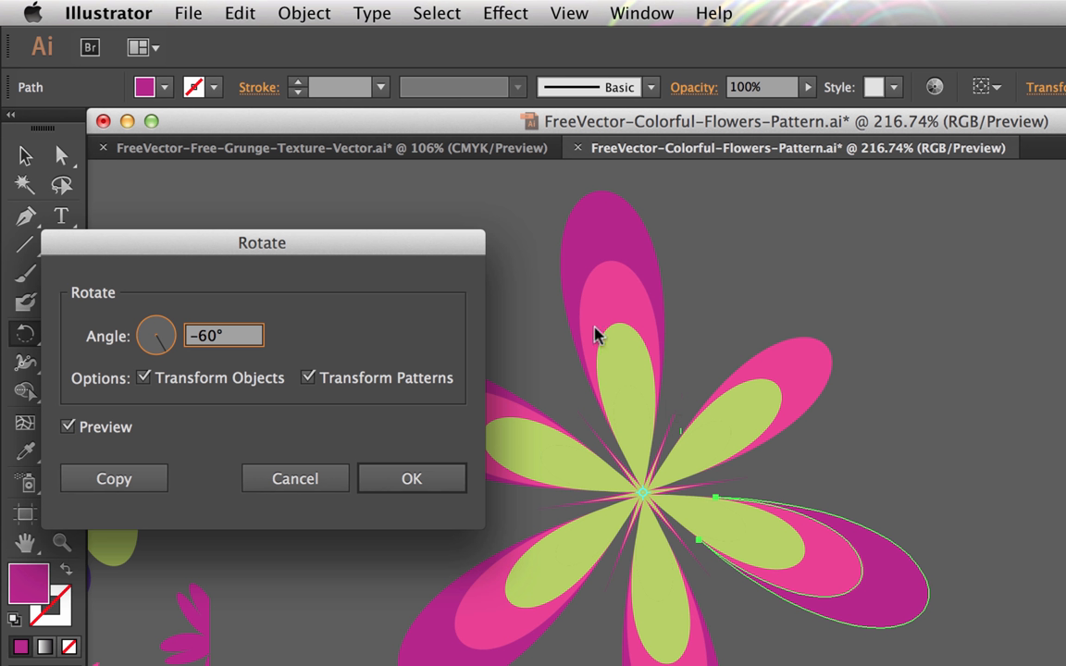
pyautogui.moveTo(605, 337)
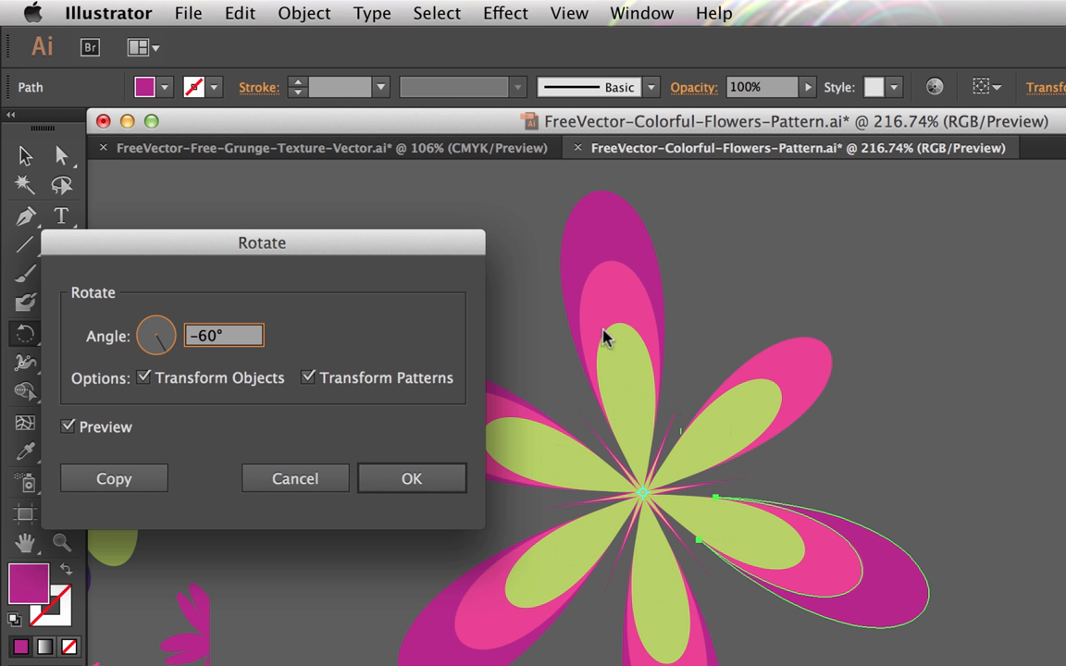
pyautogui.click(204, 335)
pyautogui.write('60')
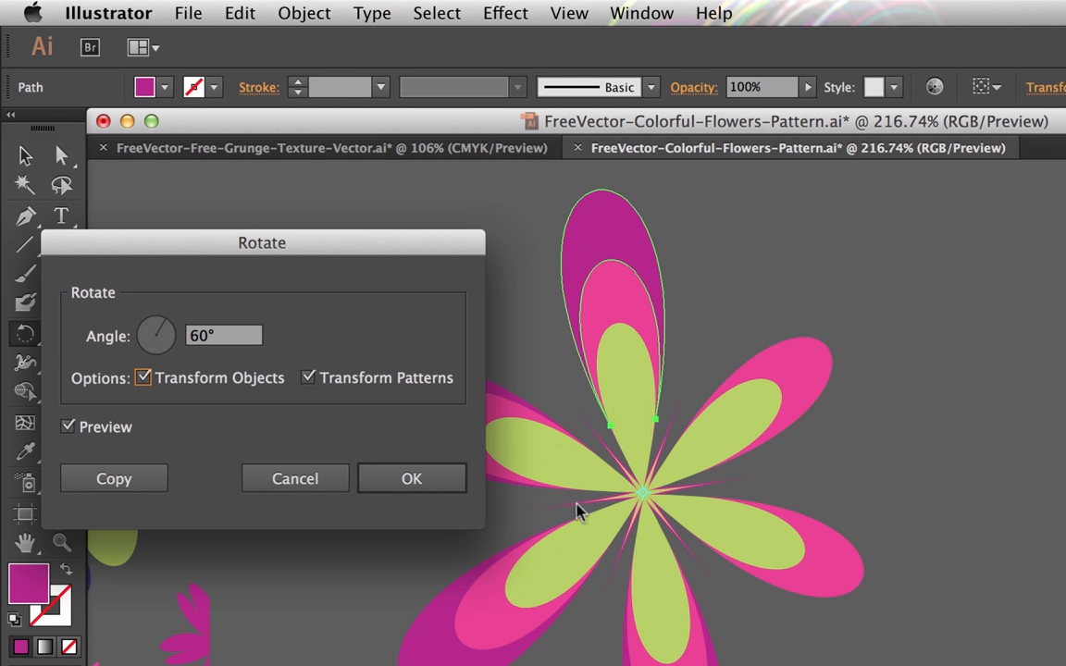
pyautogui.click(223, 336)
pyautogui.write('-60')
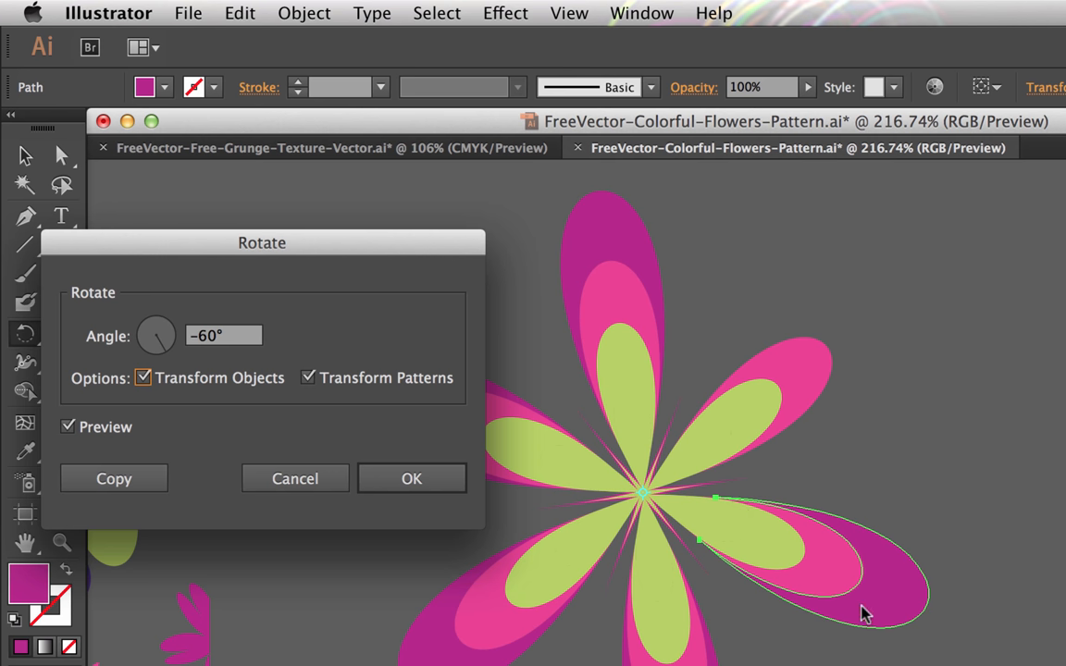
pyautogui.click(411, 478)
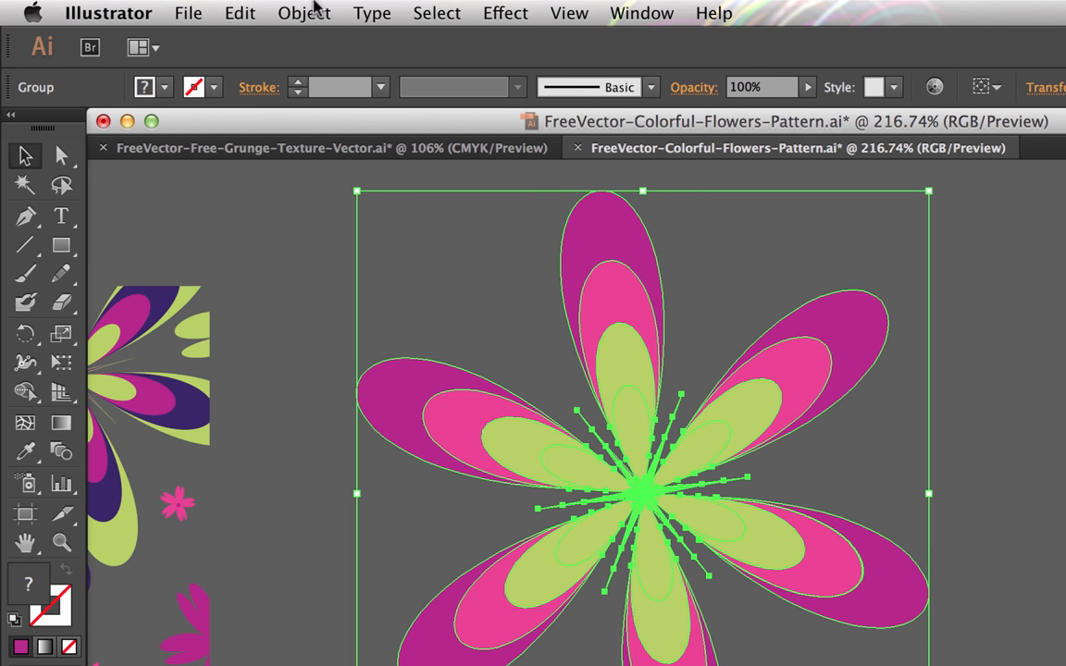
# - Zoom out to show both tank tops beside the large, four-petal and small flowers
pyautogui.click(302, 12)
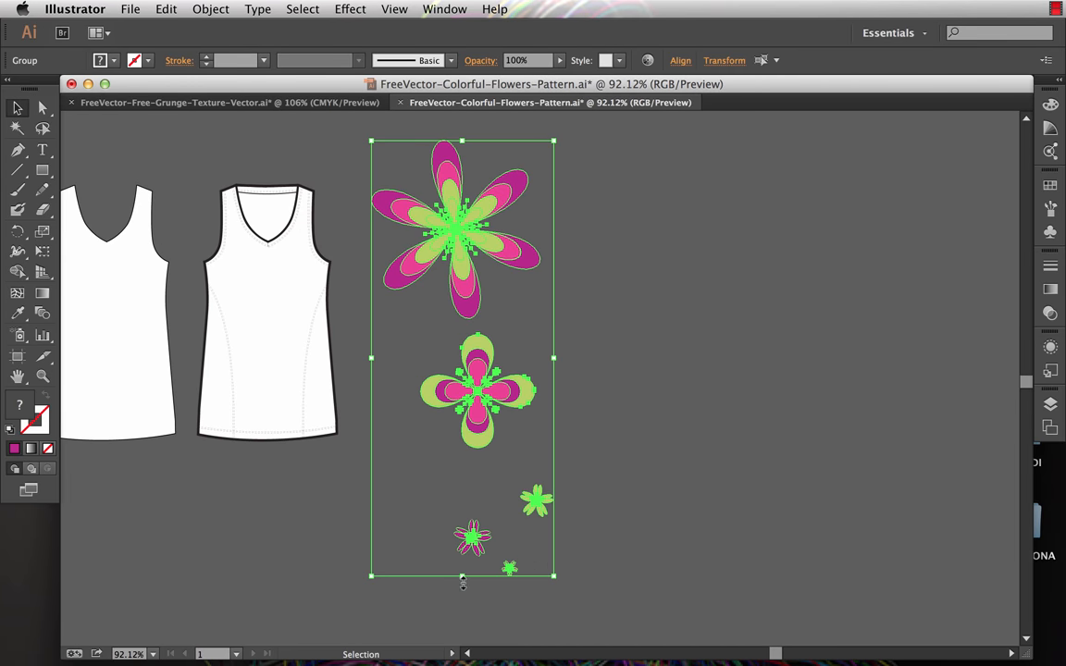
# - Move the large and four-petal flowers onto the tank top's right edge, duplicating the four-petal flower lower
pyautogui.moveTo(463, 576); pyautogui.dragTo(451, 450)
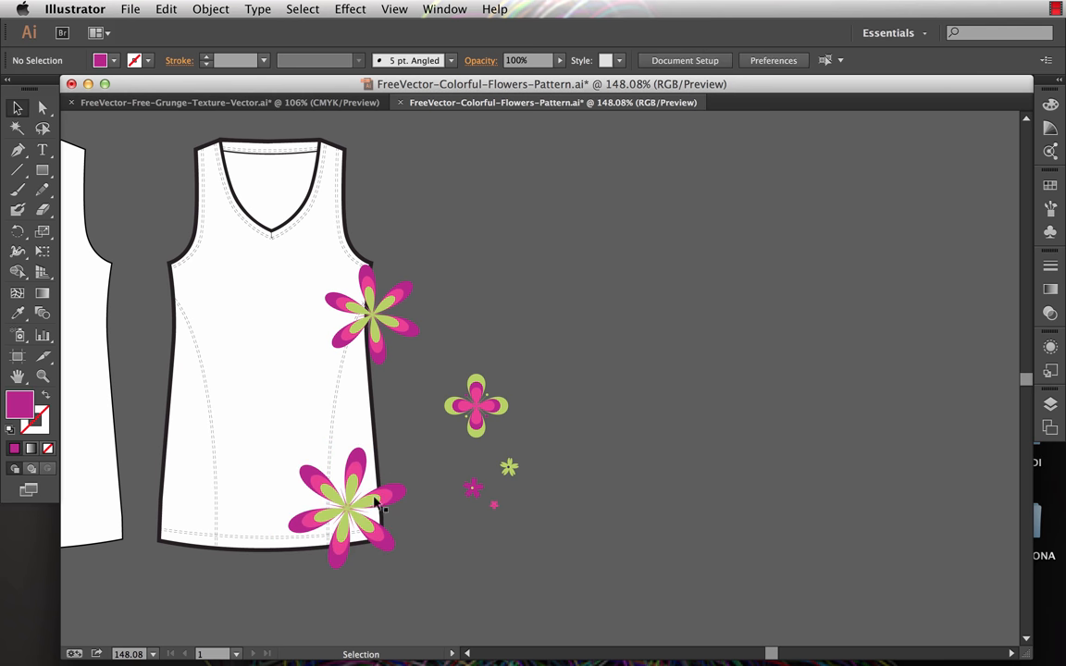
pyautogui.click(477, 405)
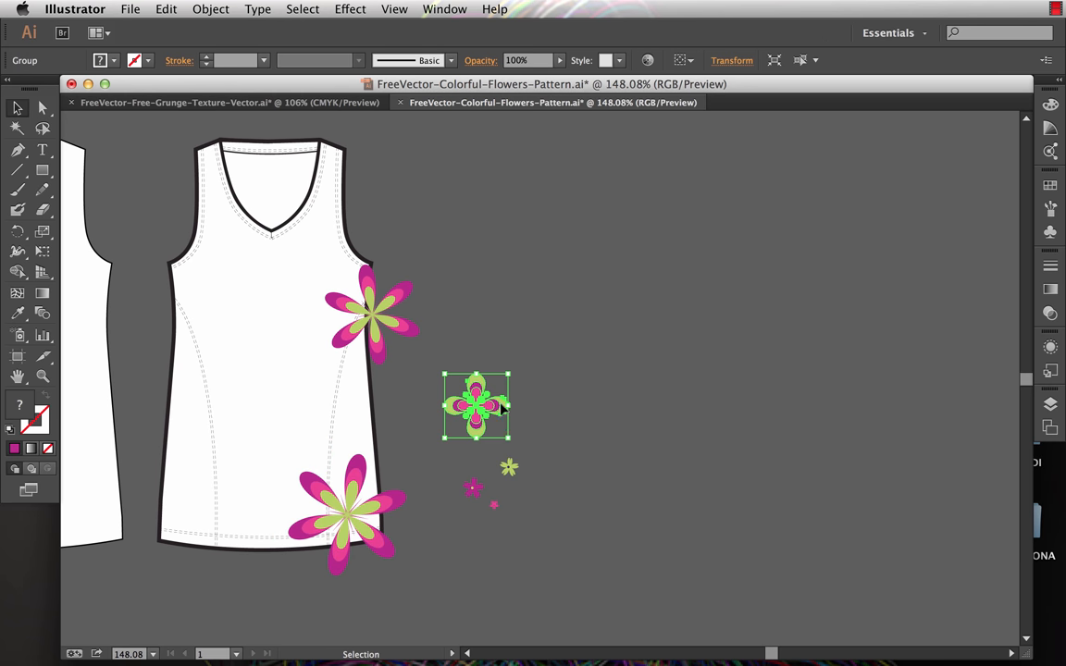
pyautogui.moveTo(476, 405); pyautogui.dragTo(355, 388)
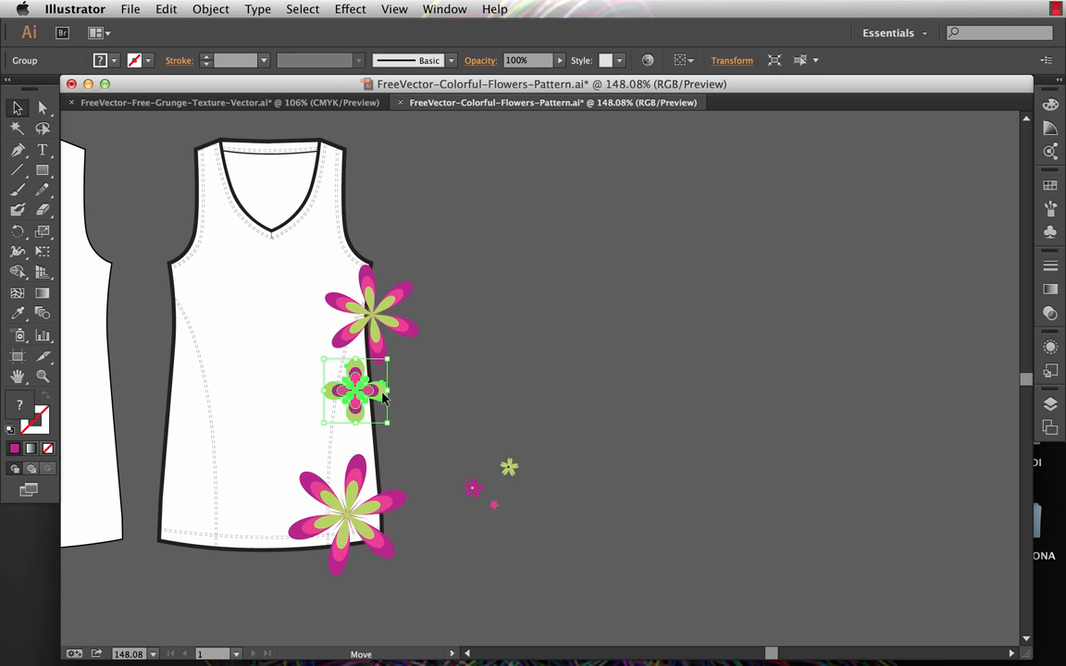
pyautogui.moveTo(356, 389); pyautogui.dragTo(339, 384)
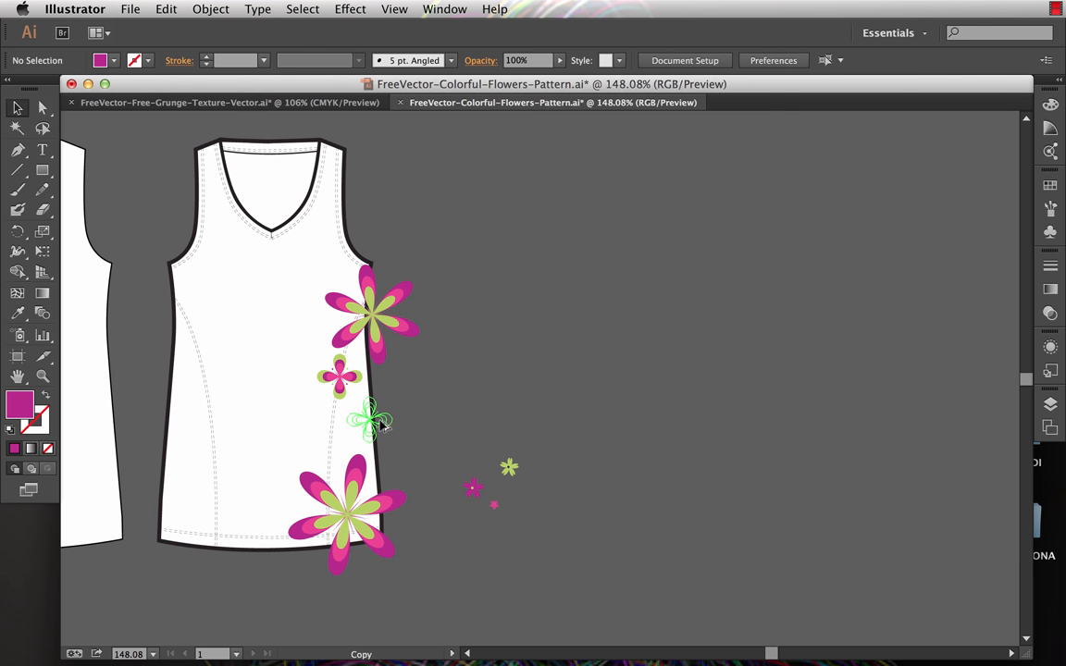
pyautogui.click(369, 440)
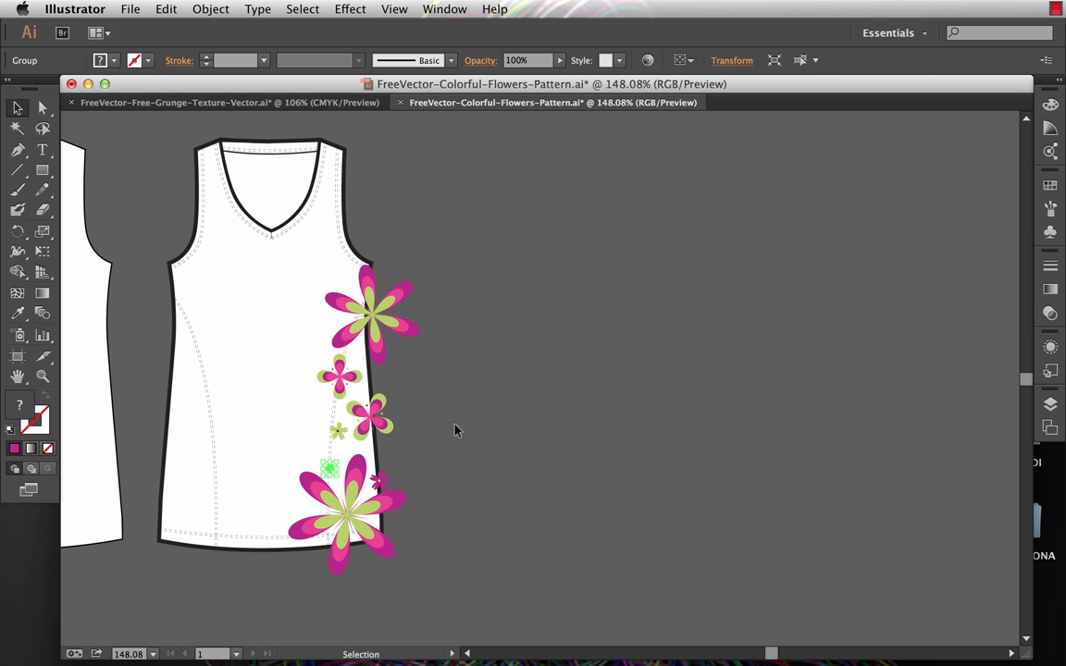
pyautogui.moveTo(469, 427)
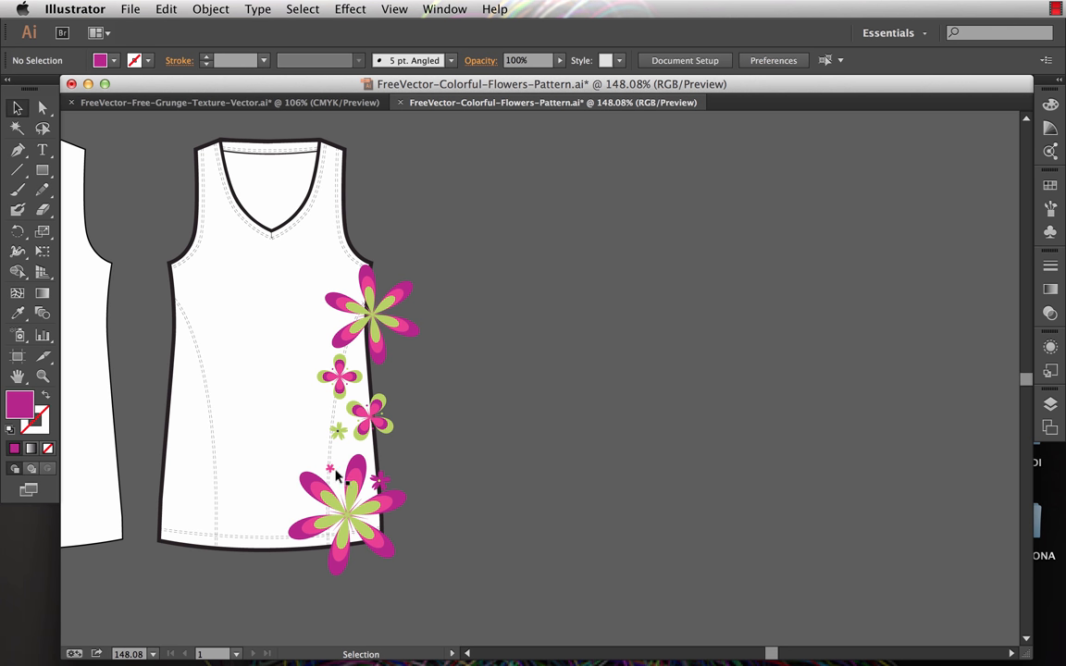
pyautogui.moveTo(448, 464)
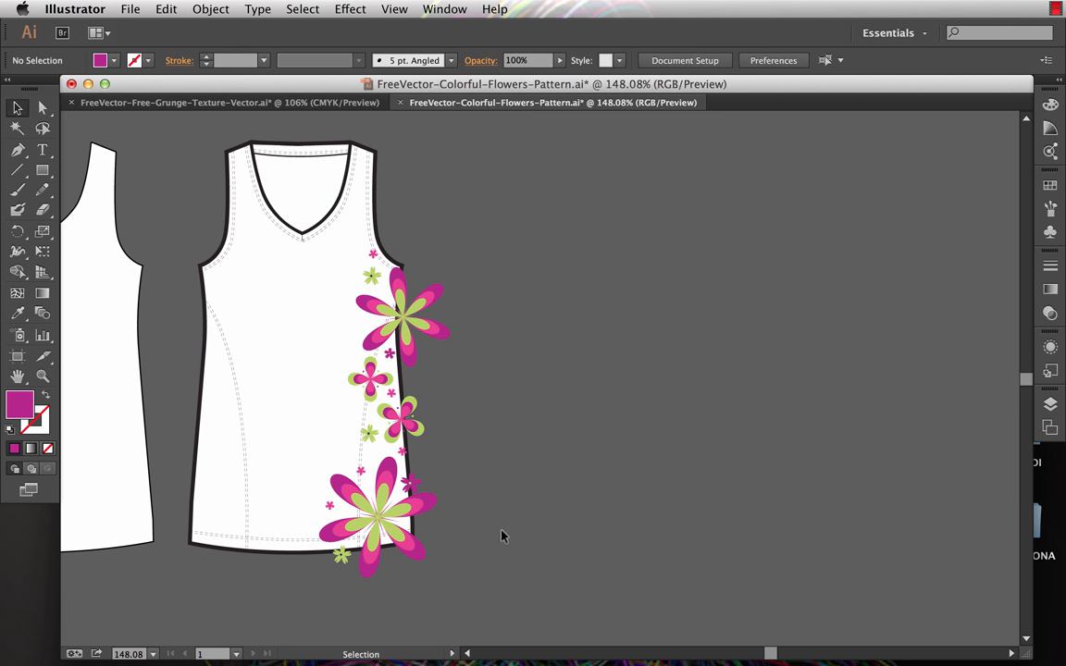
pyautogui.moveTo(504, 537); pyautogui.dragTo(578, 461)
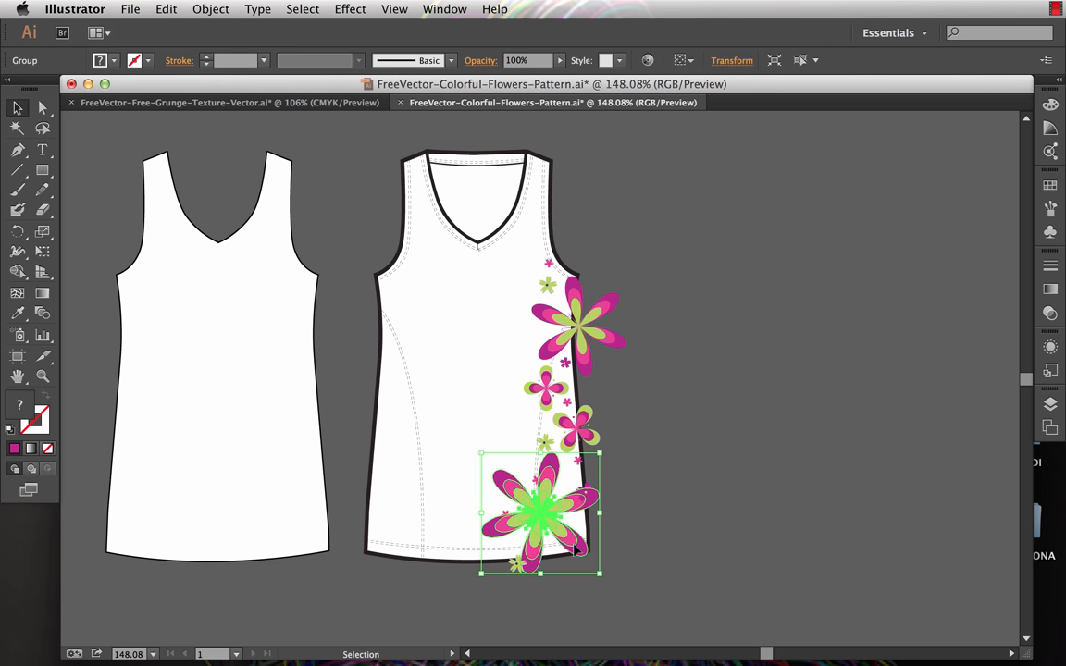
# - Nudge the bottom large flower right, then select the plain silhouette and printed tank top
pyautogui.moveTo(541, 513); pyautogui.dragTo(553, 525)
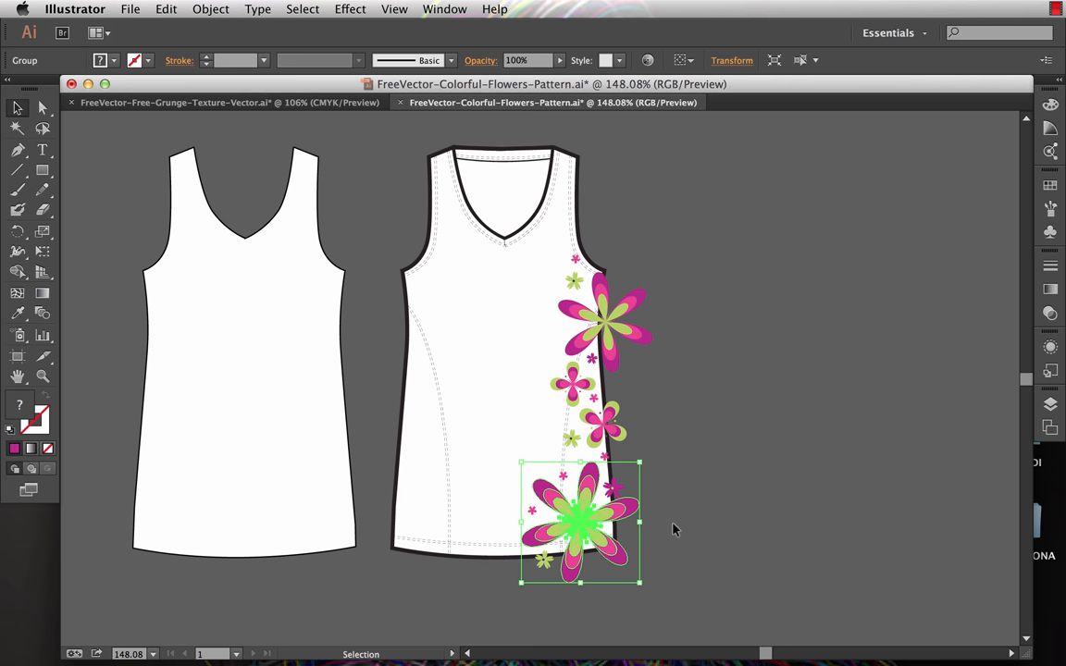
pyautogui.click(504, 343)
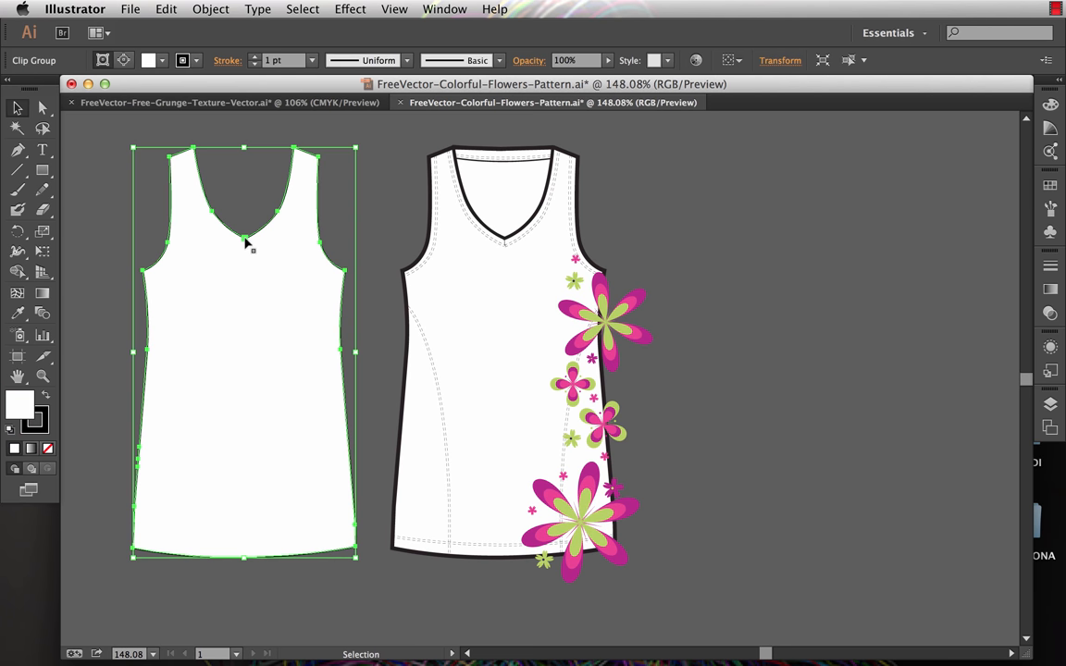
pyautogui.moveTo(461, 157)
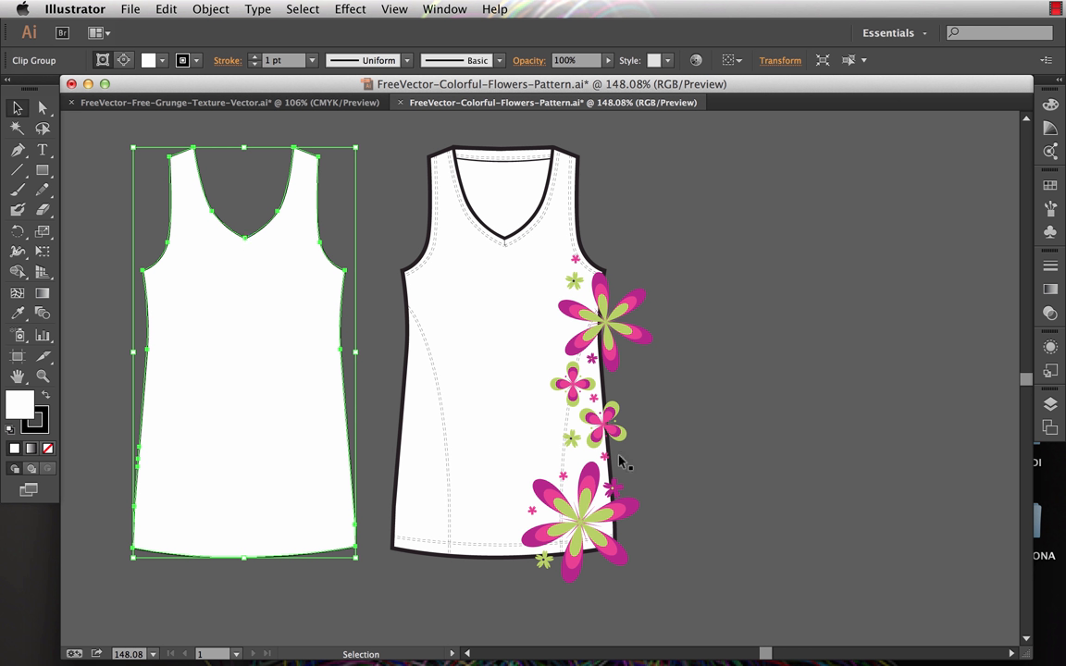
pyautogui.moveTo(241, 242)
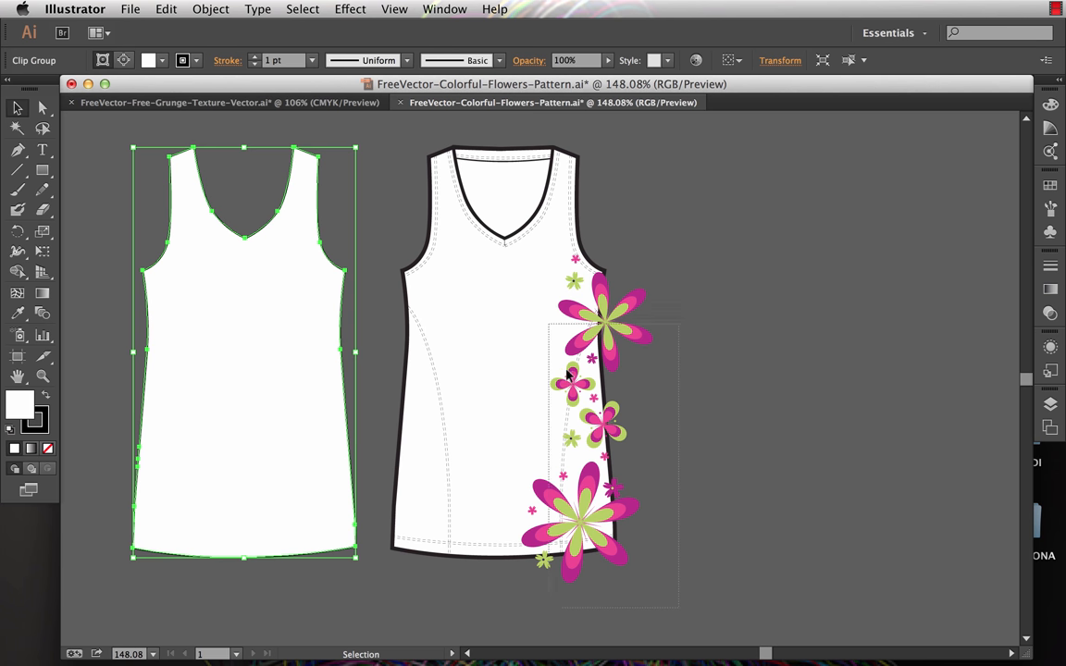
pyautogui.click(503, 250)
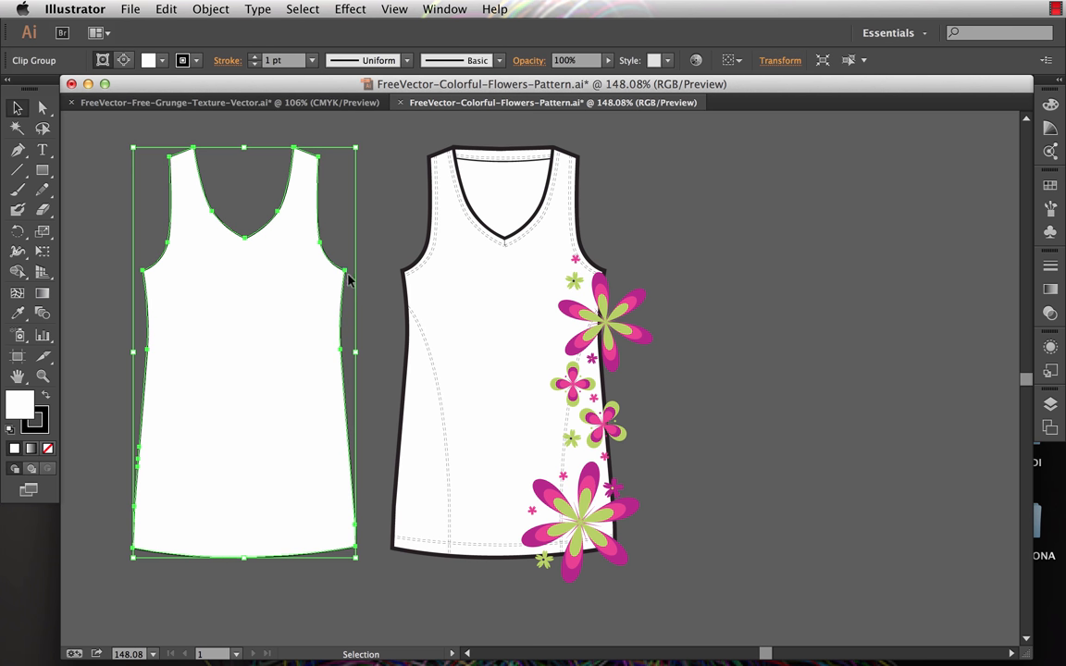
pyautogui.moveTo(455, 226)
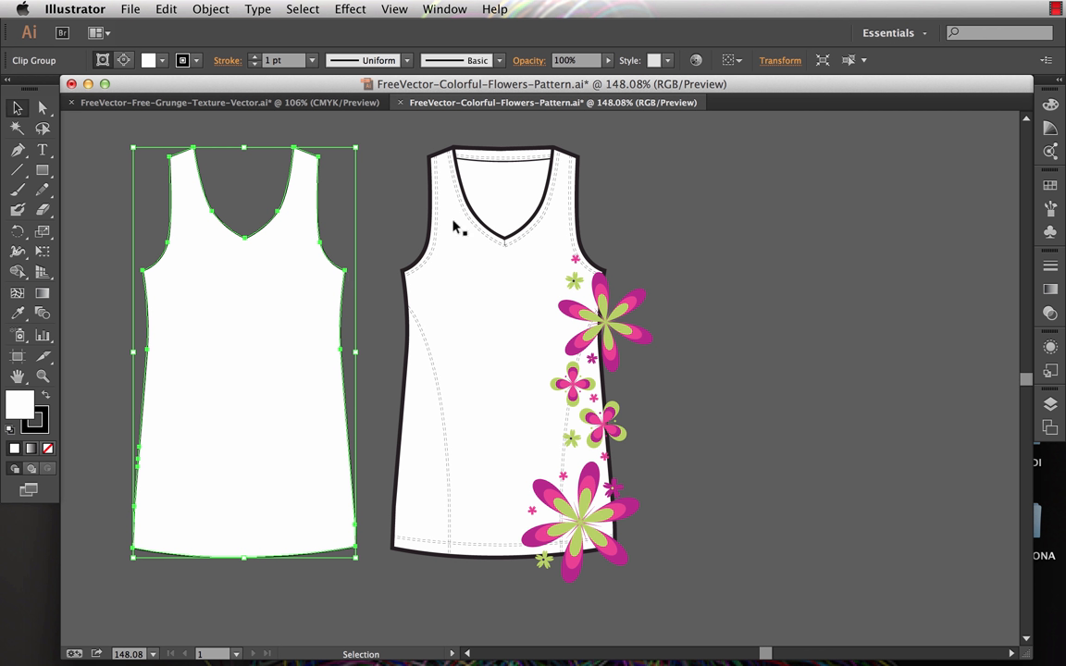
pyautogui.moveTo(430, 243)
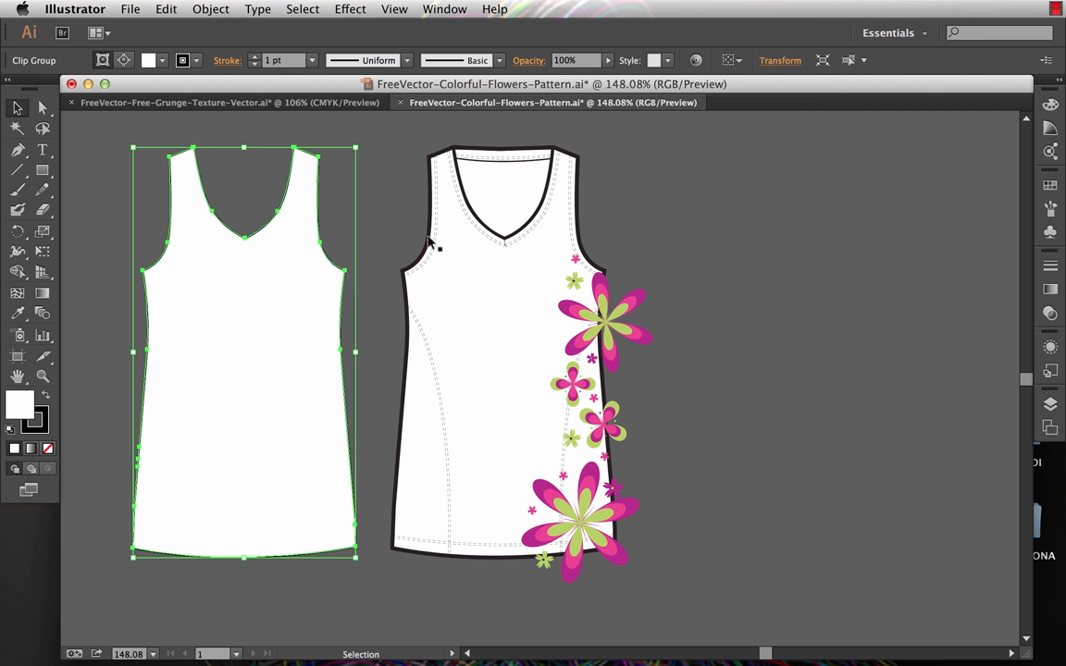
pyautogui.moveTo(447, 299)
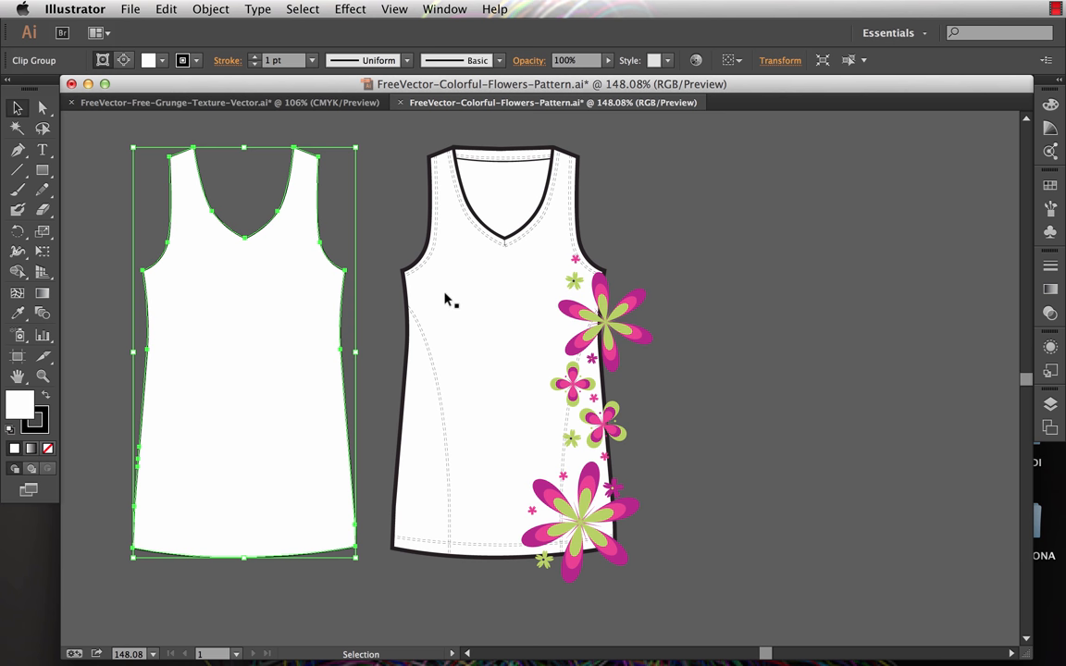
pyautogui.moveTo(504, 250)
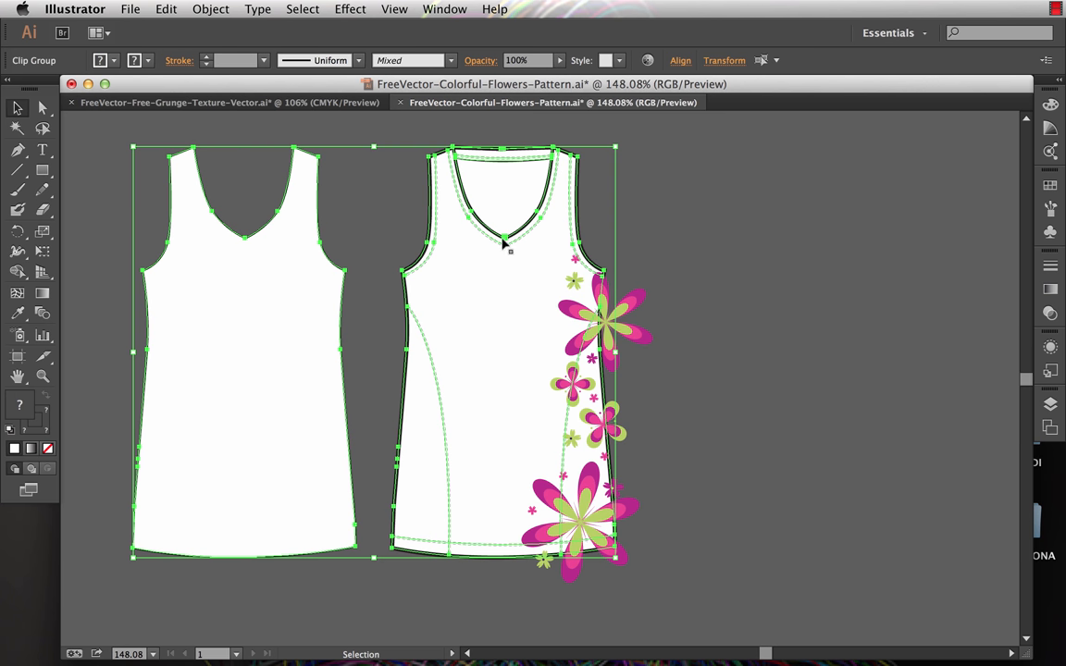
# - Align the silhouette over the printed tank top and make a clipping mask with the flowers
pyautogui.click(931, 99)
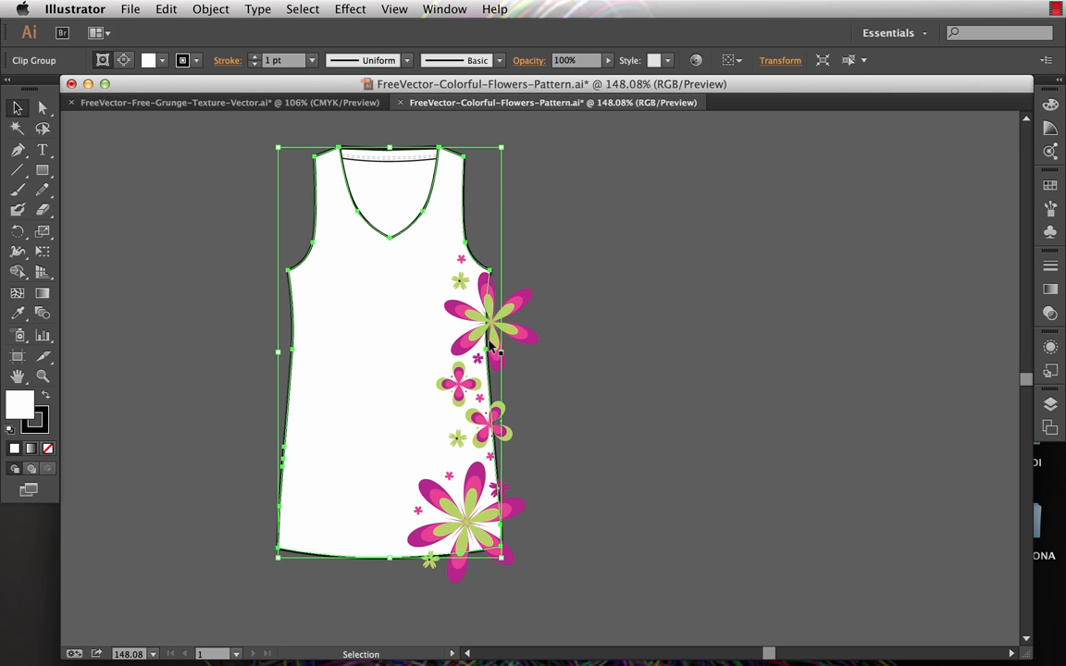
pyautogui.moveTo(512, 344)
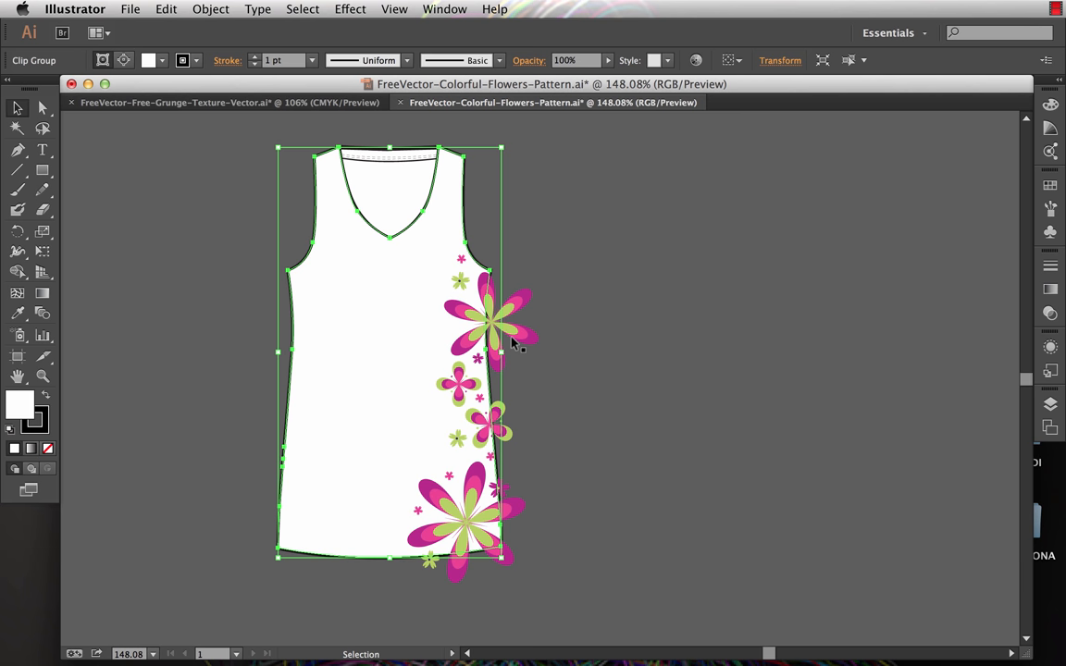
pyautogui.moveTo(273, 98)
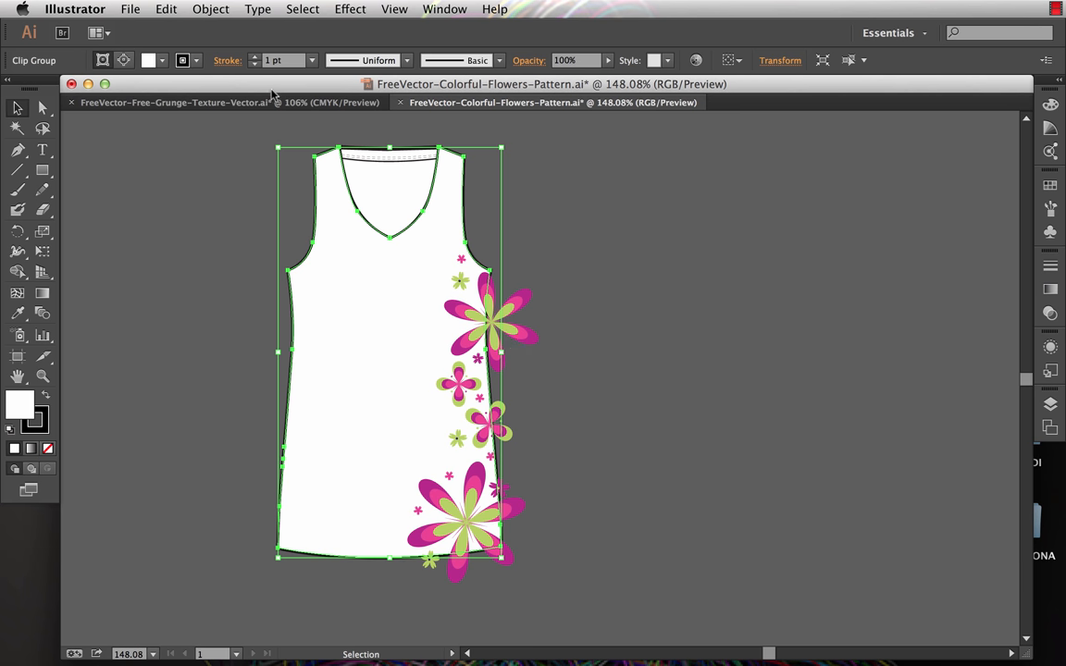
pyautogui.click(216, 8)
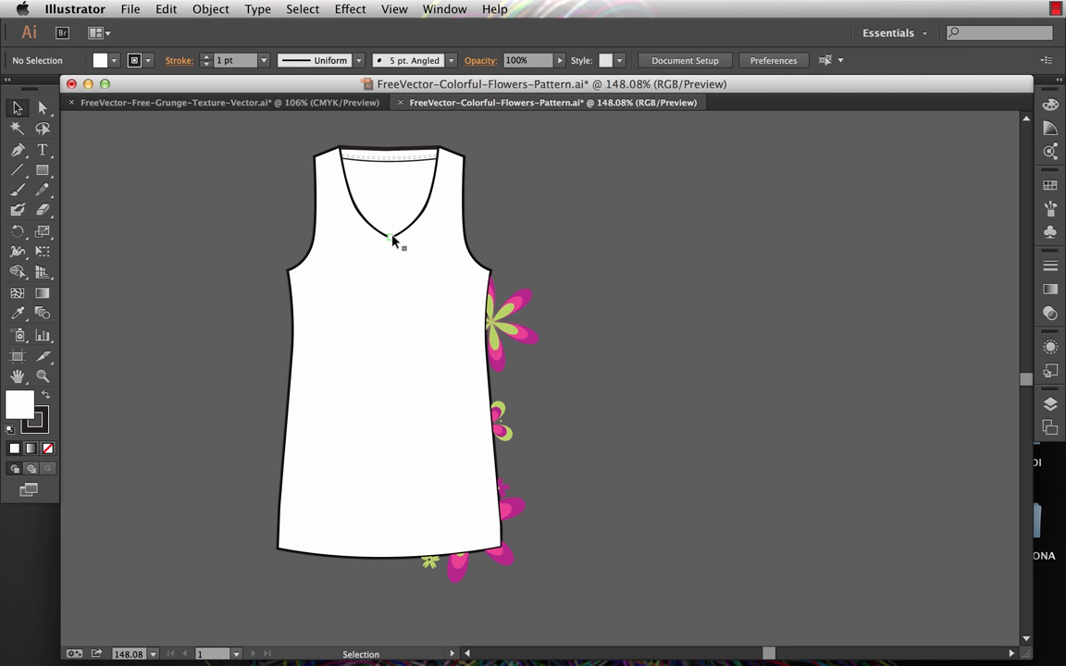
pyautogui.click(390, 238)
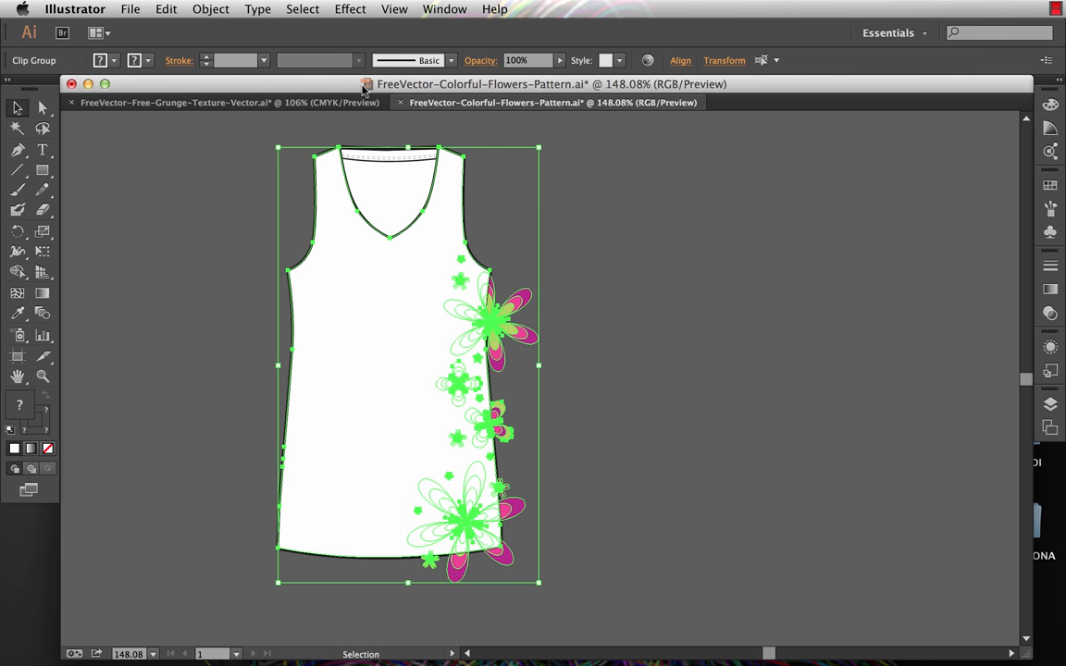
pyautogui.click(210, 8)
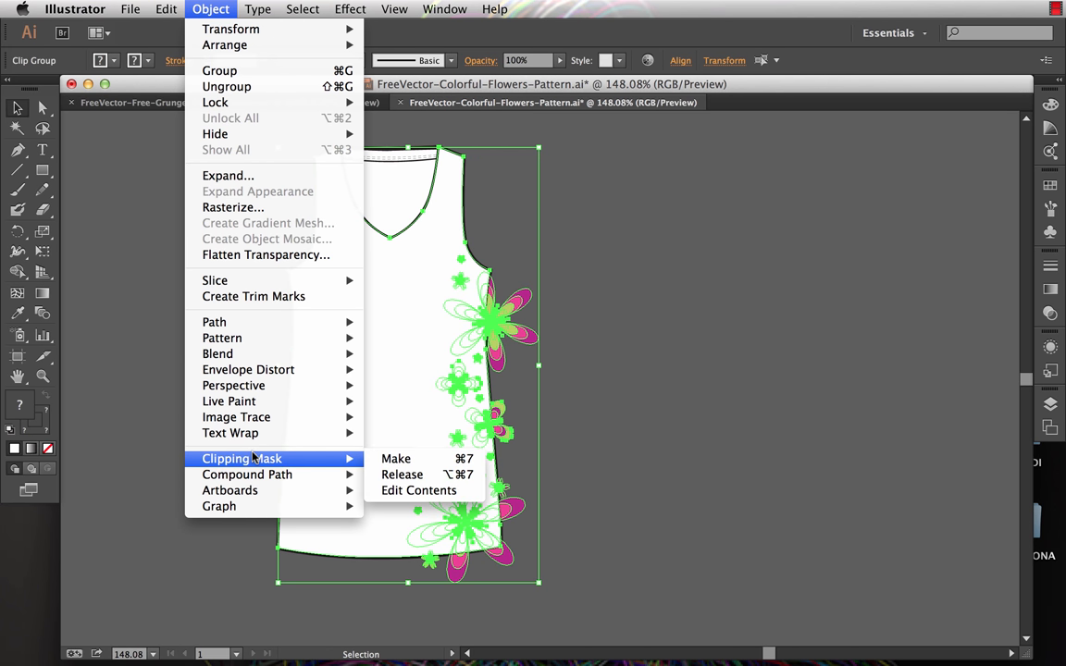
pyautogui.click(395, 458)
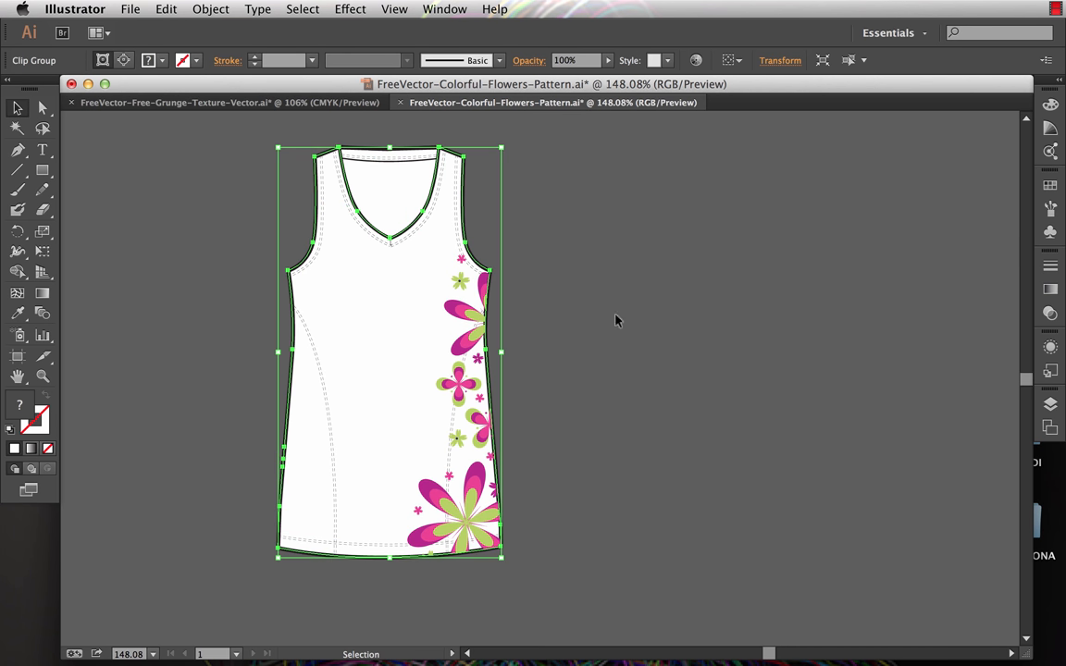
# - In isolation mode, shift the upper large flower slightly left, then exit isolation mode
pyautogui.click(617, 320)
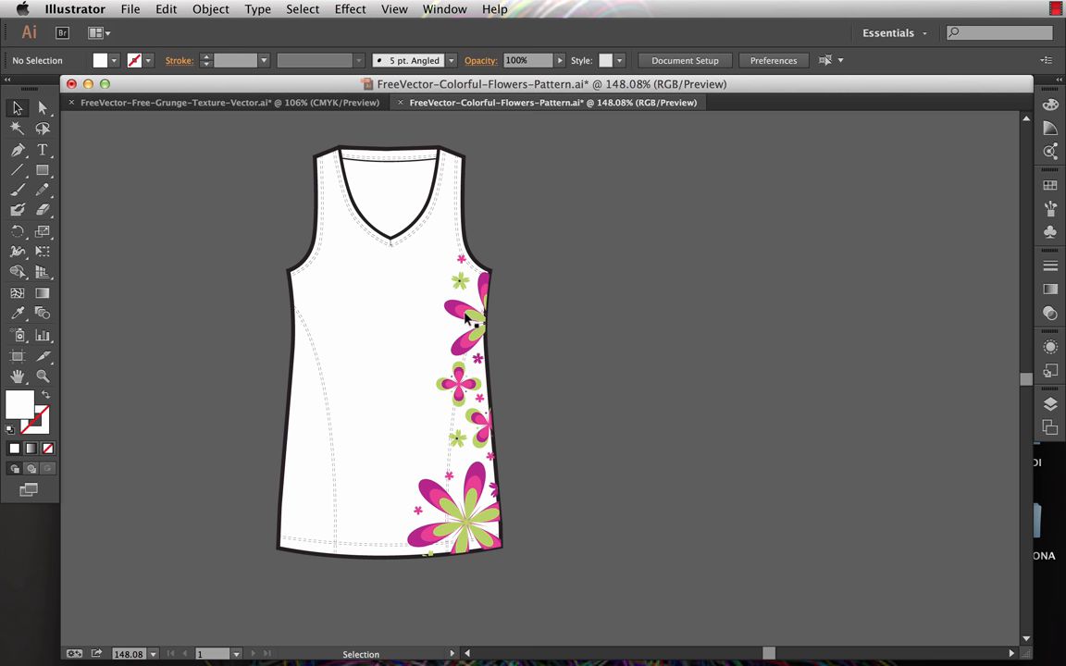
pyautogui.click(462, 315)
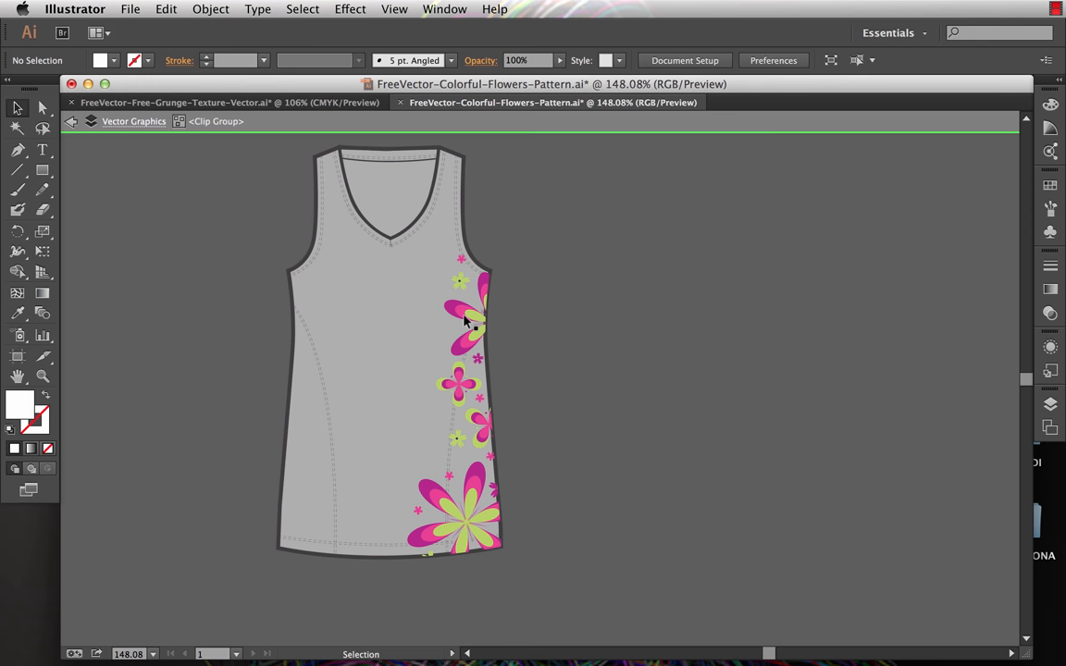
pyautogui.click(472, 324)
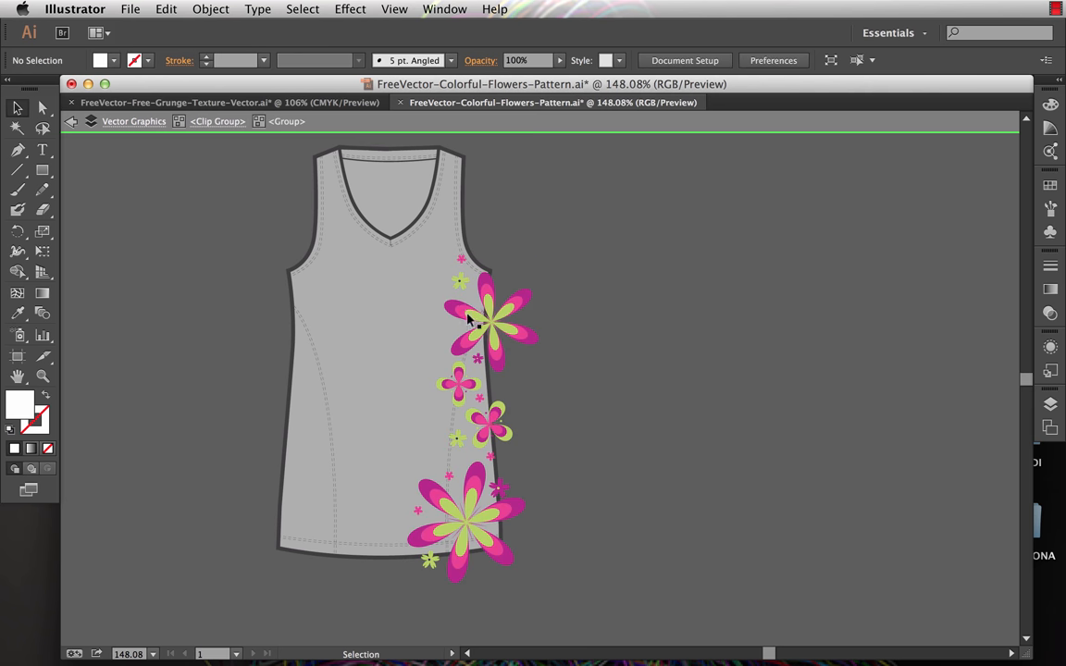
pyautogui.click(493, 320)
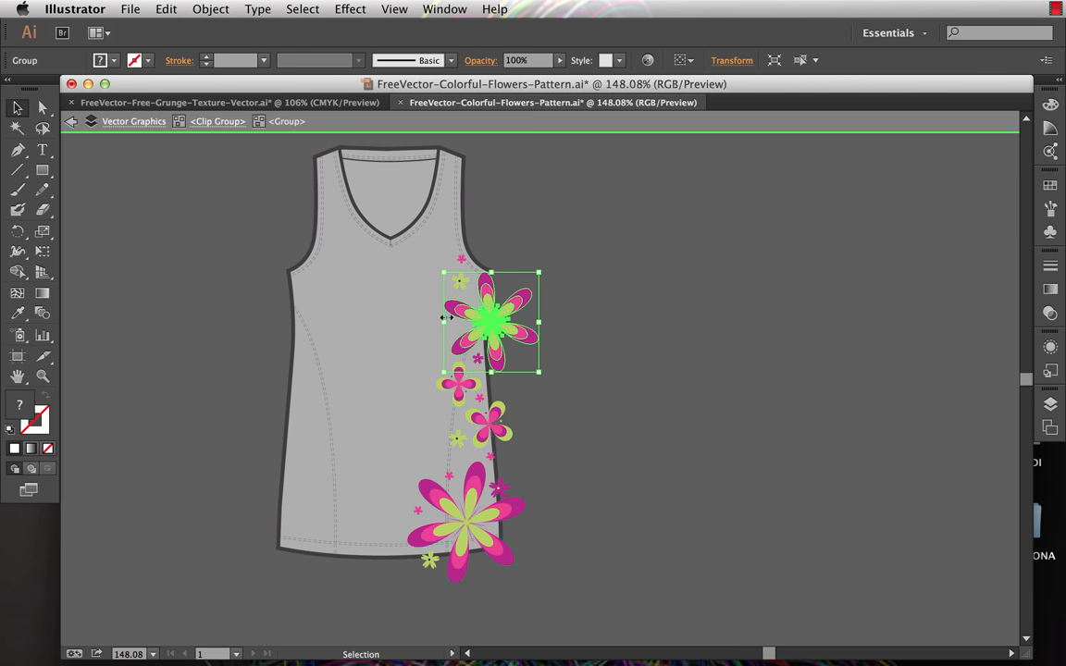
pyautogui.moveTo(493, 322); pyautogui.dragTo(481, 315)
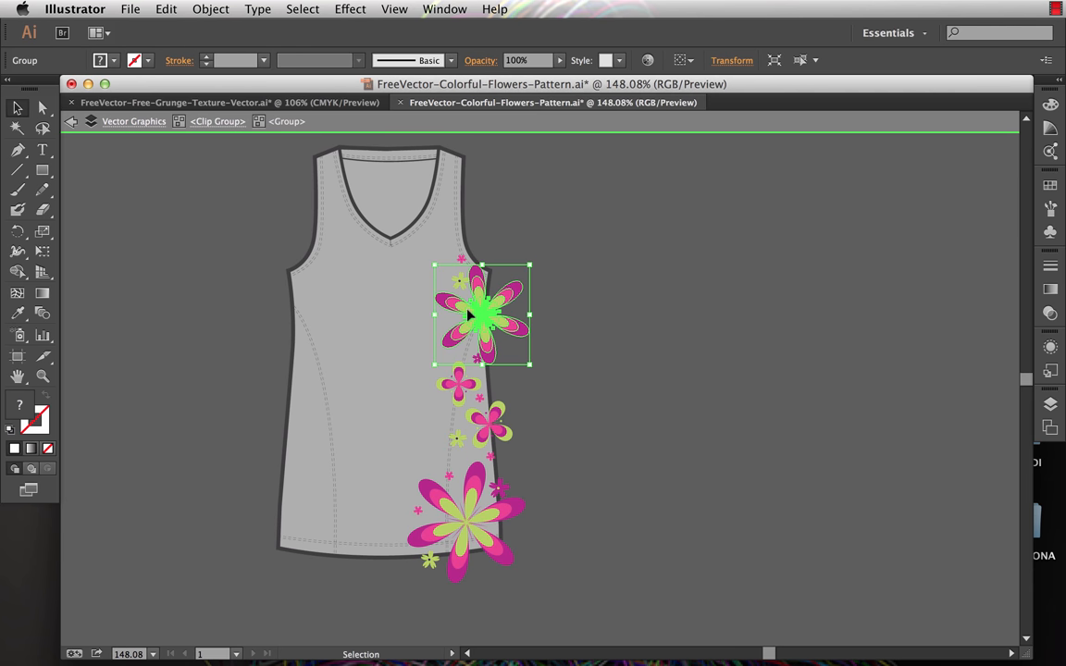
pyautogui.click(593, 288)
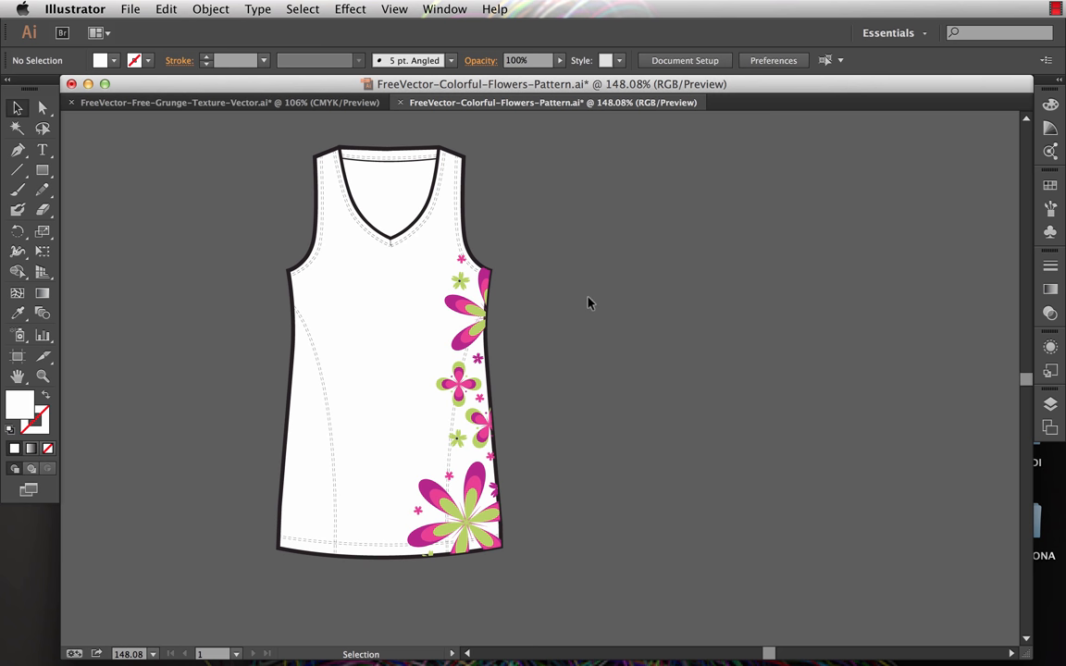
pyautogui.moveTo(533, 376)
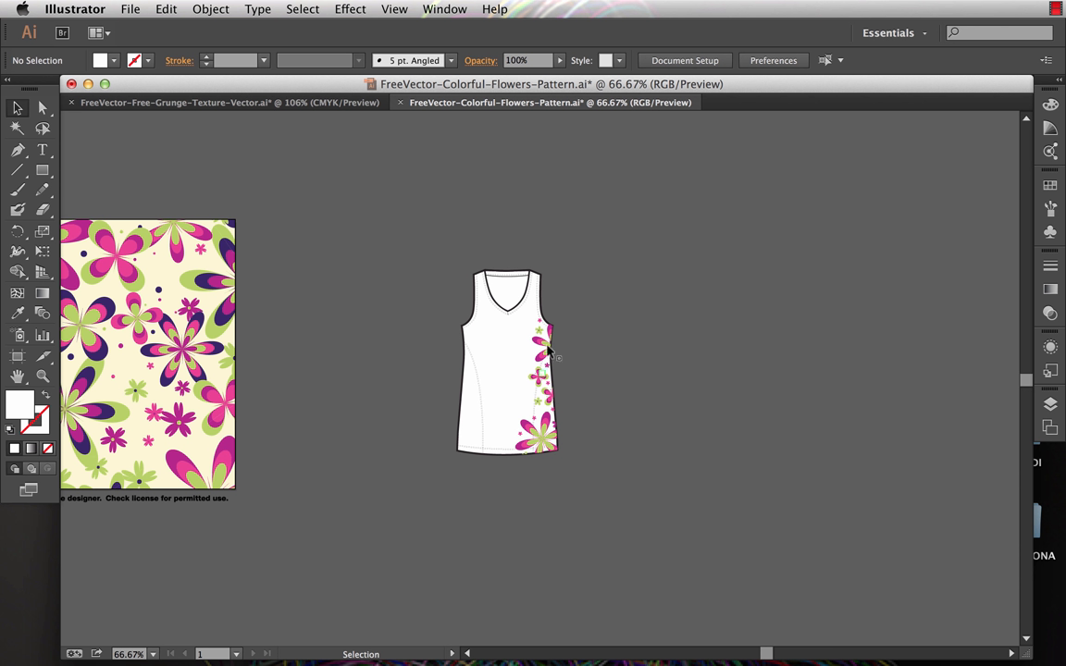
pyautogui.moveTo(612, 291)
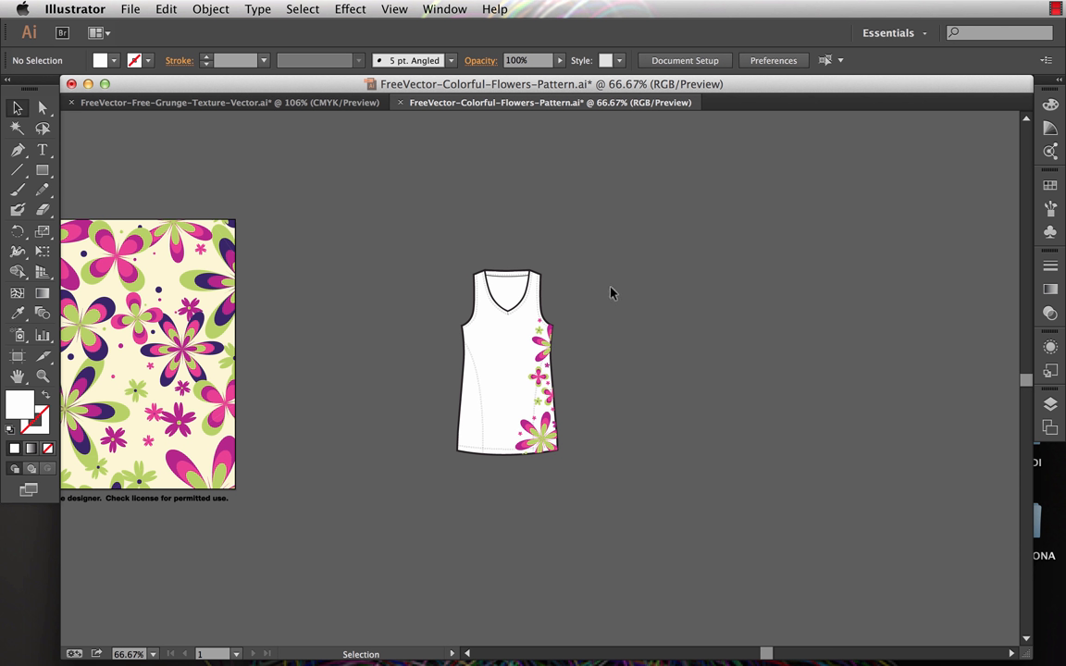
pyautogui.moveTo(621, 280)
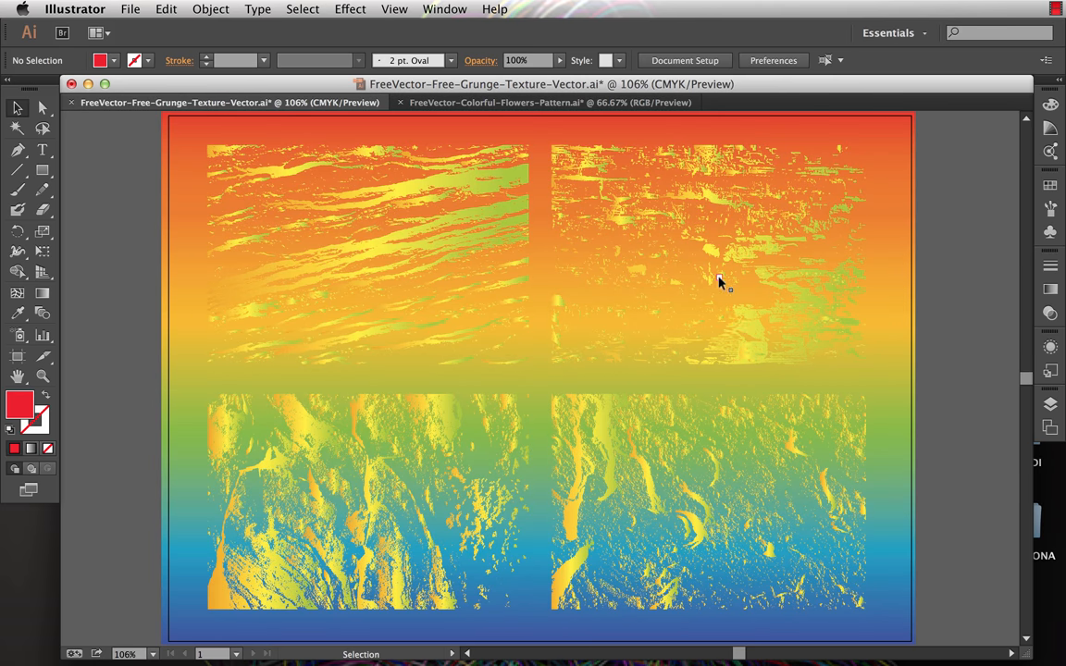
pyautogui.moveTo(649, 234)
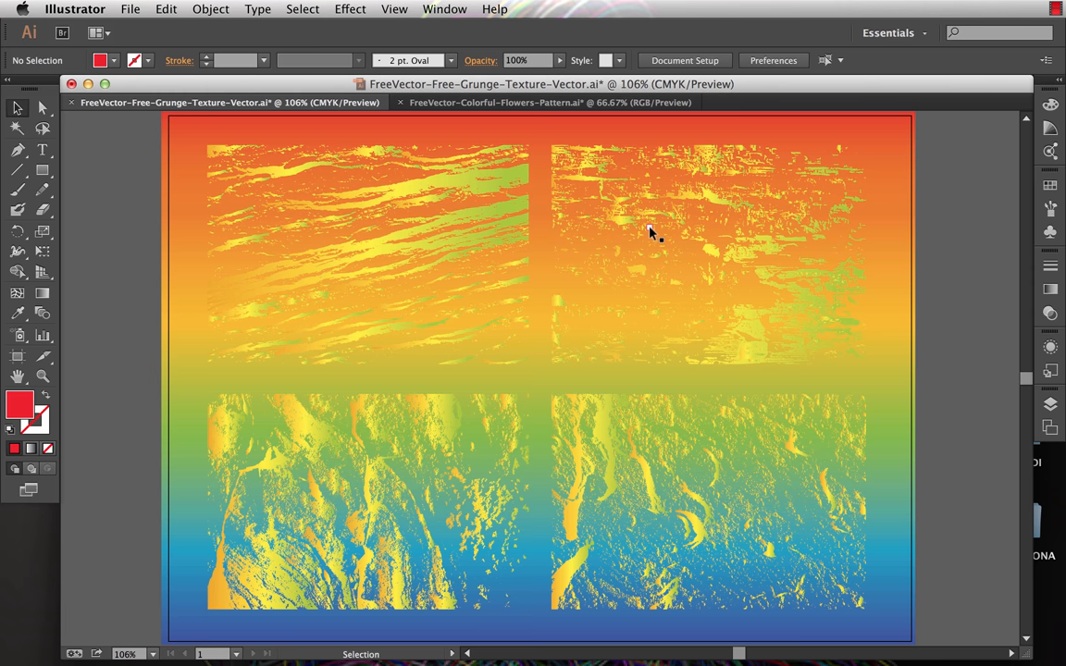
# - Select the upper-right texture in the FreeVector-Free-Grunge-Texture-Vector.ai document
pyautogui.click(649, 228)
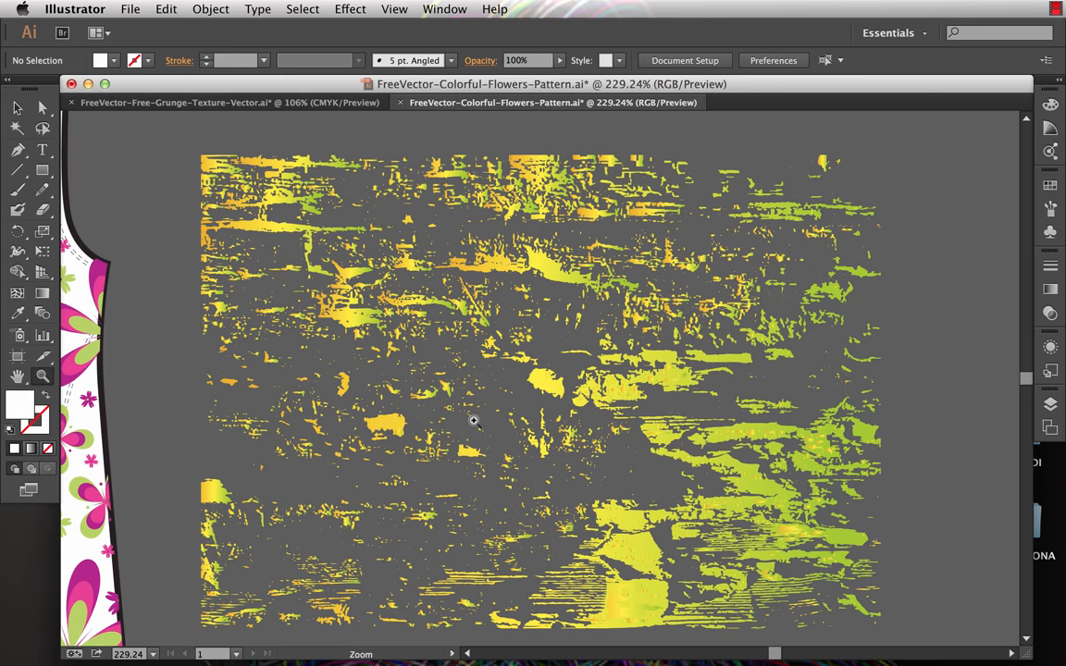
pyautogui.moveTo(356, 335)
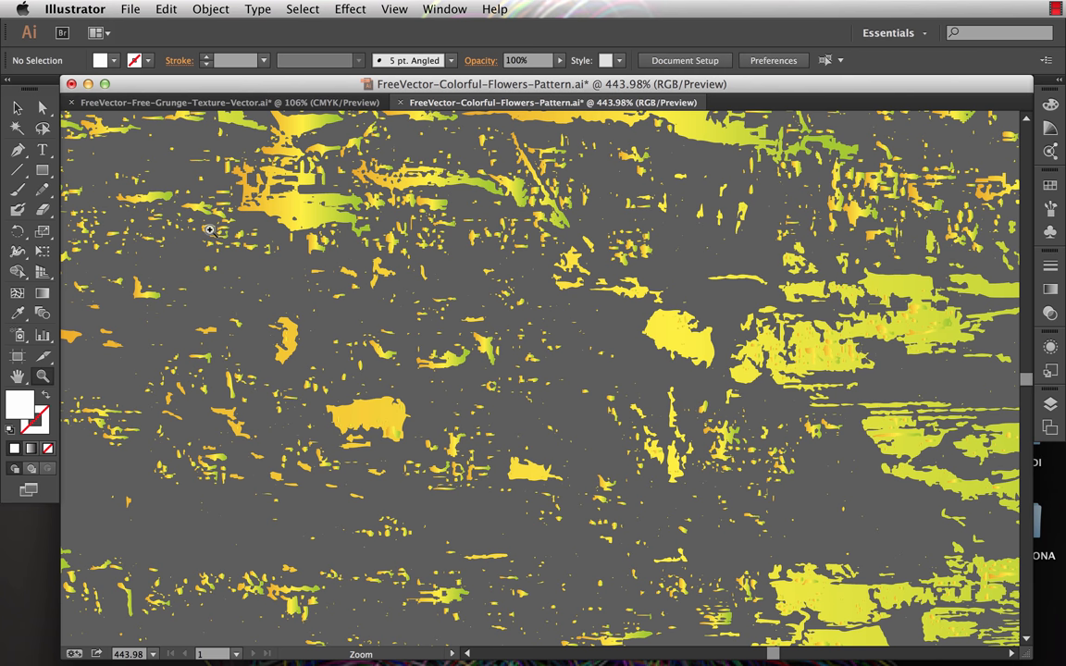
pyautogui.moveTo(105, 194)
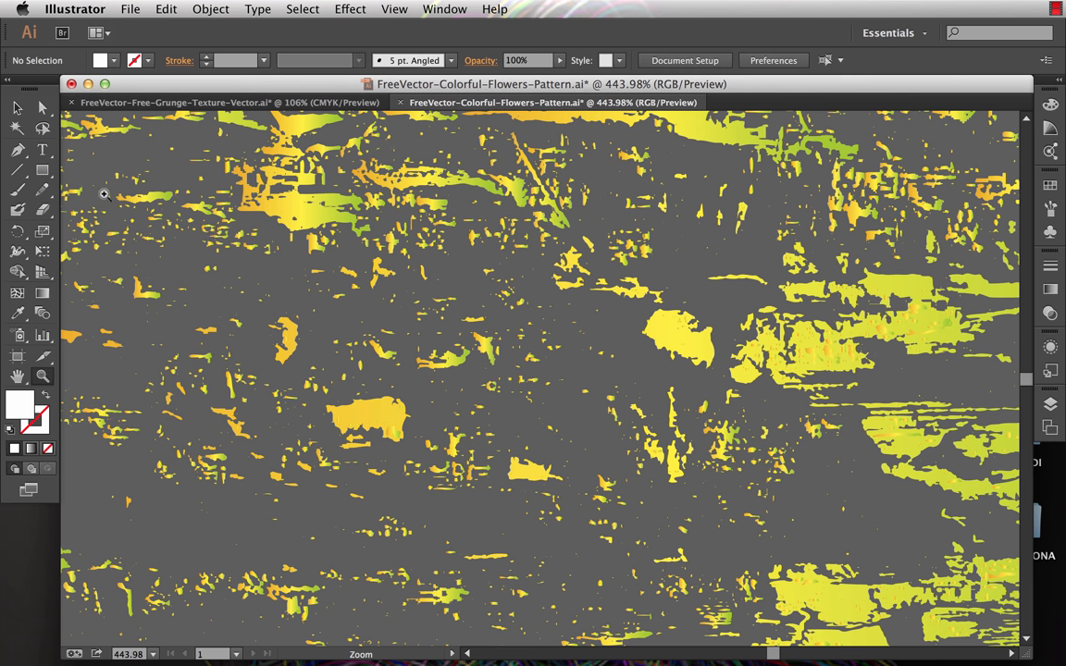
pyautogui.moveTo(44, 133)
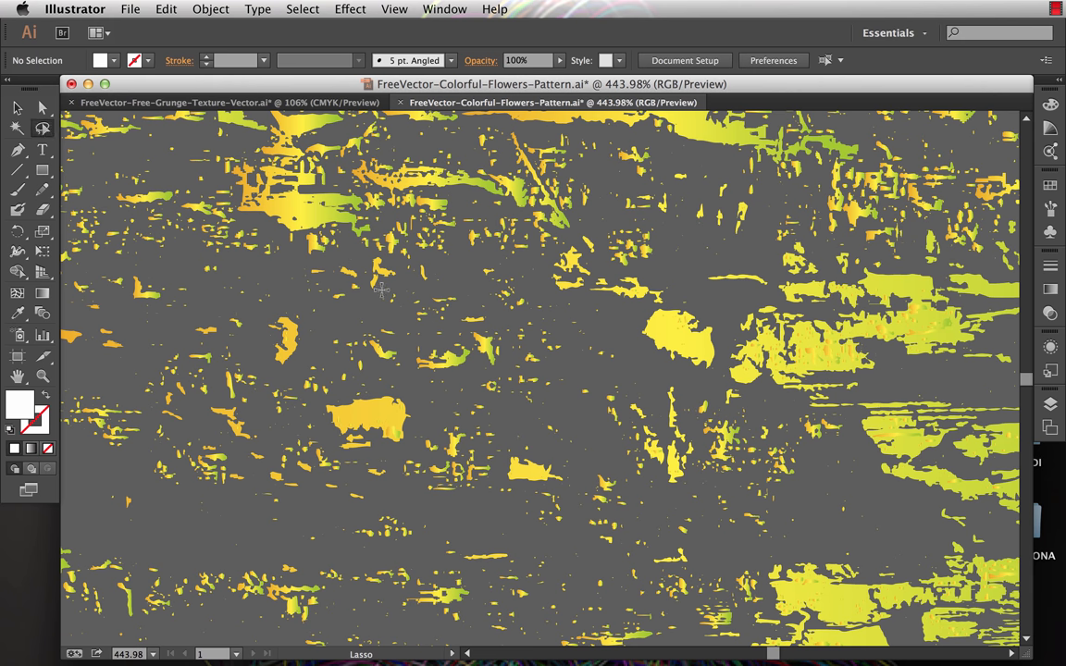
# - Lasso a small patch of specks in the middle of the pasted grunge texture
pyautogui.moveTo(379, 294); pyautogui.dragTo(328, 356)
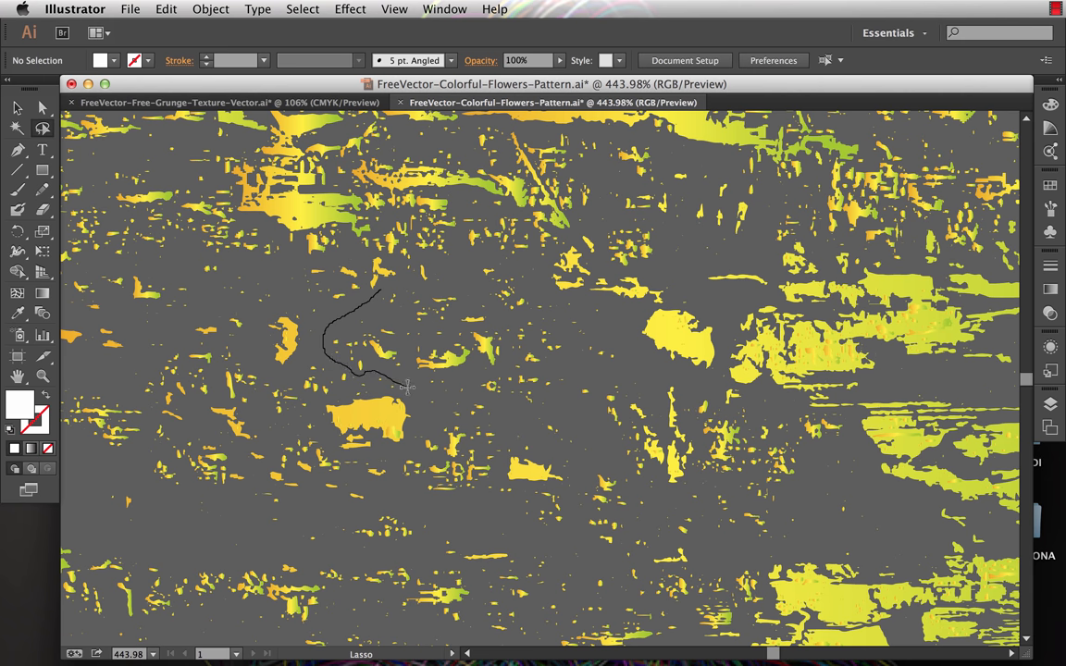
pyautogui.moveTo(407, 386); pyautogui.dragTo(532, 402)
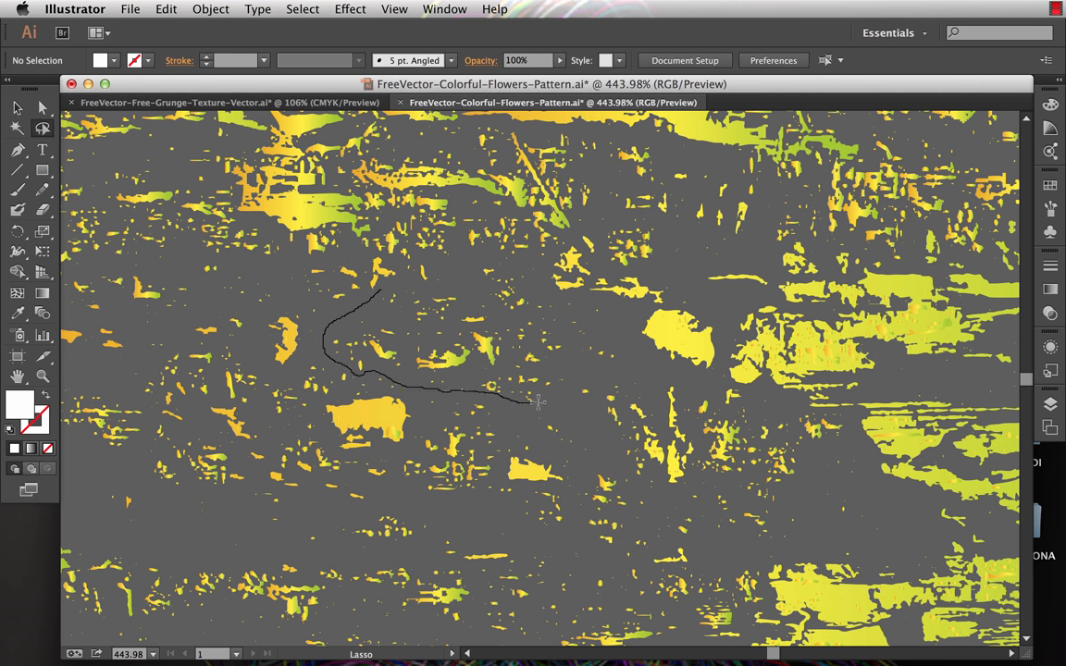
pyautogui.moveTo(537, 403); pyautogui.dragTo(477, 259)
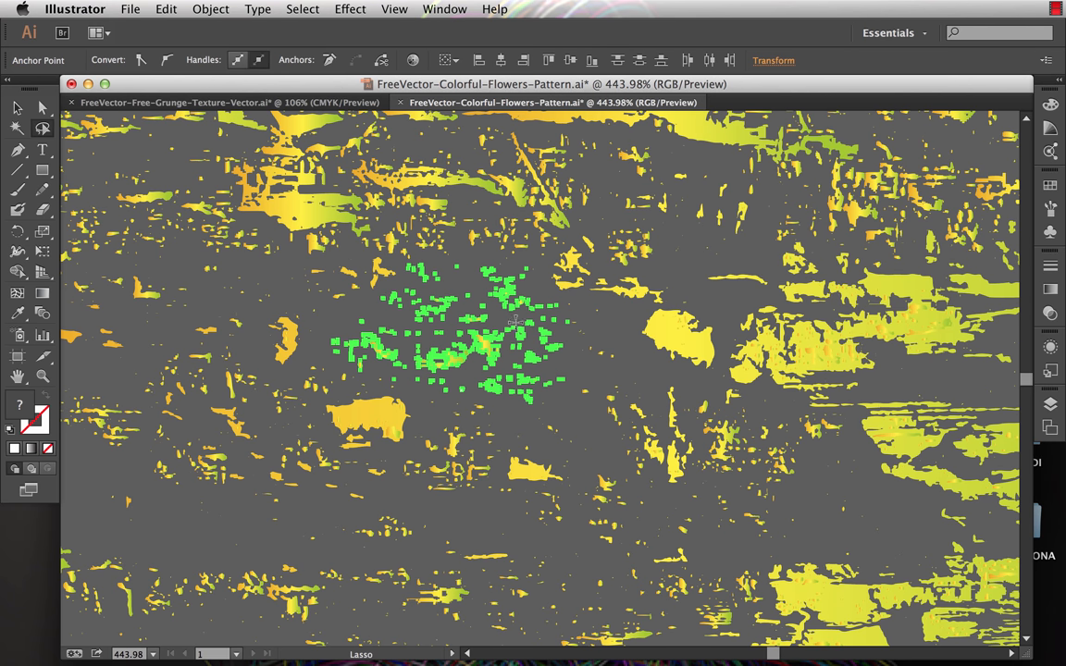
pyautogui.moveTo(380, 312)
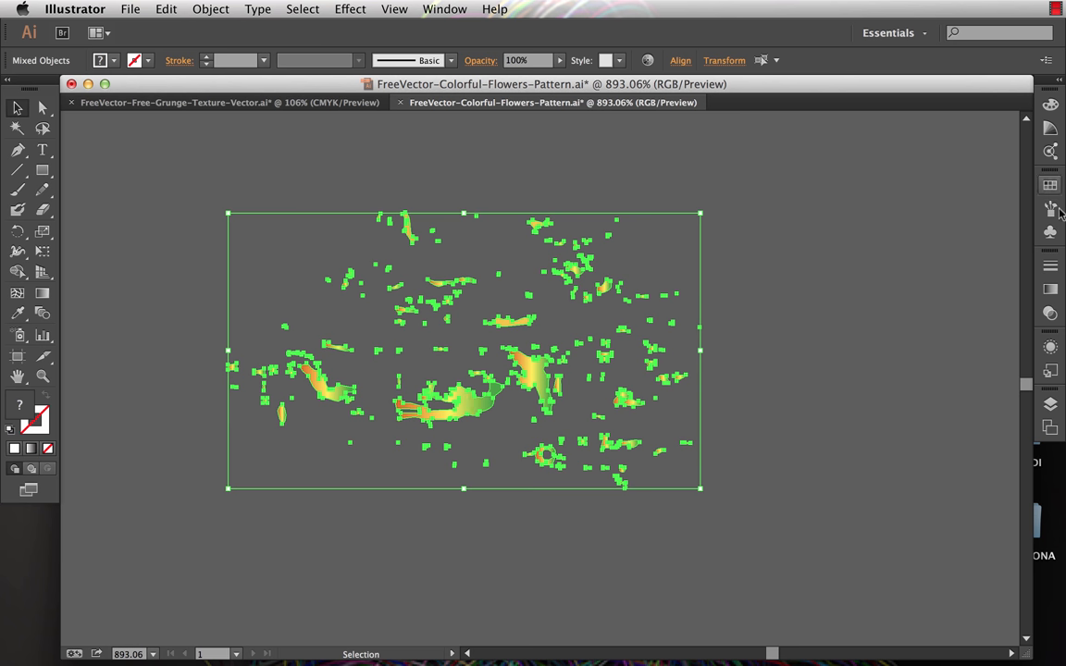
# - Select the isolated small patch of grunge specks
pyautogui.click(1047, 186)
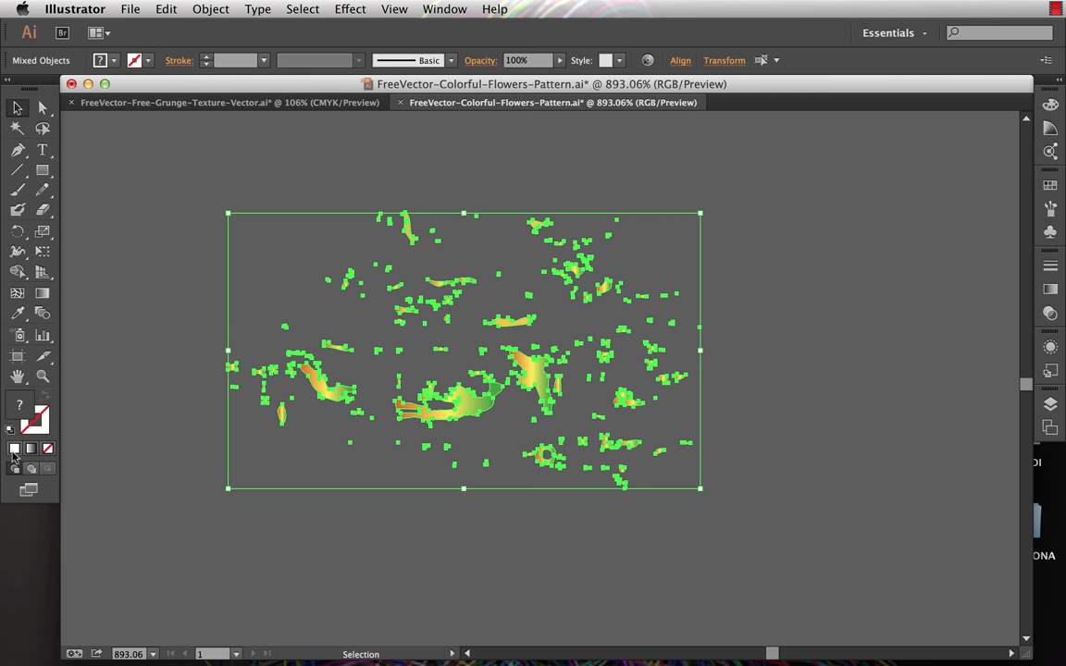
pyautogui.moveTo(14, 449)
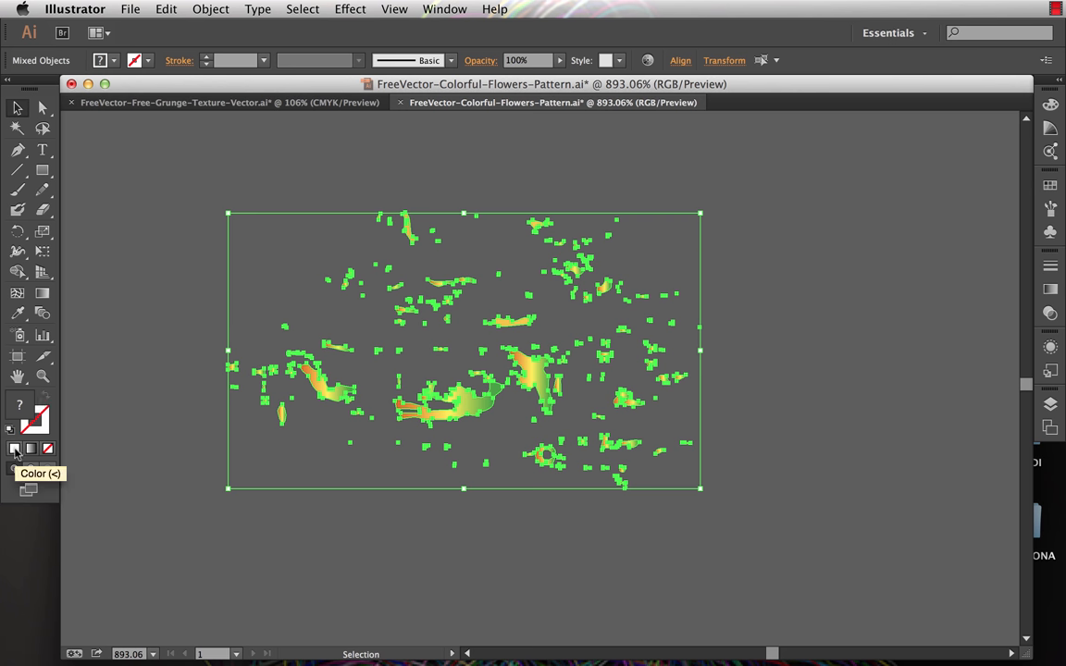
# - Give the speck patch a solid white fill and reselect all the specks
pyautogui.click(15, 448)
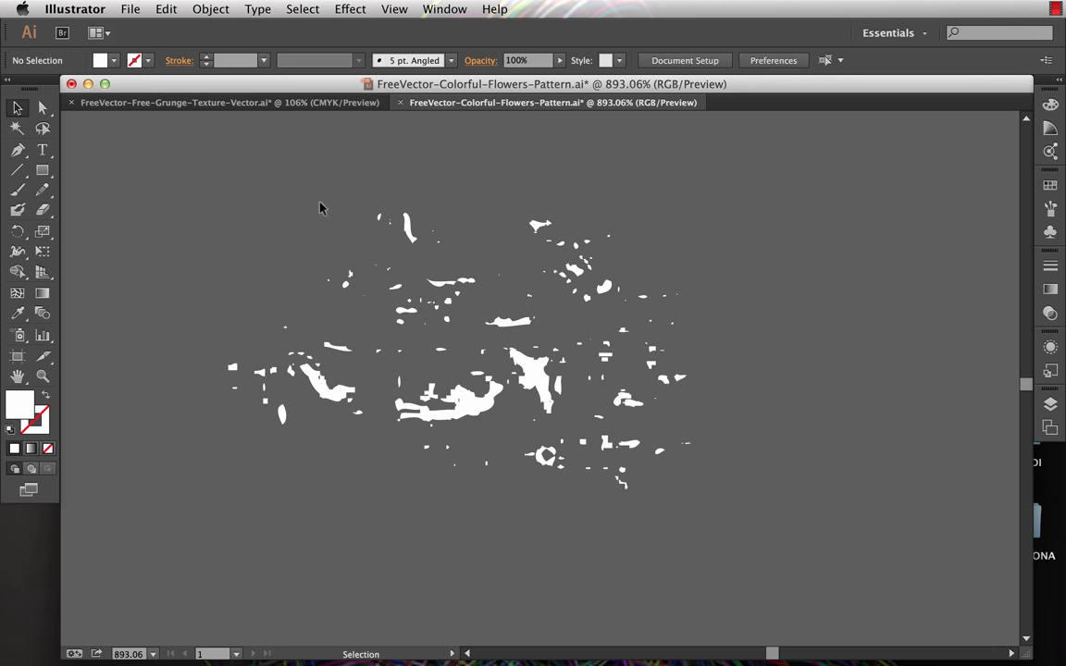
pyautogui.press('cmd+a')
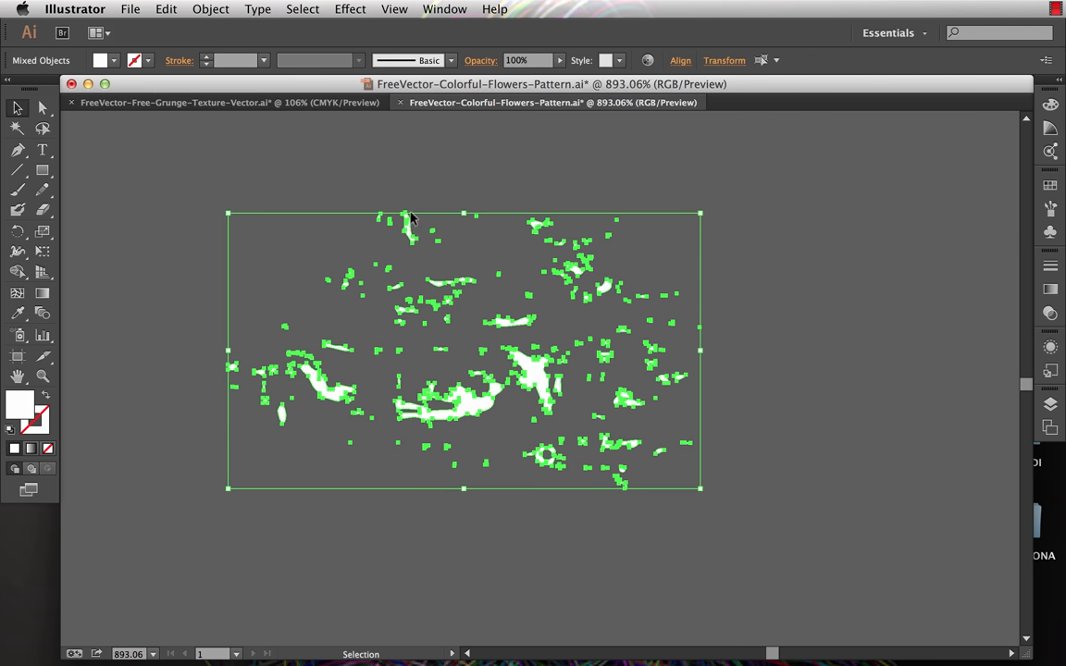
pyautogui.moveTo(415, 205)
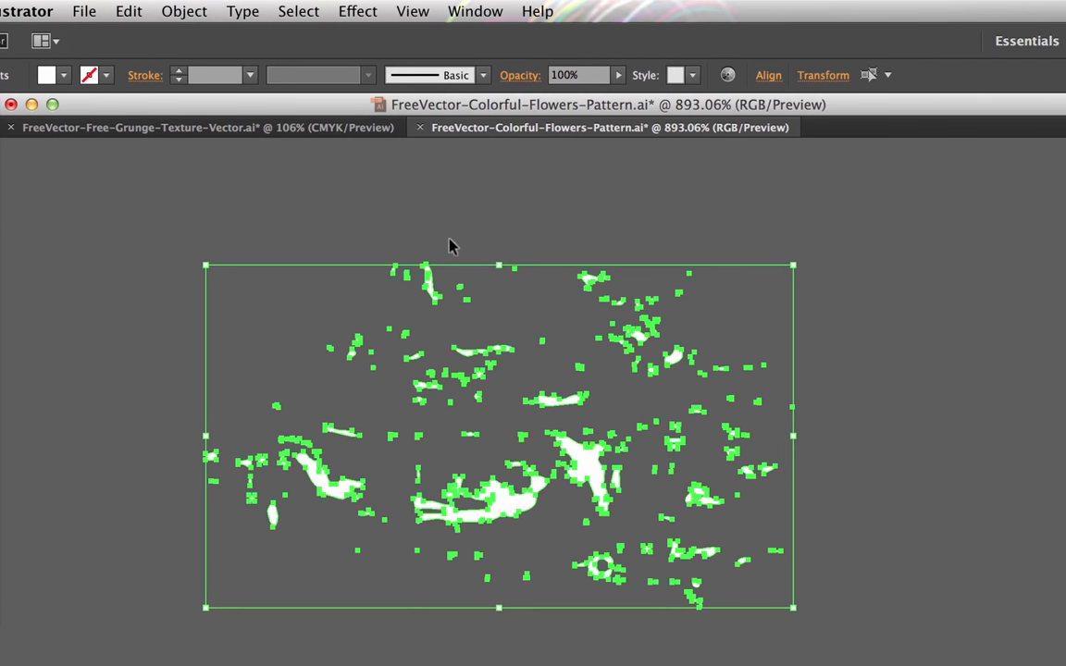
pyautogui.click(183, 11)
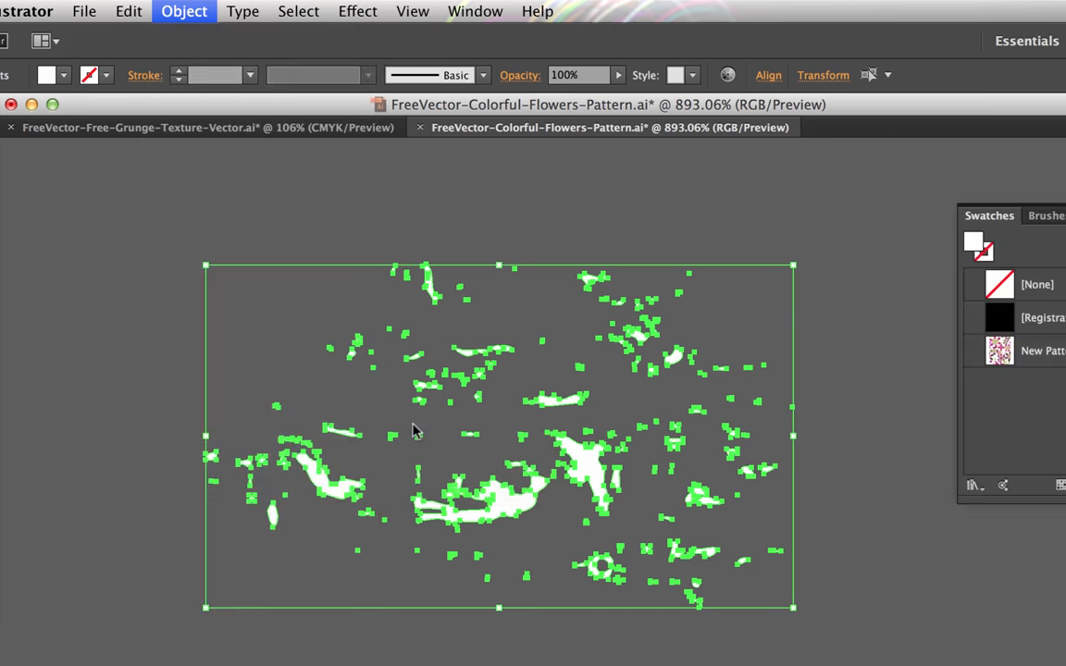
# - Turn the white specks into a new pattern tiled Brick by Column
pyautogui.click(183, 10)
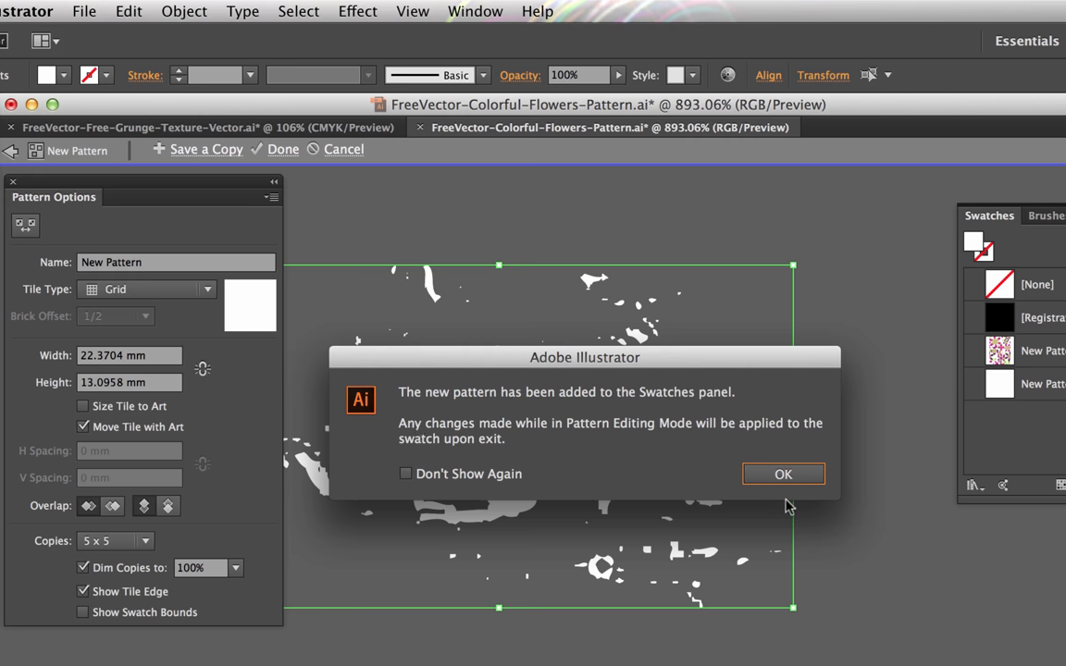
pyautogui.click(783, 473)
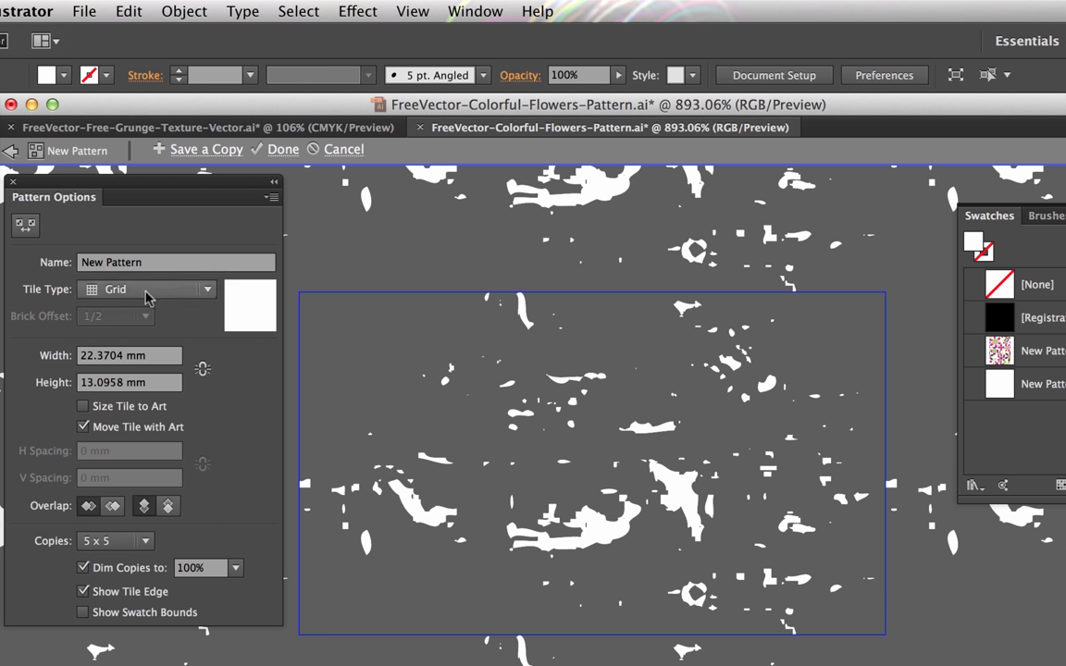
pyautogui.click(37, 226)
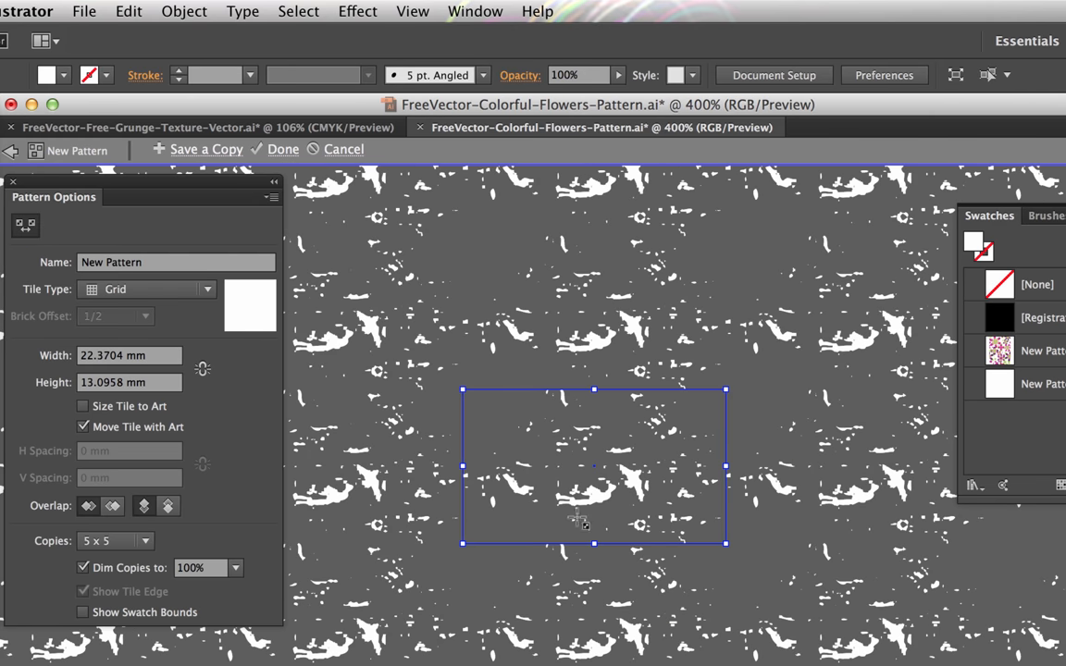
pyautogui.click(143, 289)
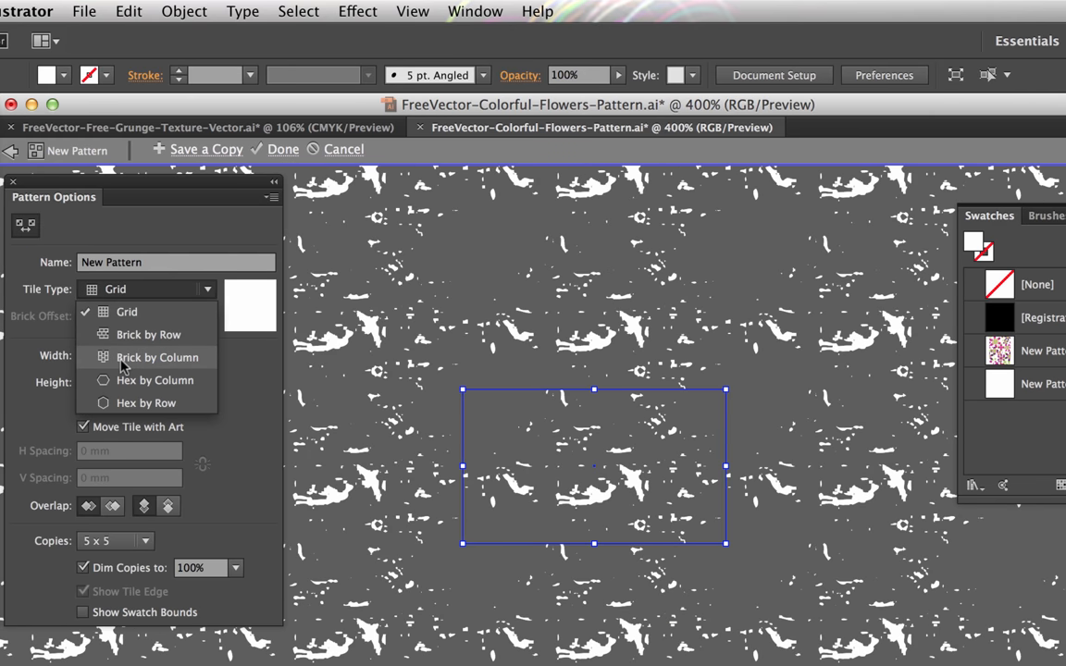
pyautogui.click(156, 358)
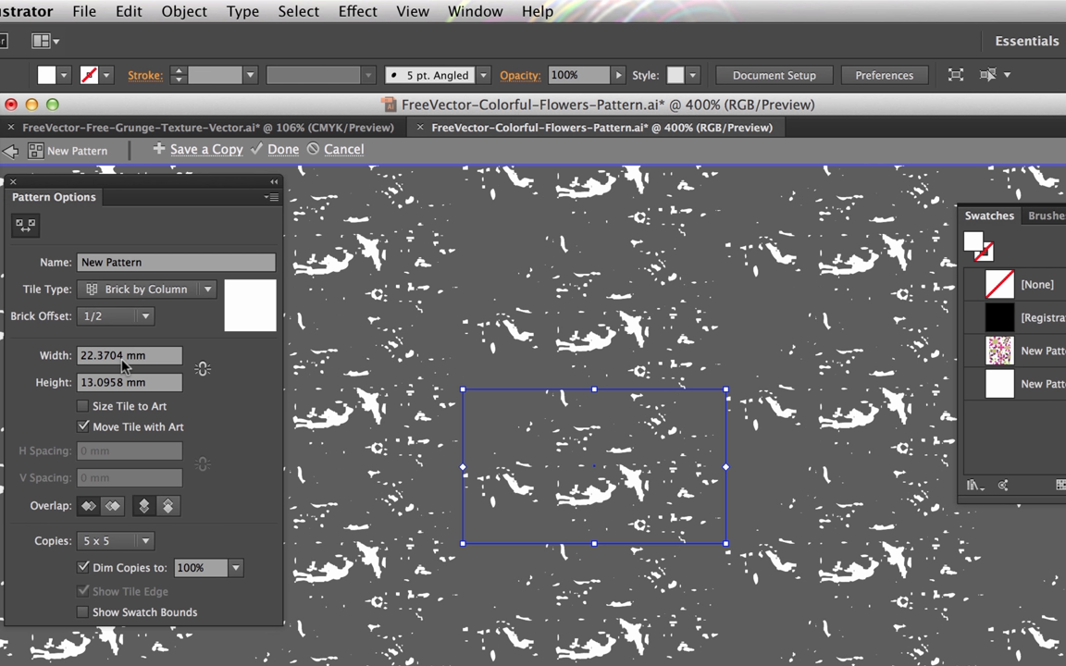
pyautogui.moveTo(117, 335)
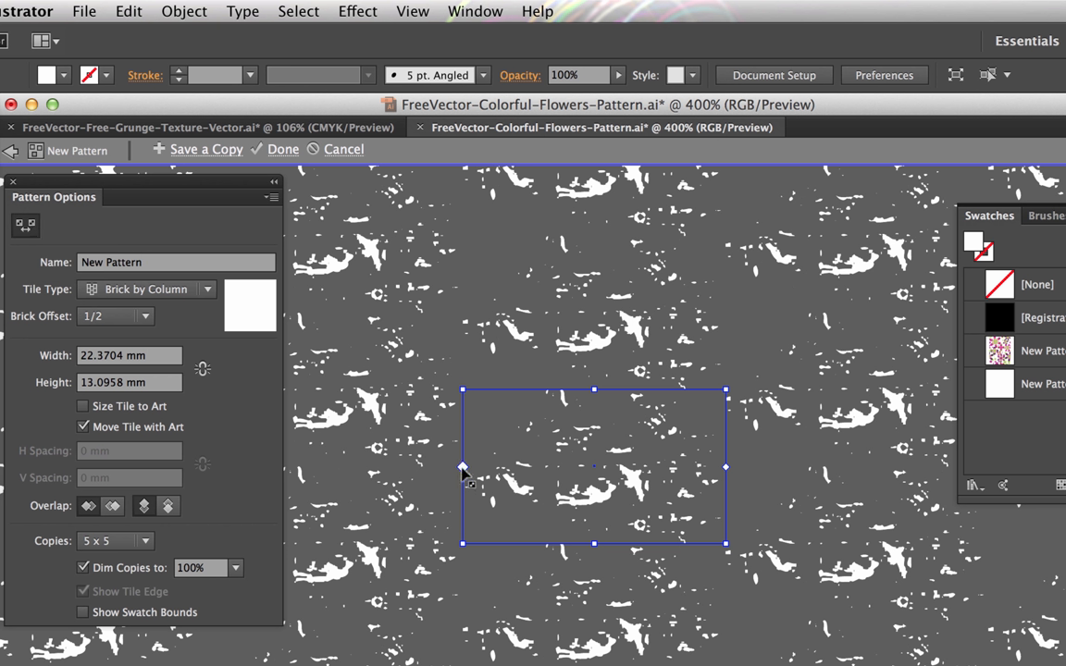
pyautogui.moveTo(726, 487)
pyautogui.write('22')
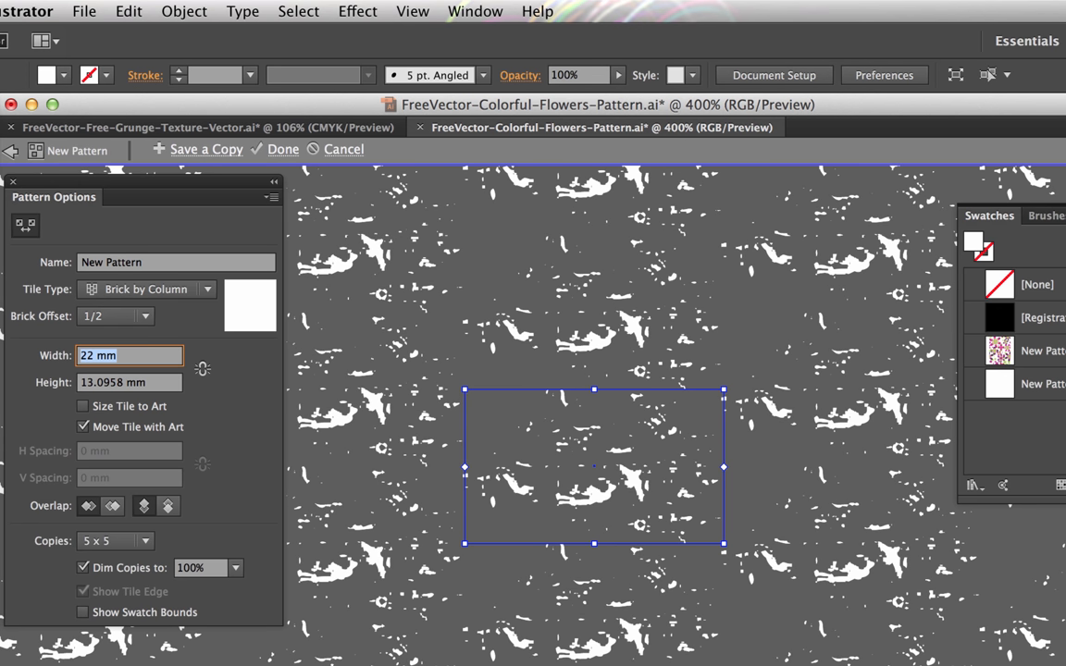
# - Set the pattern tile to 16 mm wide by 11 mm high and finish editing
pyautogui.write('19 mm')
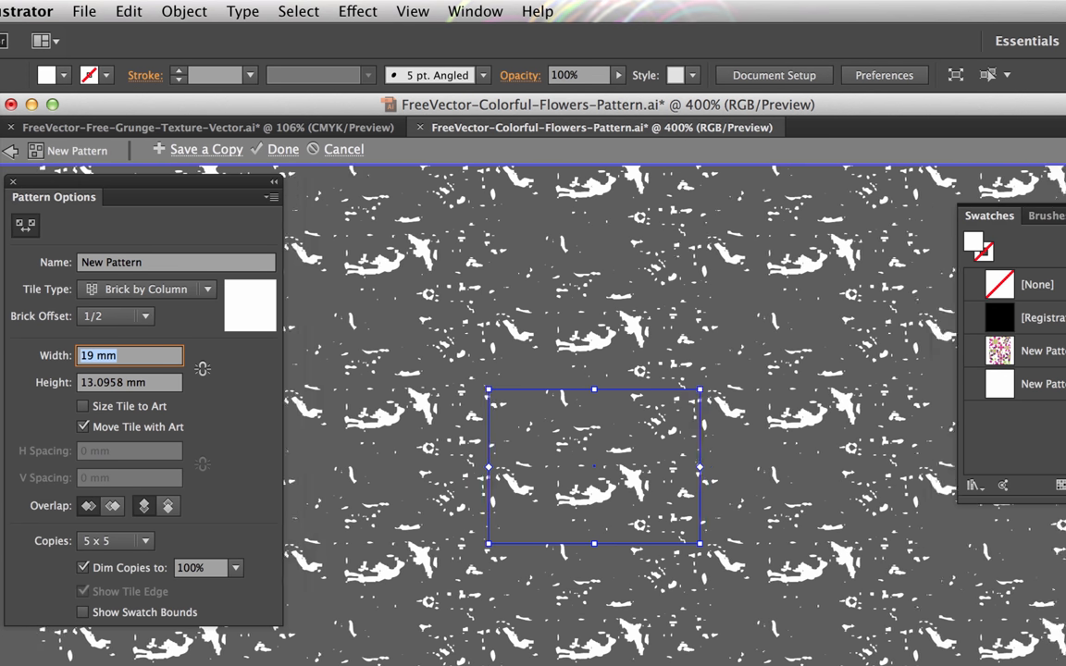
pyautogui.write('16 mm')
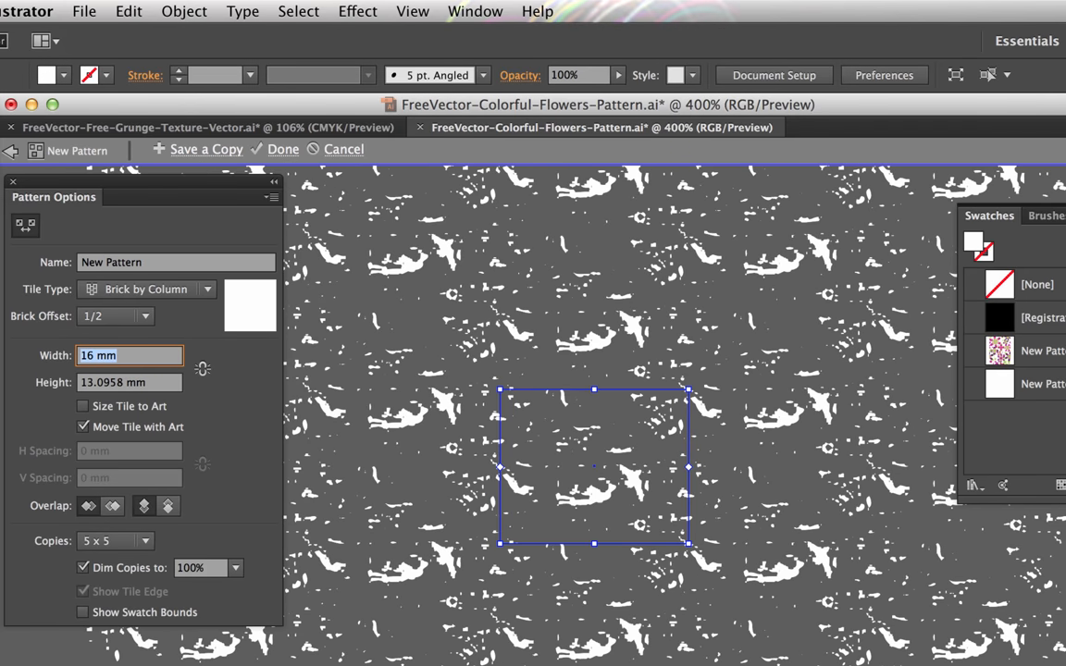
pyautogui.click(129, 382)
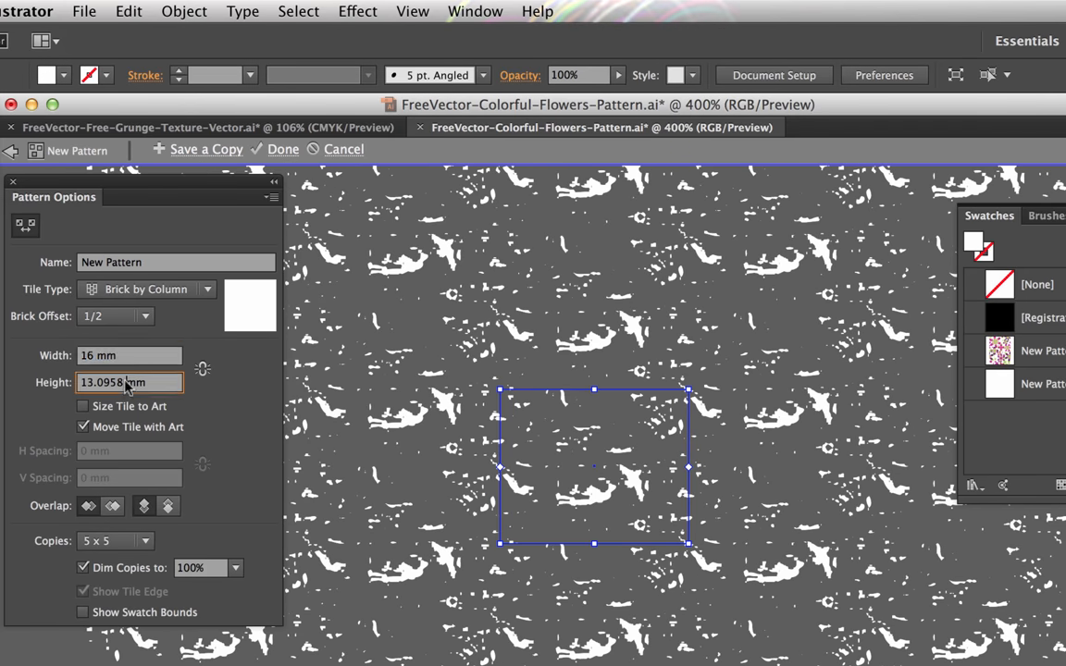
pyautogui.write('11 mm')
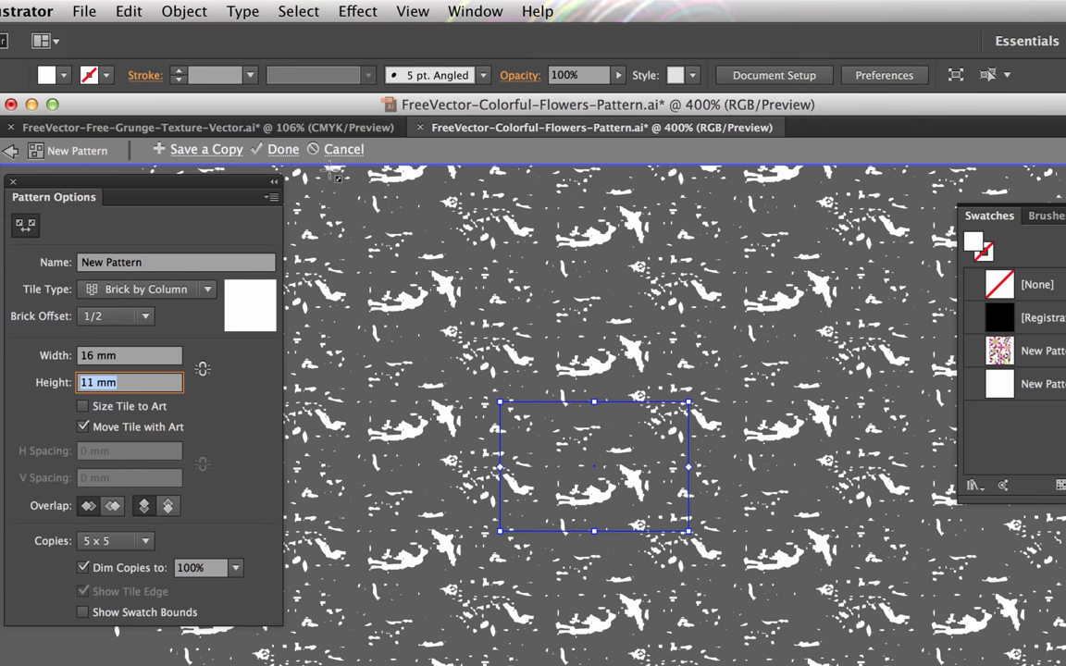
pyautogui.click(283, 149)
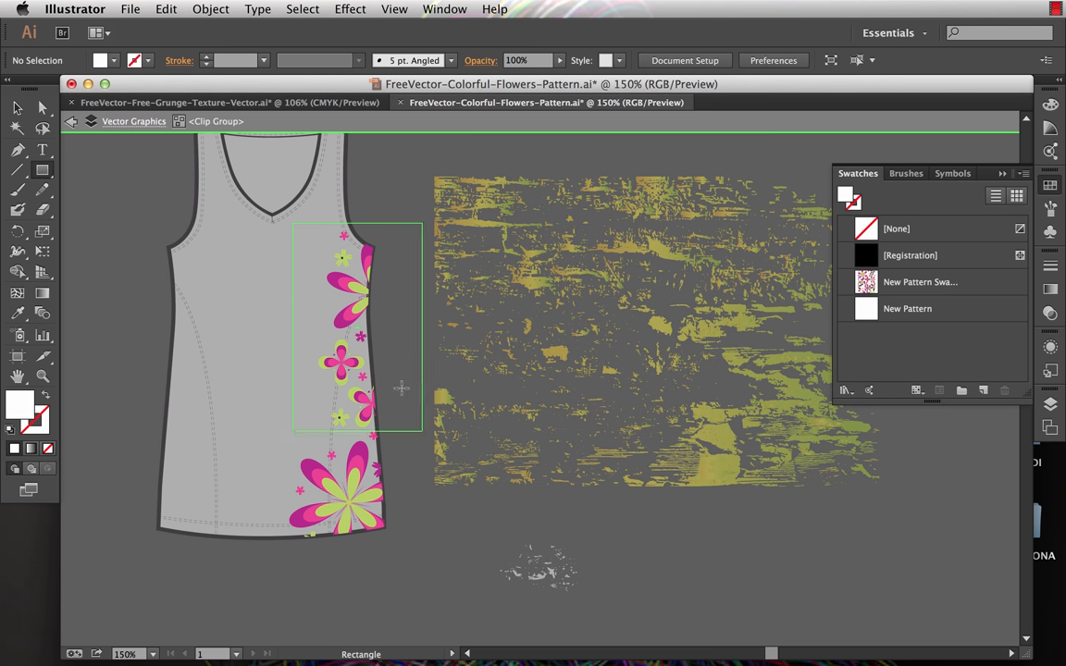
# - Draw a rectangle over the tank top's floral front panel
pyautogui.moveTo(400, 388); pyautogui.dragTo(450, 564)
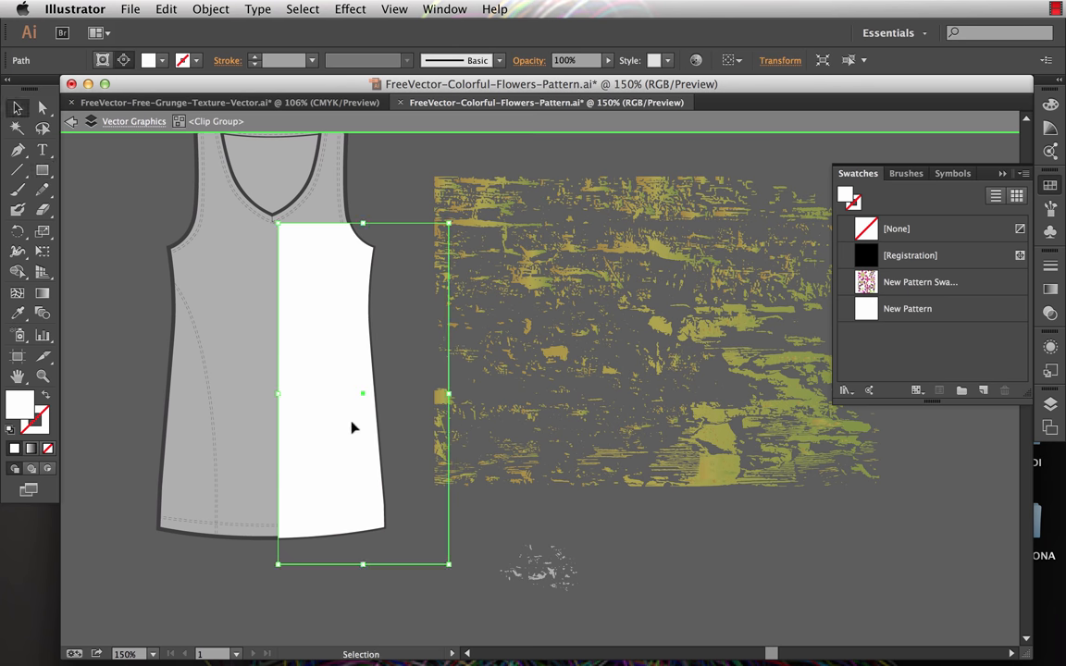
pyautogui.moveTo(865, 317)
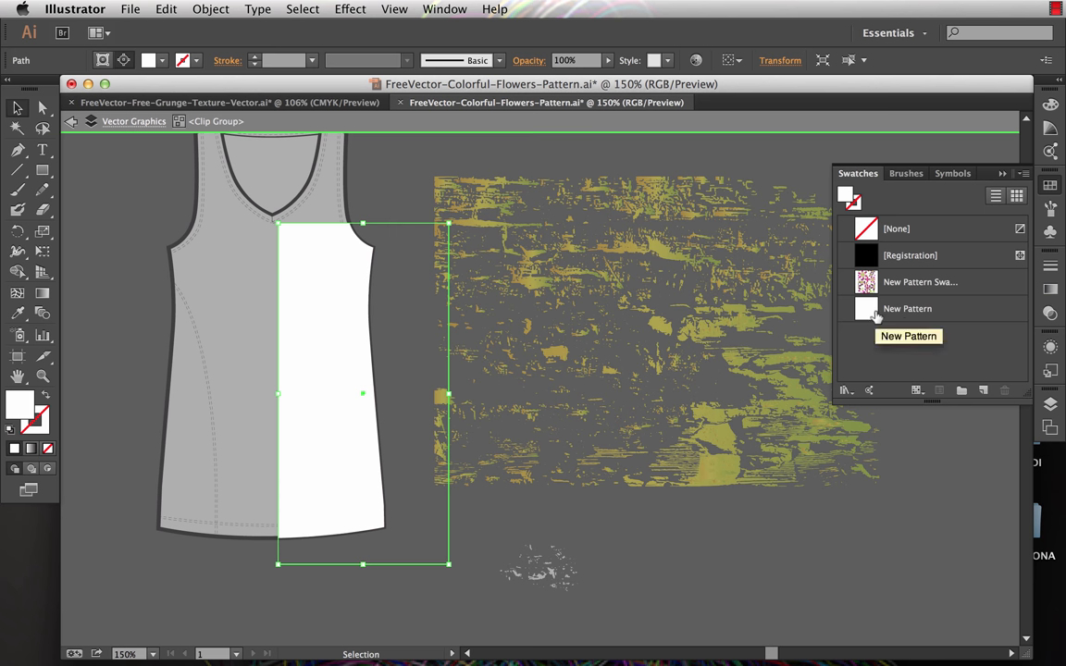
pyautogui.moveTo(867, 312)
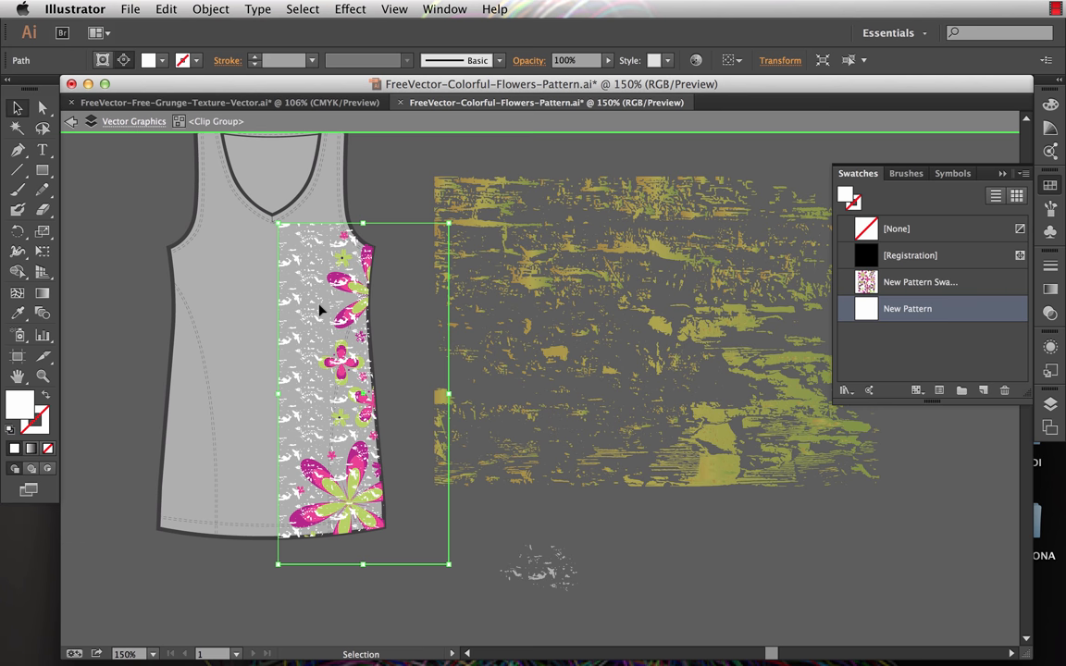
pyautogui.click(210, 8)
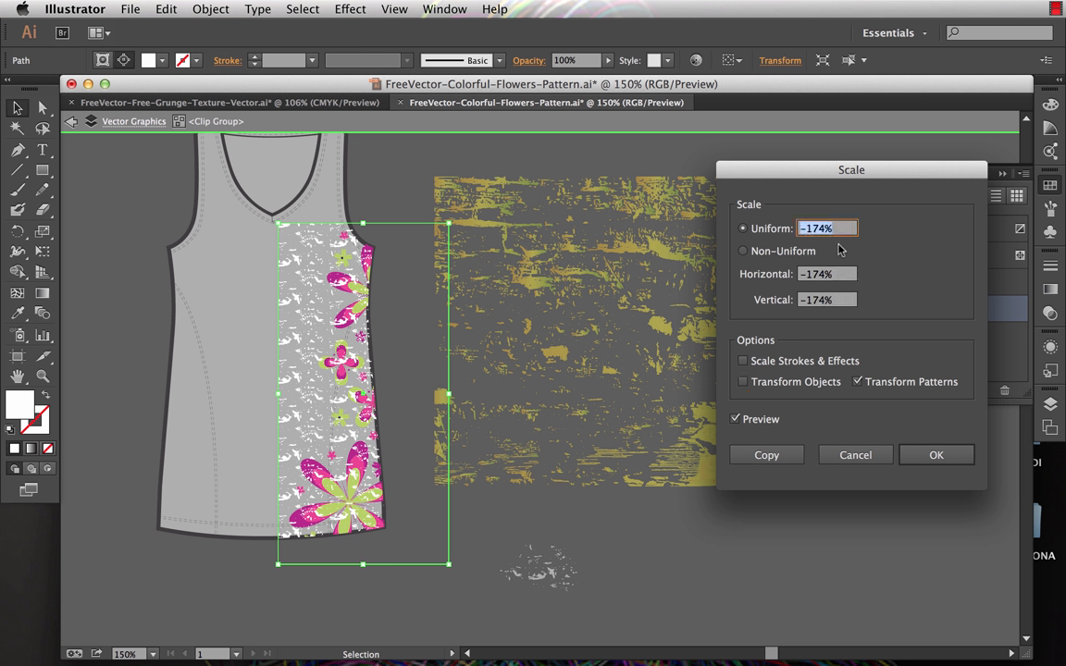
pyautogui.write('20%')
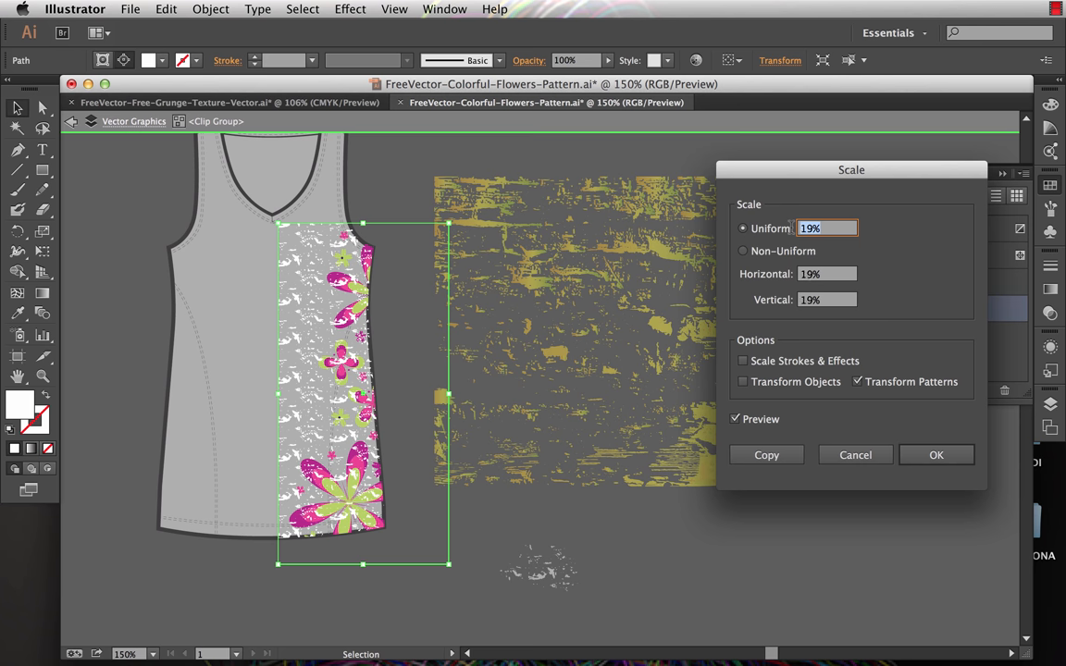
pyautogui.write('24%')
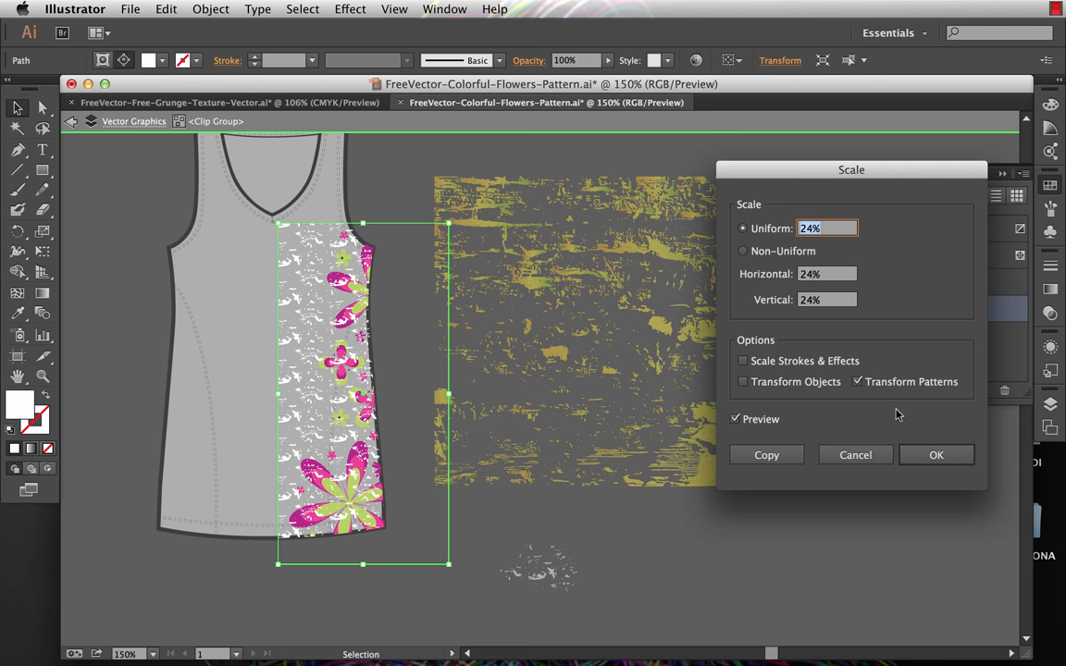
pyautogui.click(936, 454)
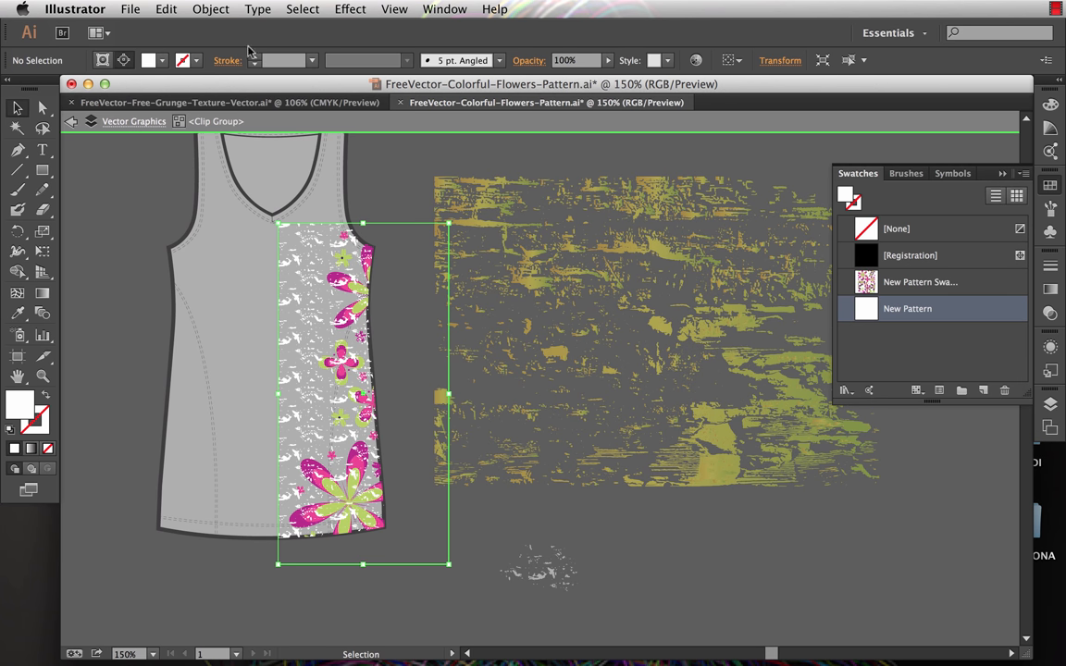
pyautogui.click(188, 8)
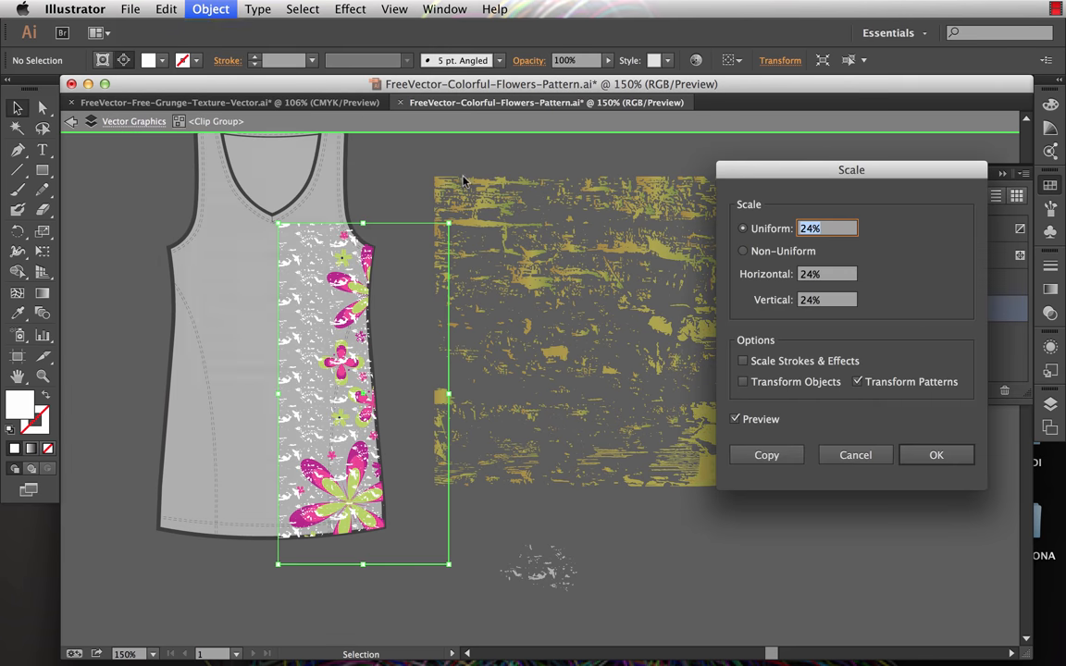
pyautogui.click(735, 419)
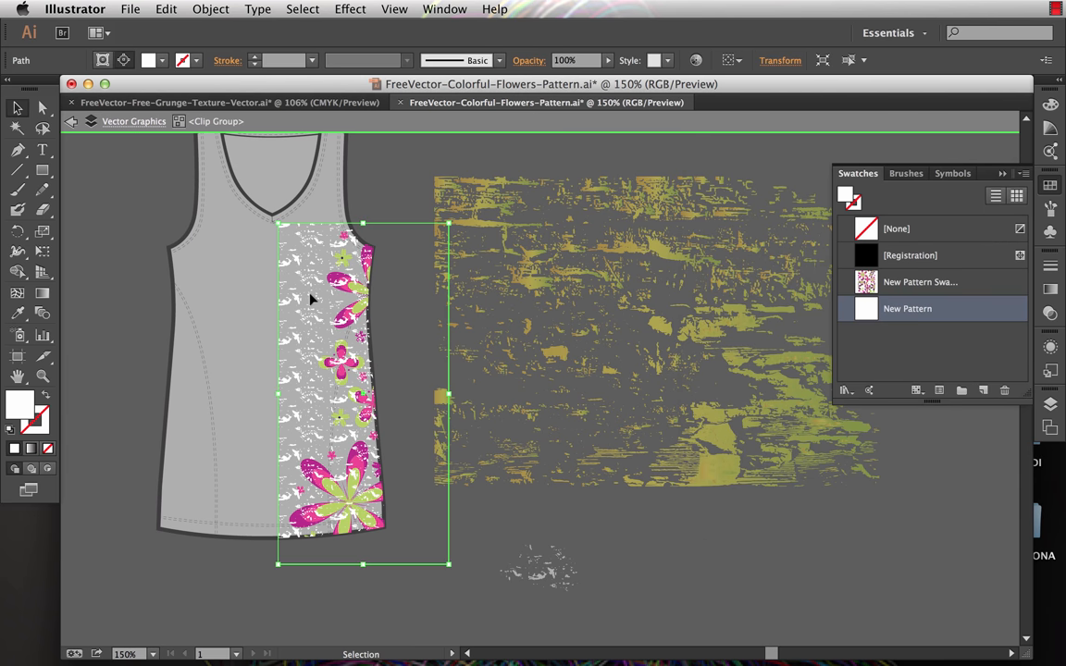
pyautogui.click(214, 8)
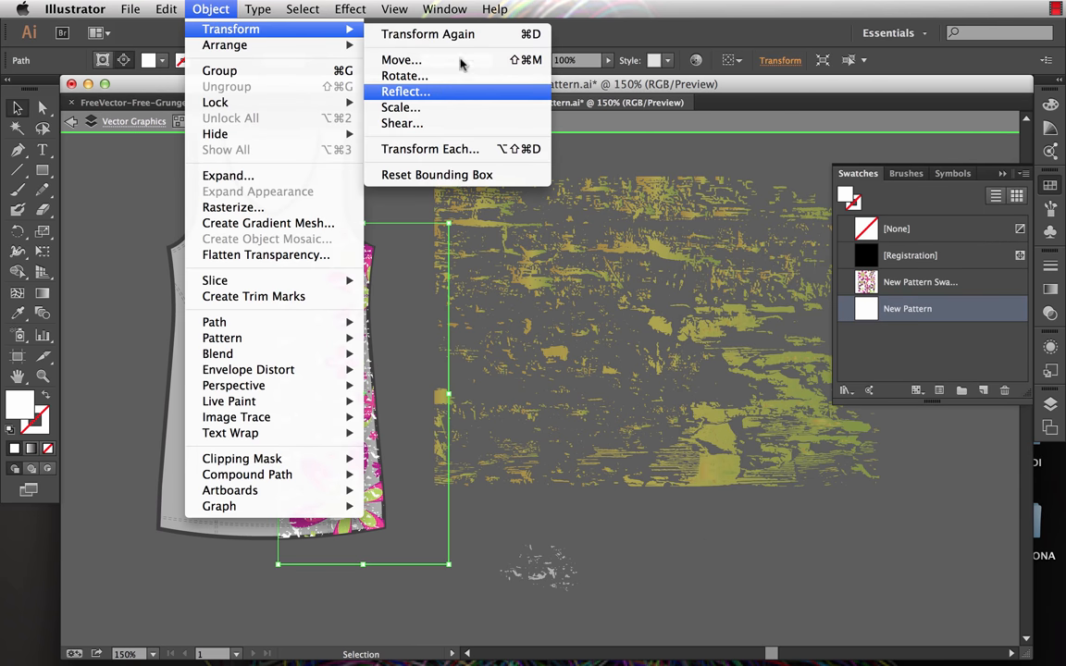
pyautogui.click(401, 108)
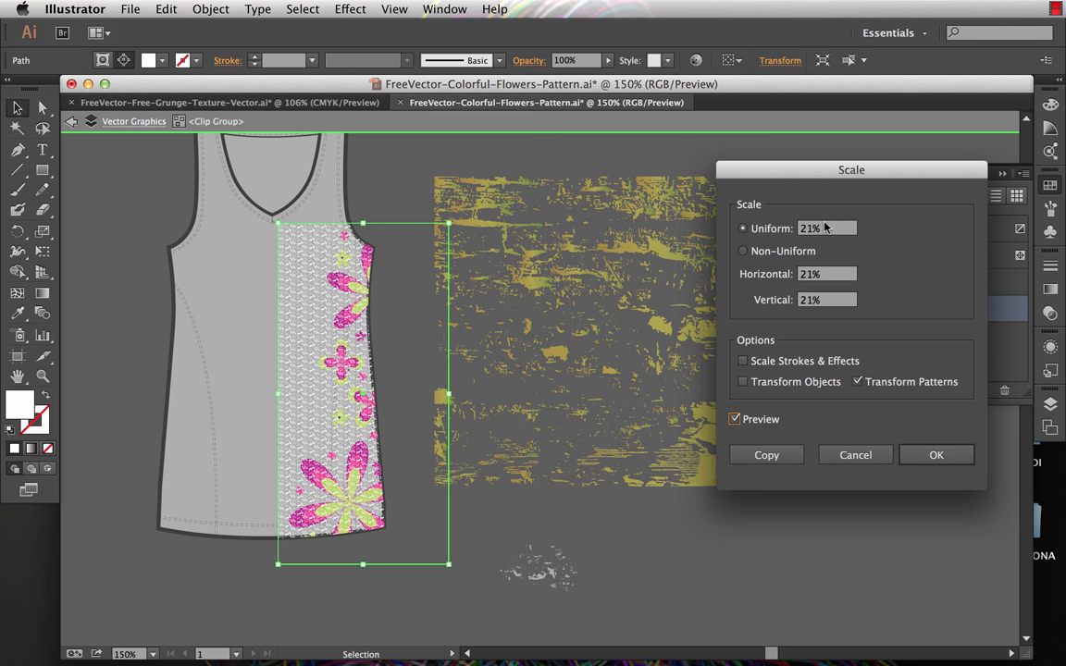
pyautogui.write('30%')
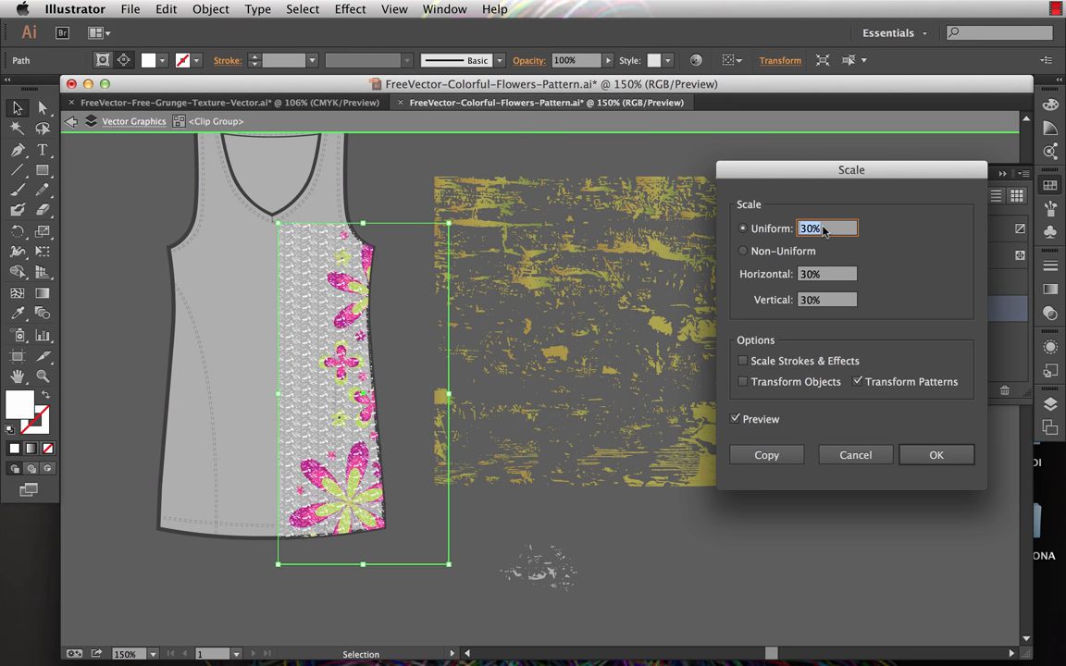
pyautogui.write('44%')
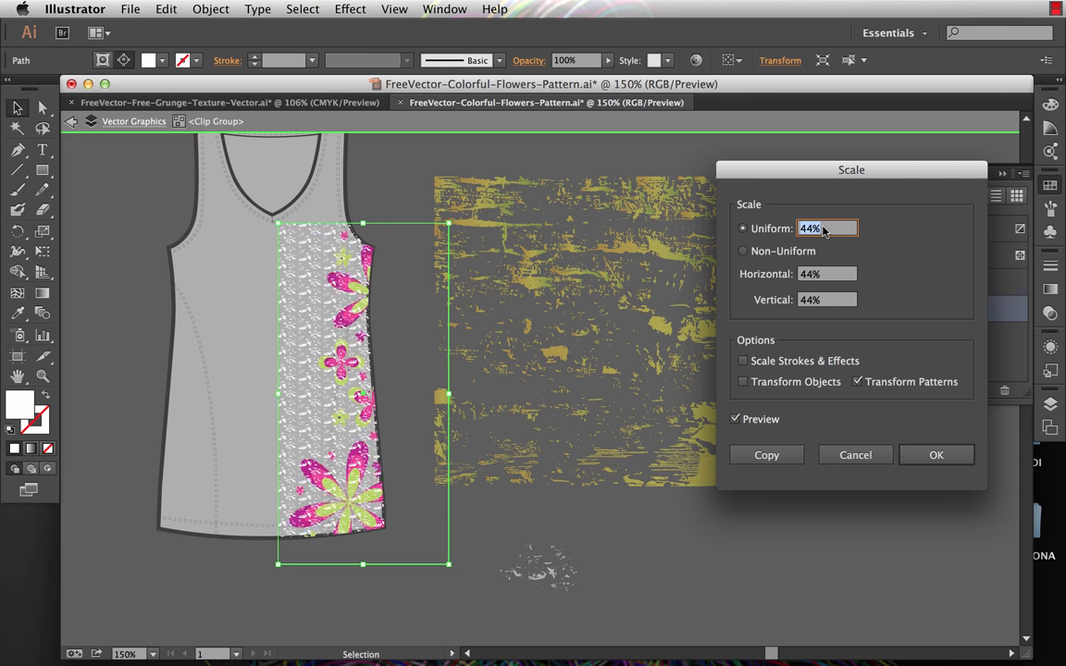
pyautogui.write('53%')
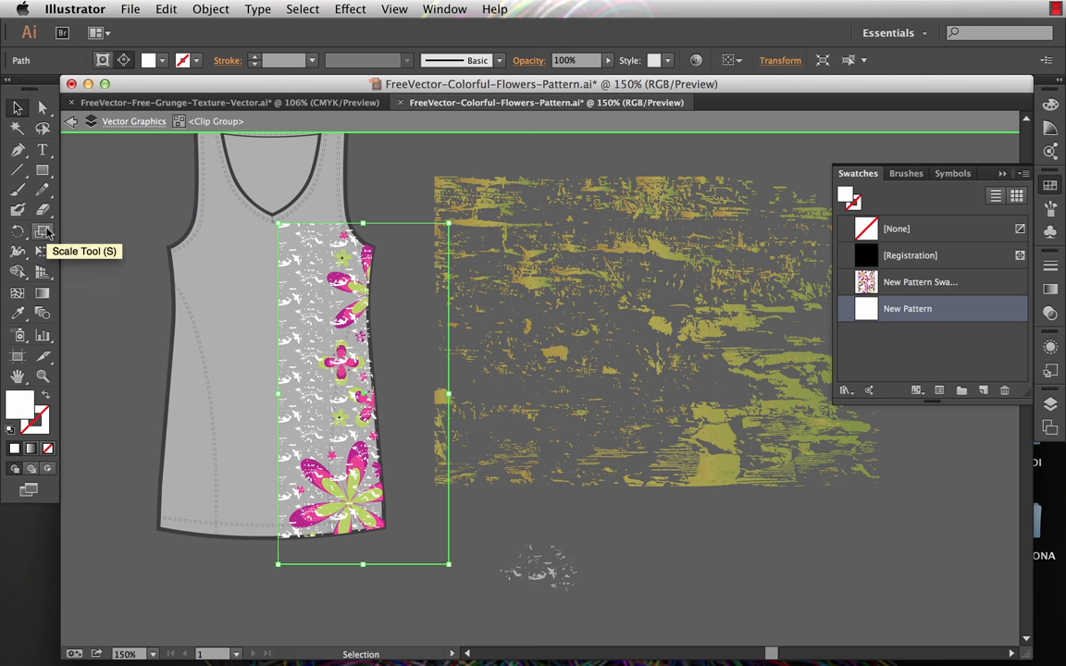
# - Open the Scale tool options to resize the grunge pattern
pyautogui.click(42, 231)
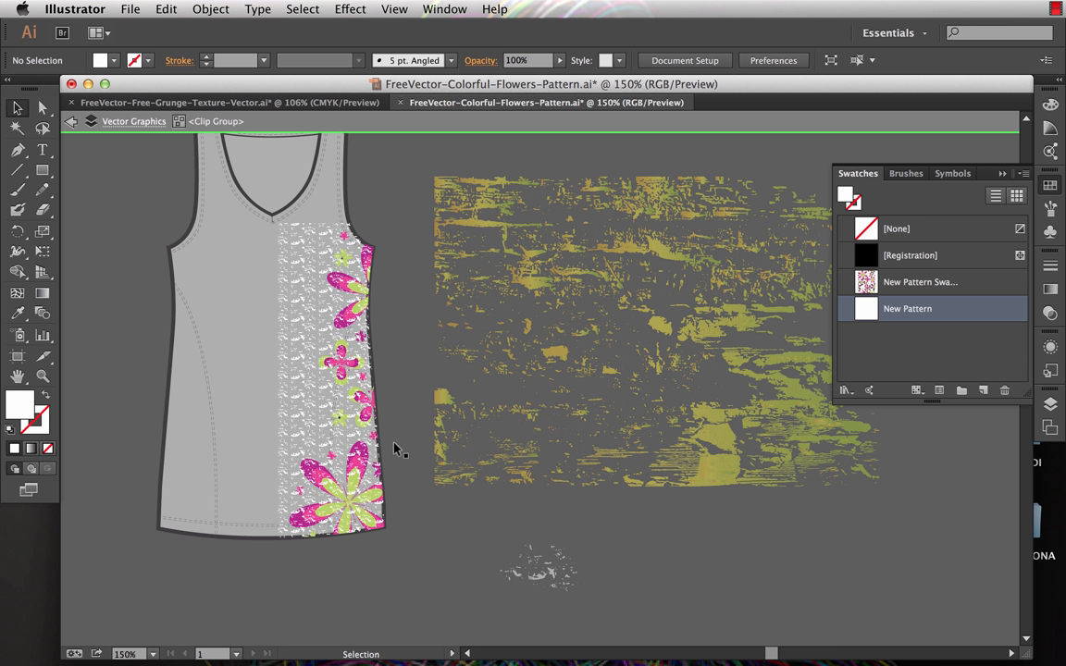
pyautogui.moveTo(316, 186)
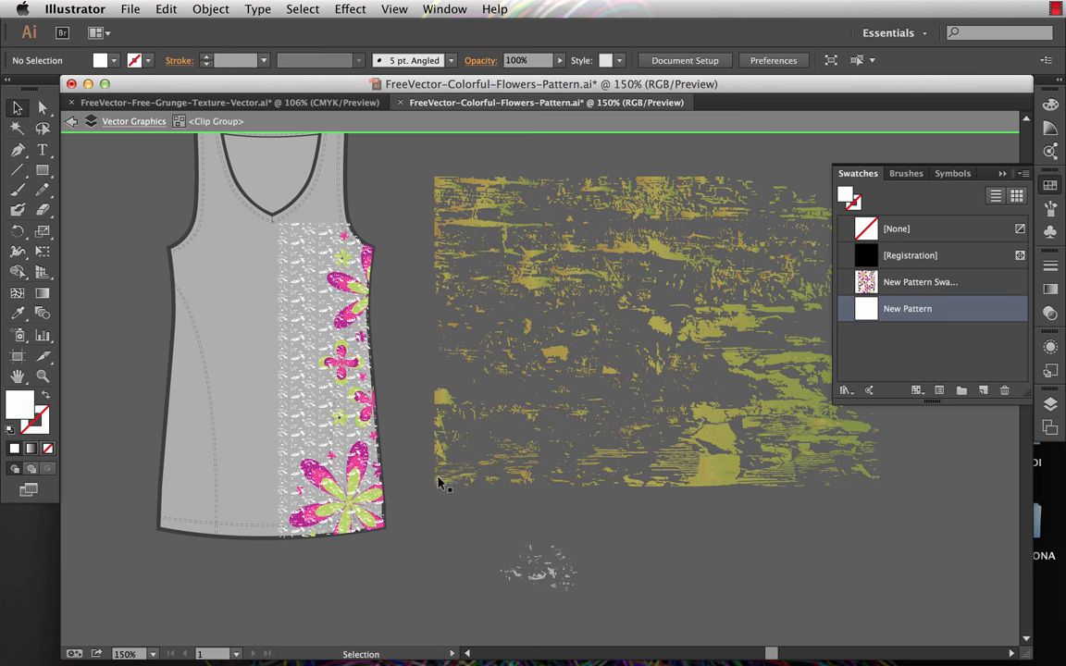
pyautogui.moveTo(411, 397)
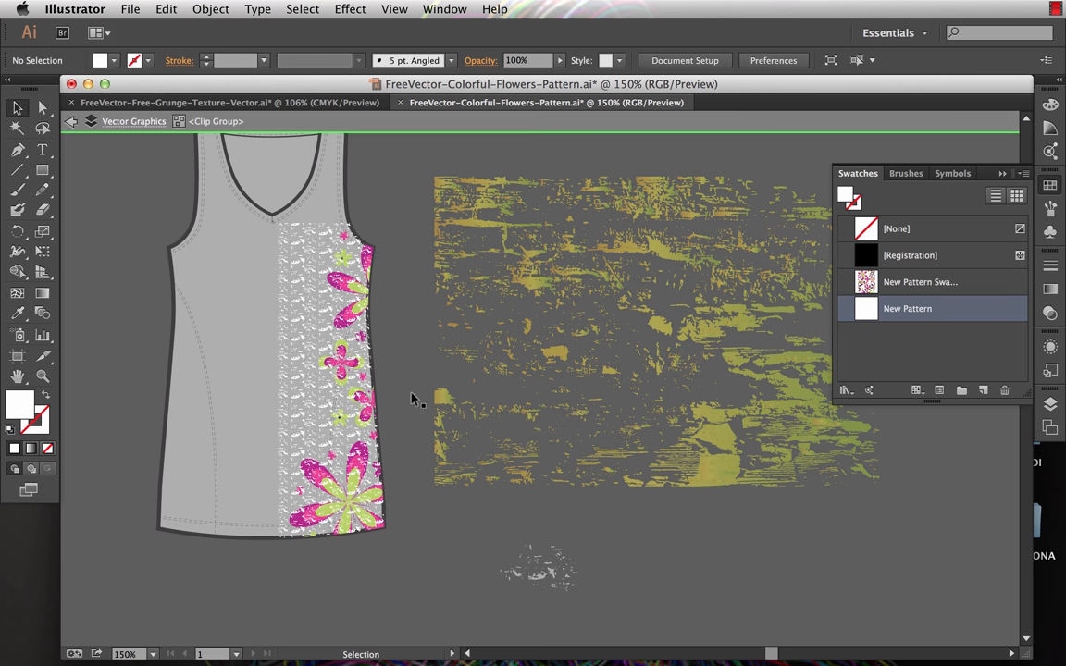
pyautogui.moveTo(414, 310)
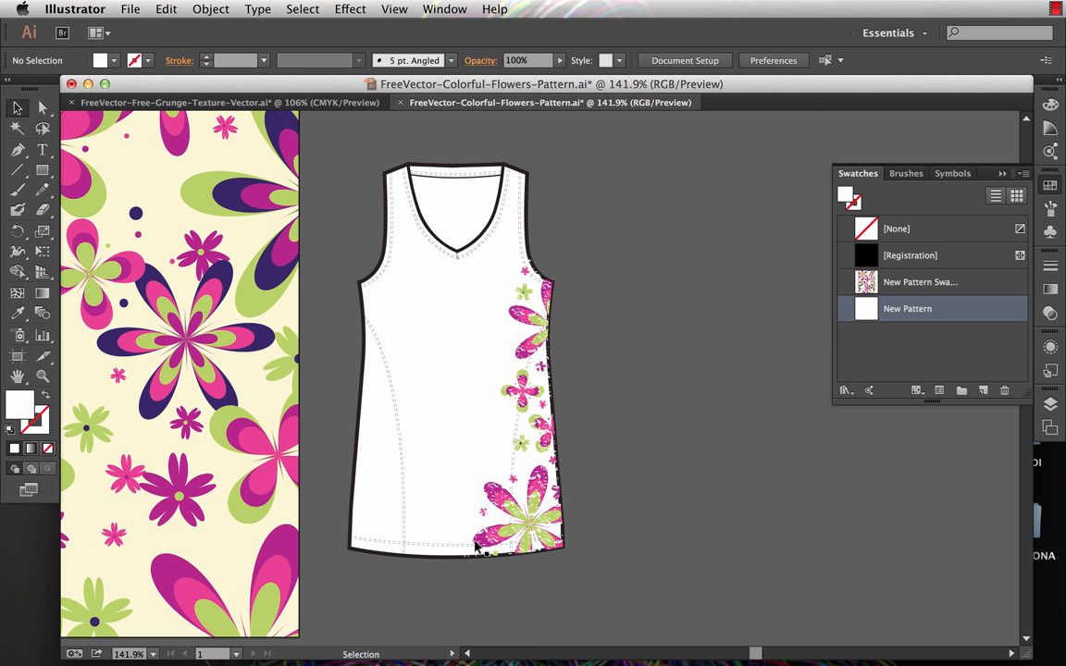
pyautogui.moveTo(225, 549)
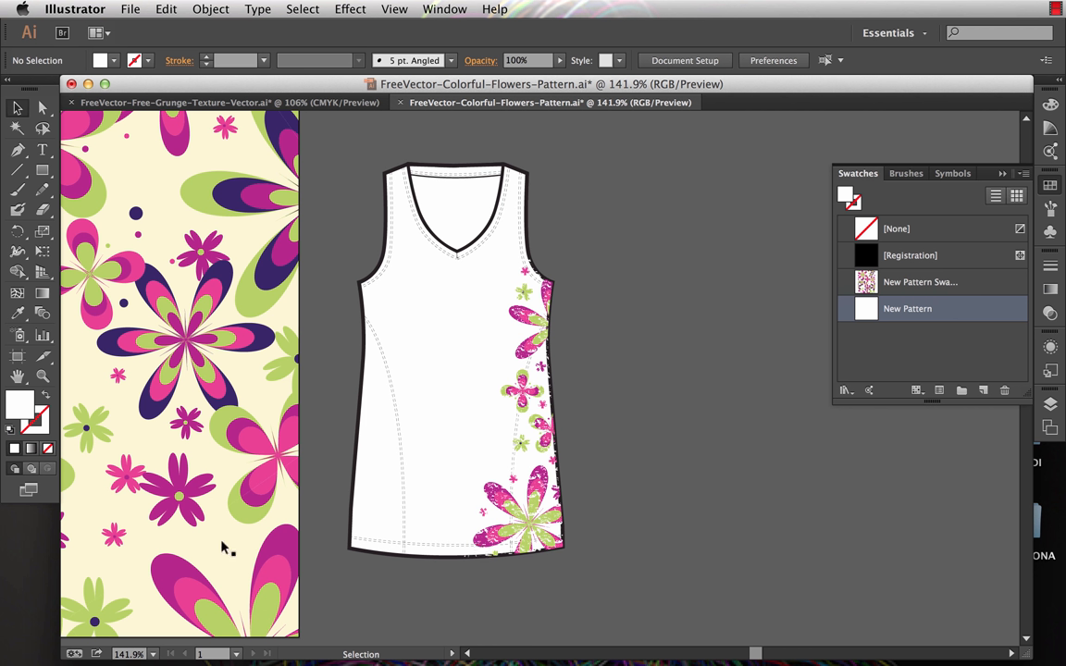